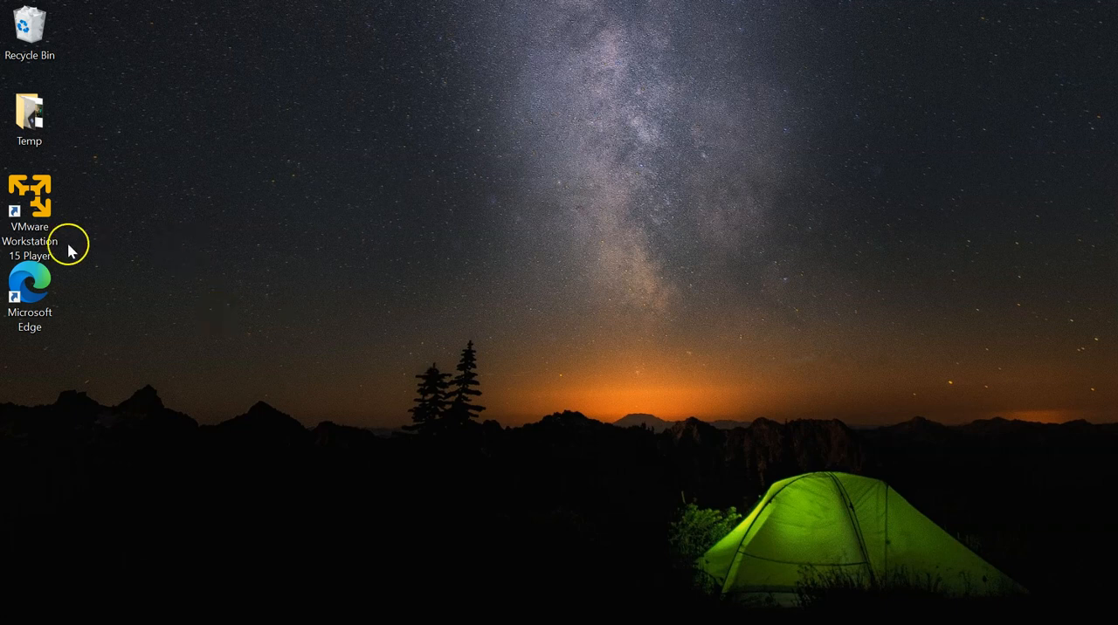
Step: Launch VMware Workstation 15 Player and boot the Kali-Linux-2020.1 virtual machine
{"action": "left_click", "coordinate": [30, 196]}
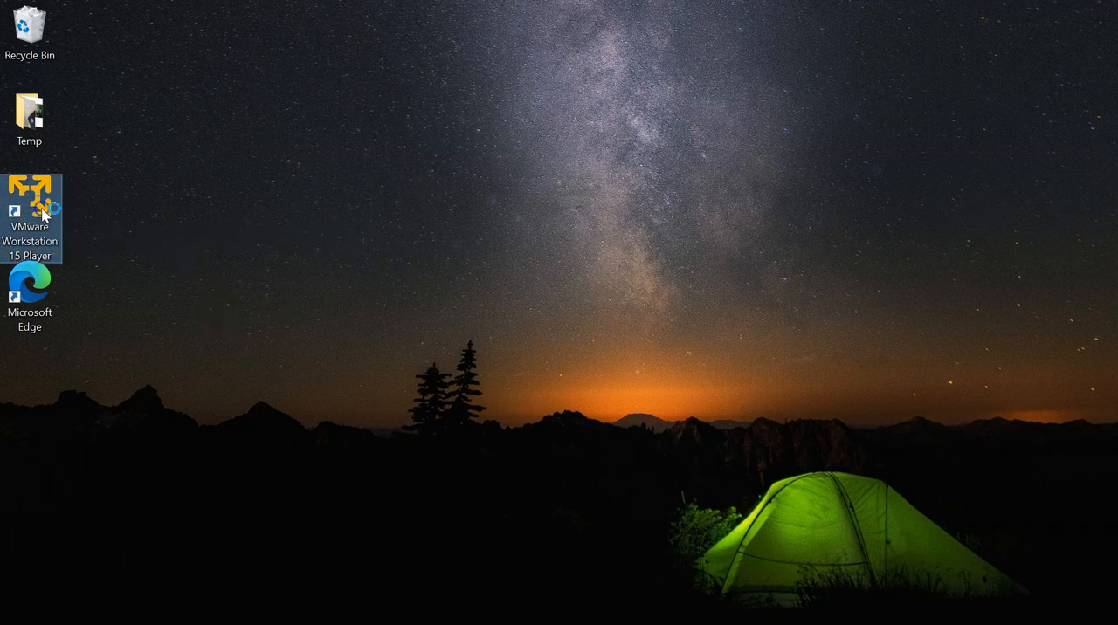
{"action": "mouse_move", "coordinate": [298, 278]}
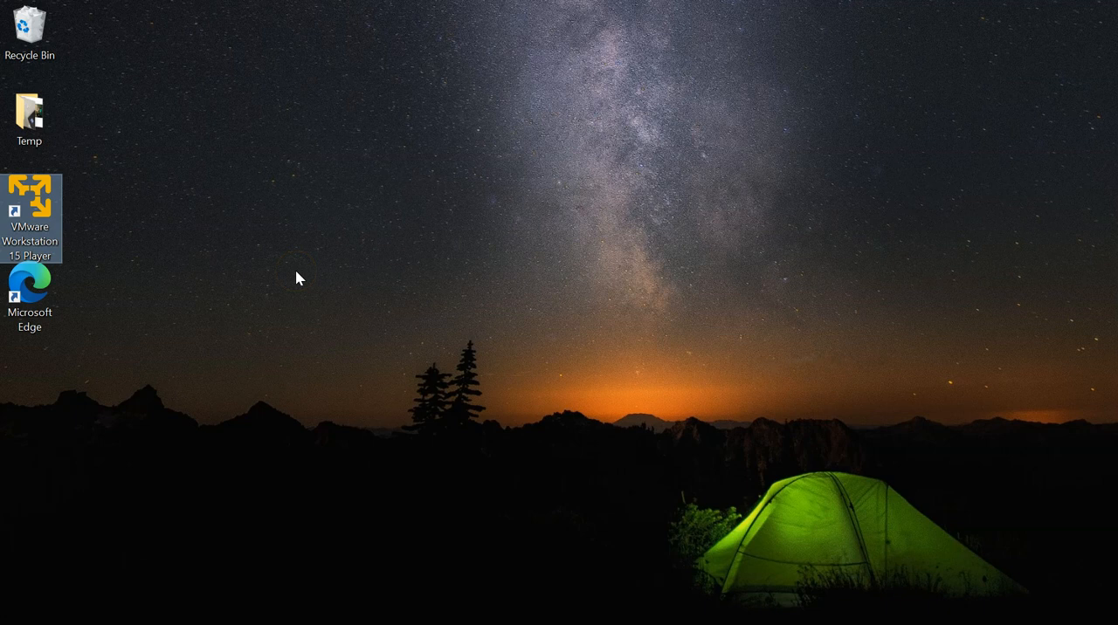
{"action": "double_click", "coordinate": [30, 201]}
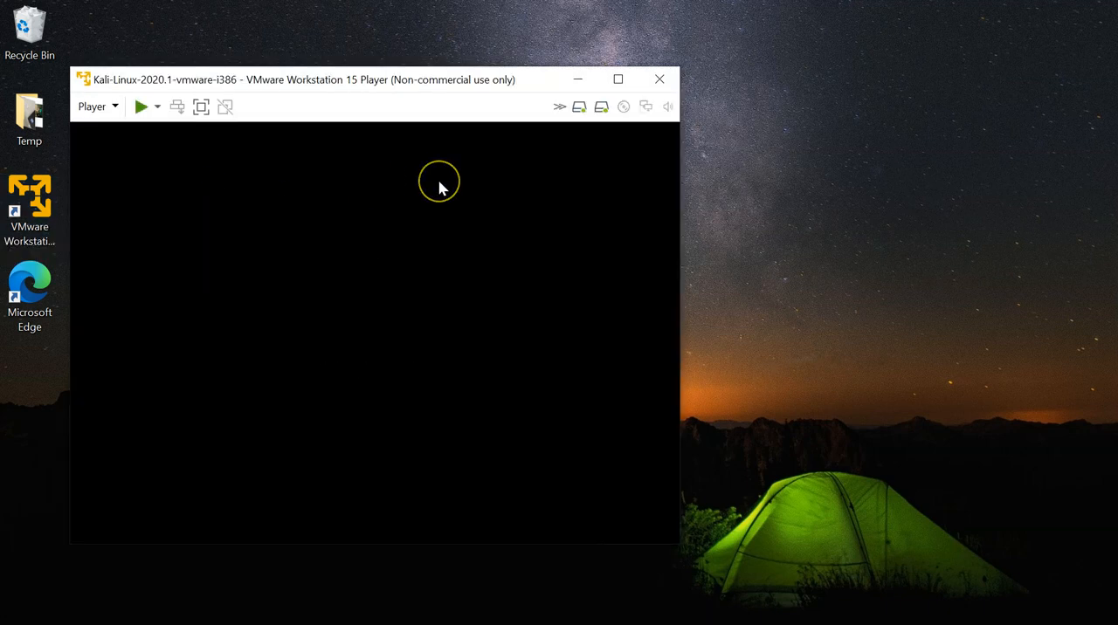
{"action": "left_click", "coordinate": [139, 107]}
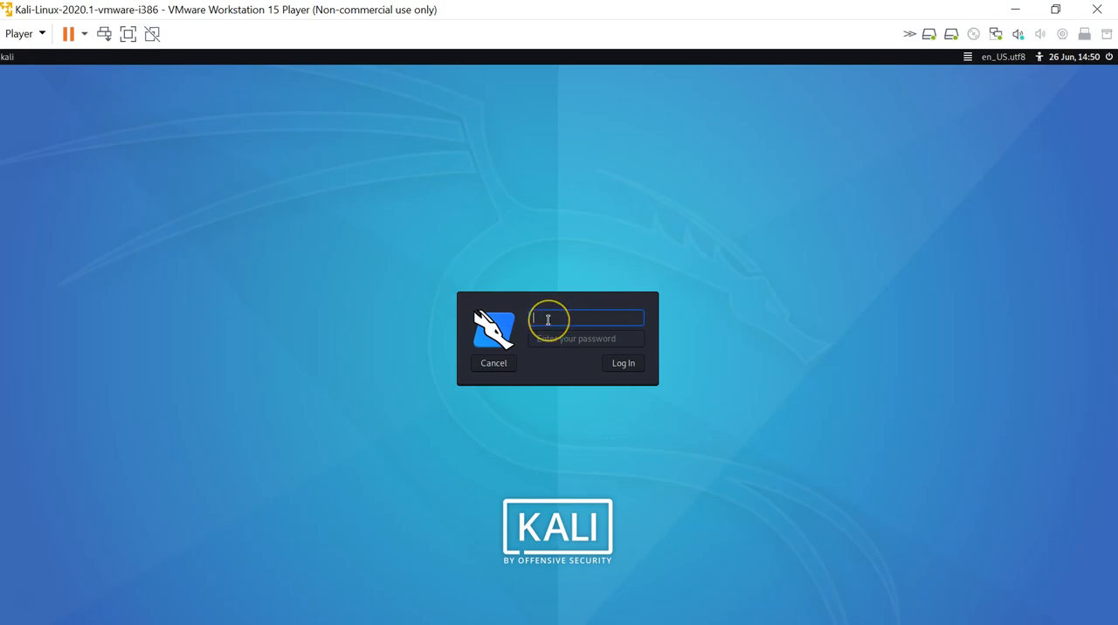
Step: Enter the username 'kali' and move on to the password field
{"action": "type", "text": "kali"}
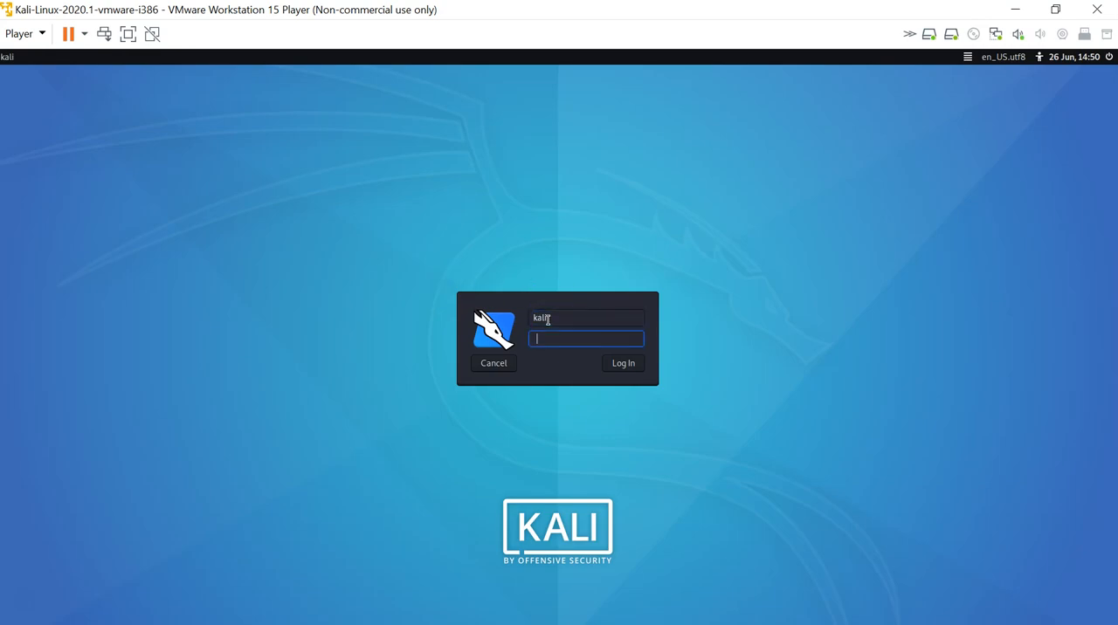
{"action": "left_click", "coordinate": [622, 363]}
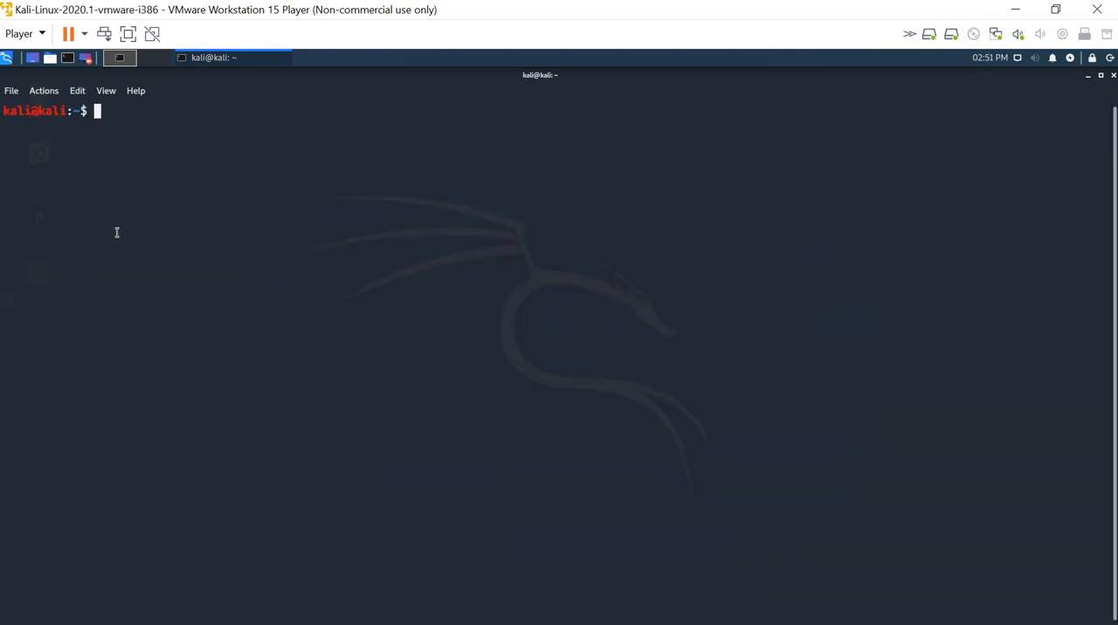
{"action": "mouse_move", "coordinate": [163, 203]}
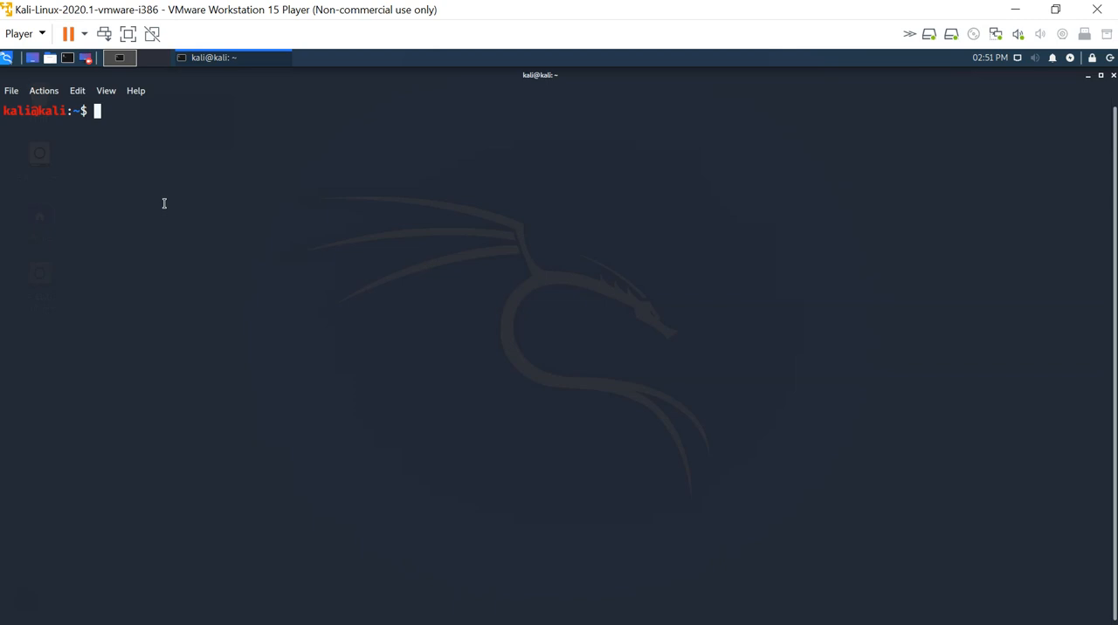
Step: Discard the mistyped 'tce' and run 'man tcpdump'
{"action": "type", "text": "tce"}
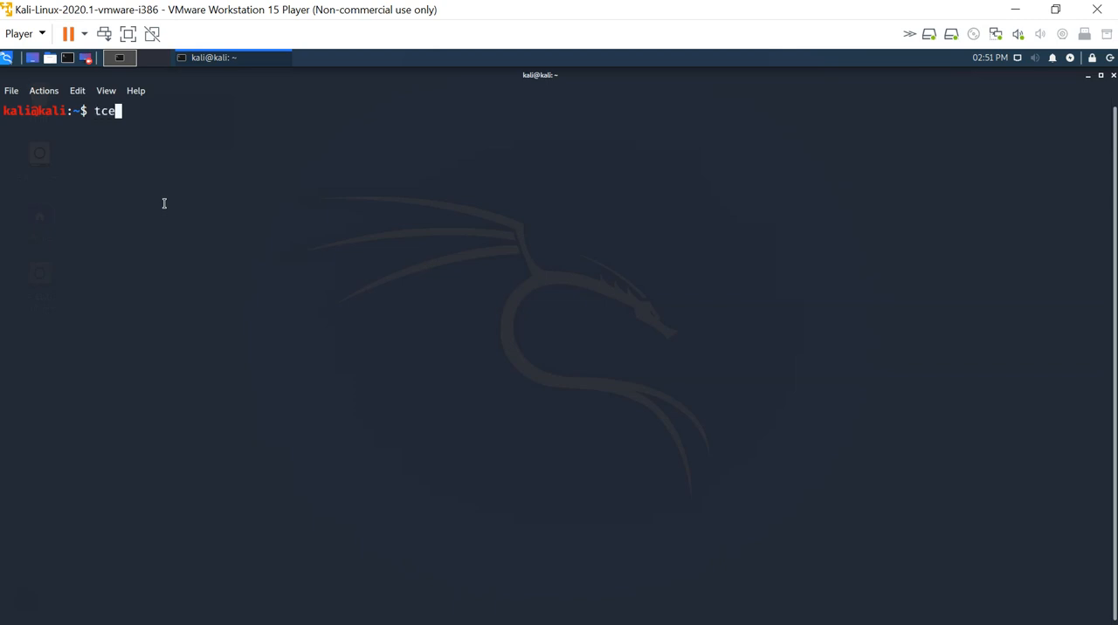
{"action": "key", "text": "BackSpace"}
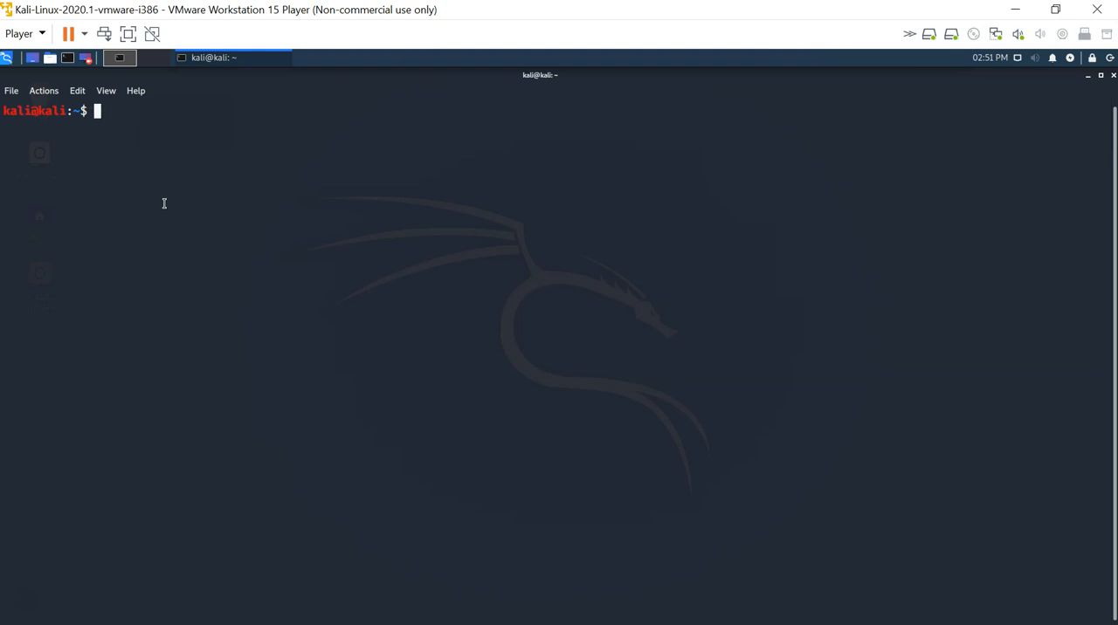
{"action": "type", "text": "man"}
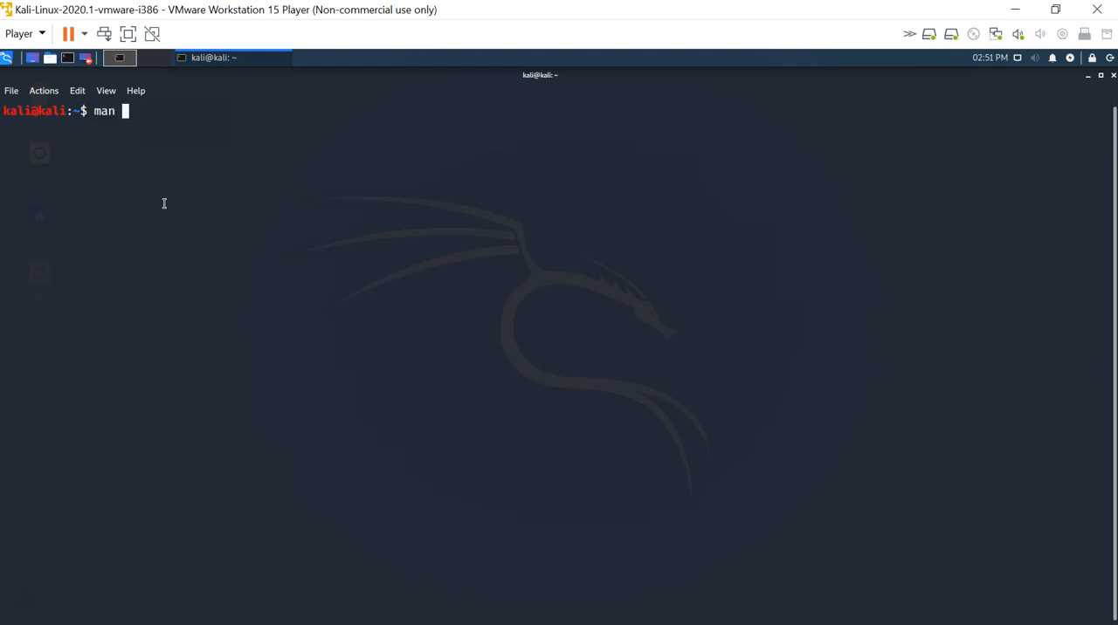
{"action": "type", "text": "tcpd"}
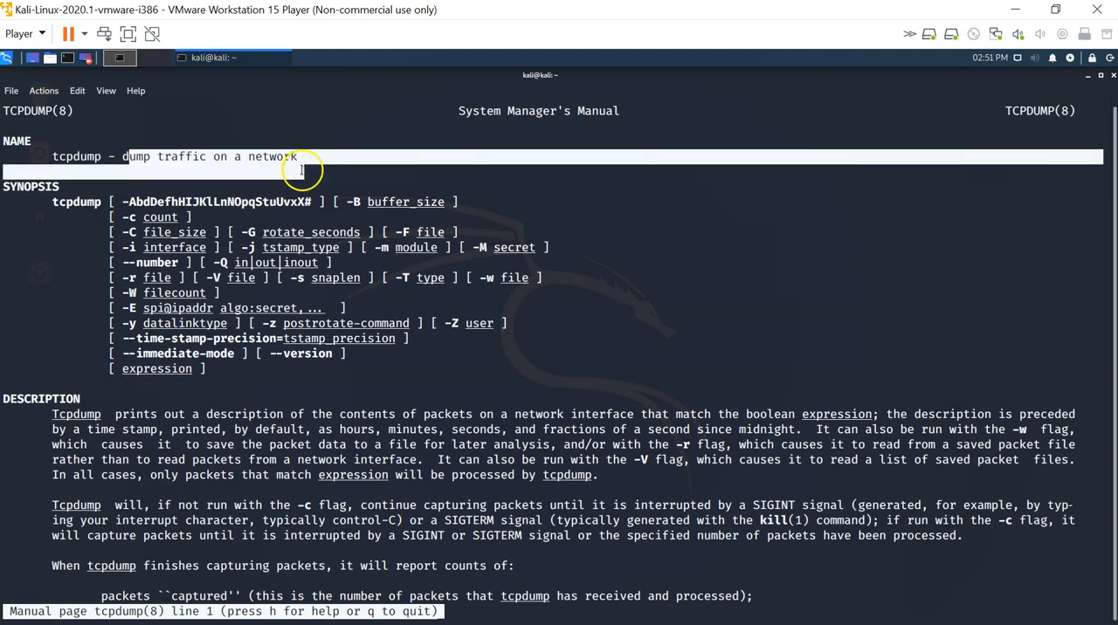
Step: Highlight 'dump traffic on a network', scroll through the options, then quit the manual
{"action": "left_click_drag", "start_coordinate": [125, 157], "coordinate": [297, 157]}
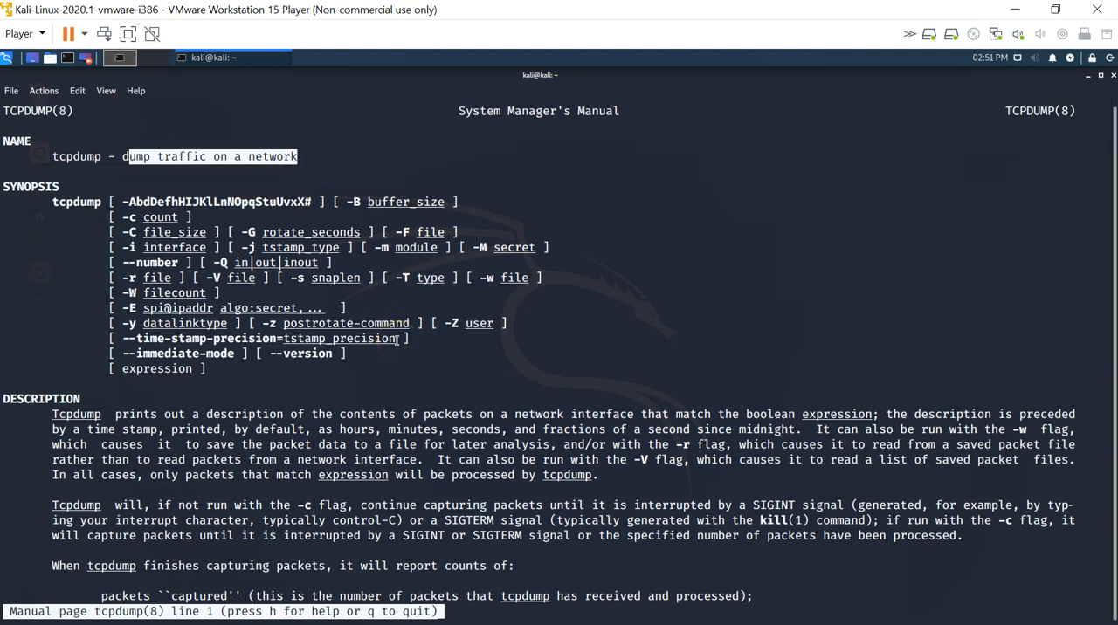
{"action": "scroll", "scroll_direction": "down", "scroll_amount": 3}
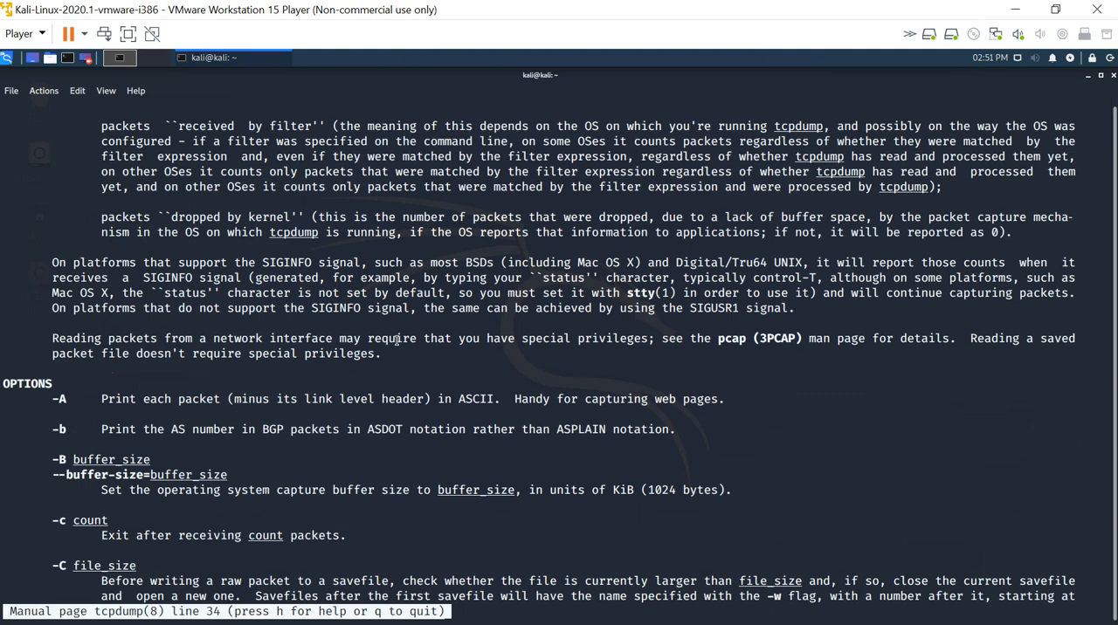
{"action": "scroll", "scroll_direction": "down", "scroll_amount": 3}
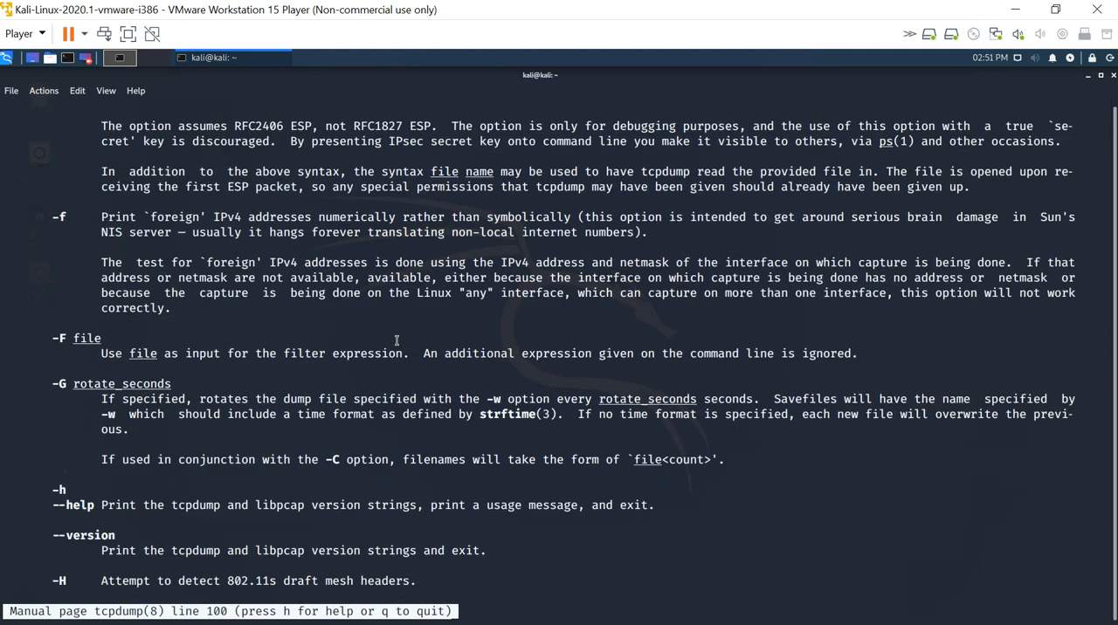
{"action": "scroll", "scroll_direction": "down", "scroll_amount": 3}
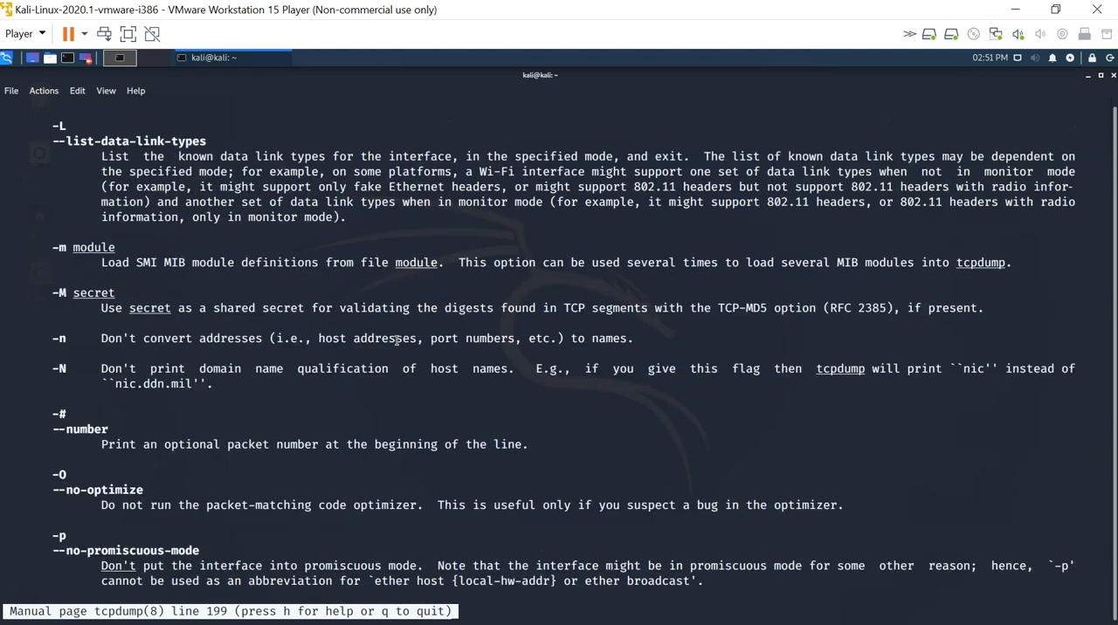
{"action": "scroll", "scroll_direction": "down", "scroll_amount": 3}
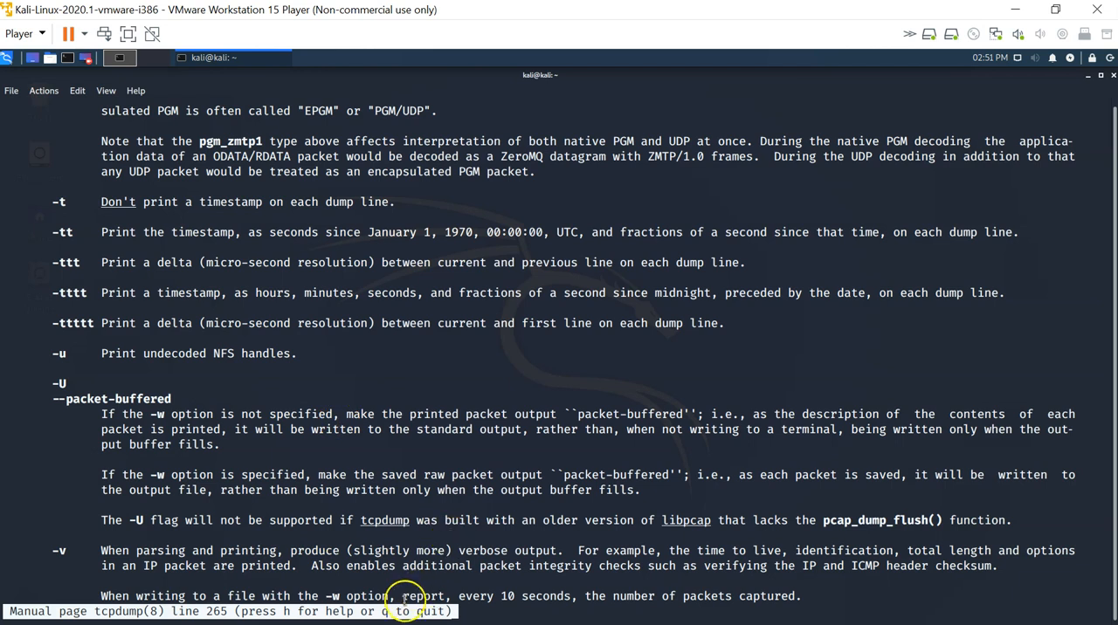
{"action": "key", "text": "q"}
{"action": "type", "text": "id"}
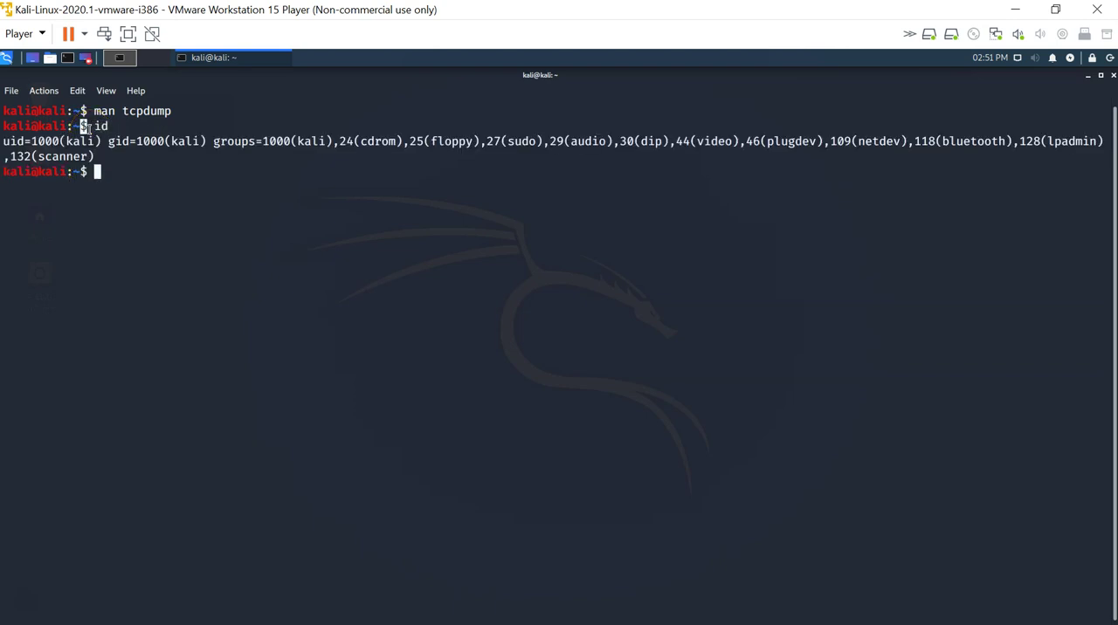
Step: Open a root shell with 'sudo bash' and confirm uid 0 with id
{"action": "type", "text": "sudo bash"}
{"action": "type", "text": "id"}
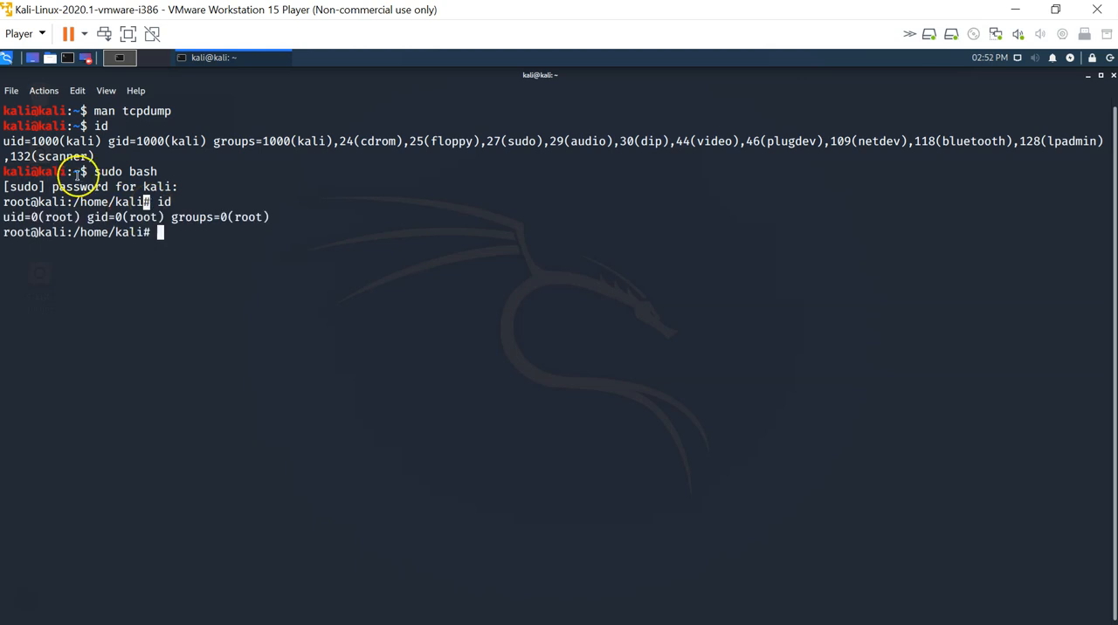
{"action": "double_click", "coordinate": [59, 216]}
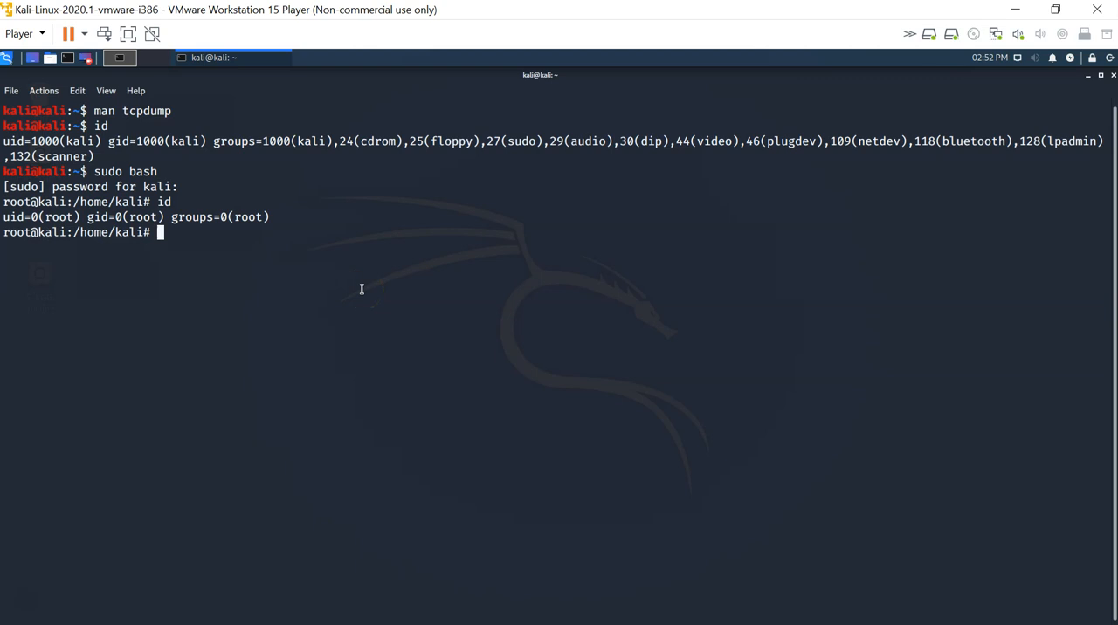
Step: Fix the stray dashes and run 'tcpdump --help', showing tcpdump 4.9.3 and libpcap 1.9.1
{"action": "type", "text": "tcp"}
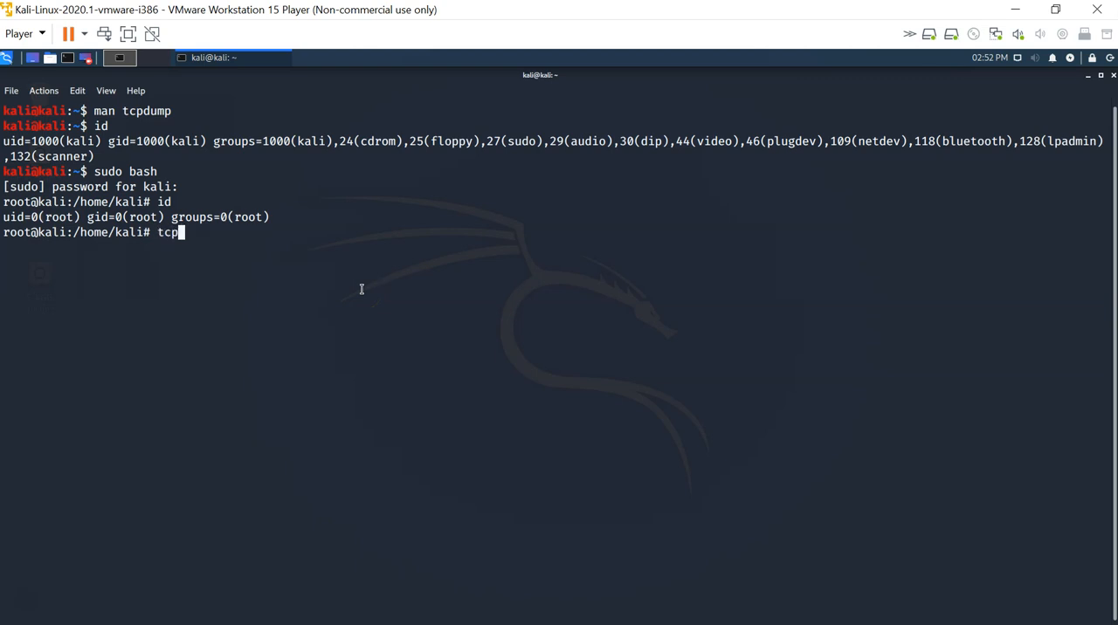
{"action": "type", "text": "dump --"}
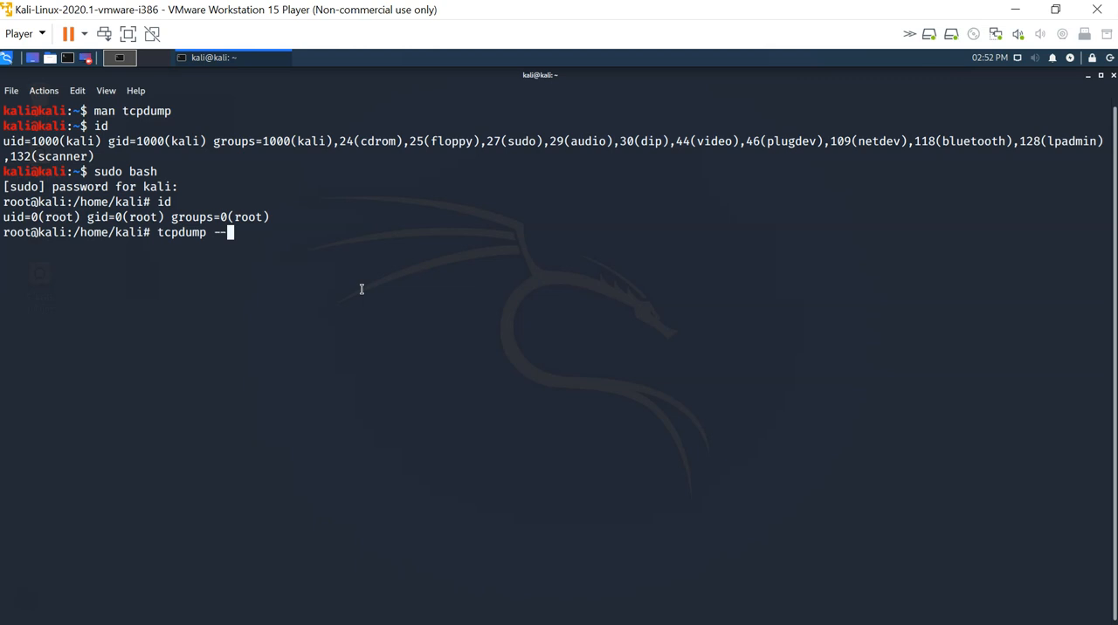
{"action": "key", "text": "BackSpace"}
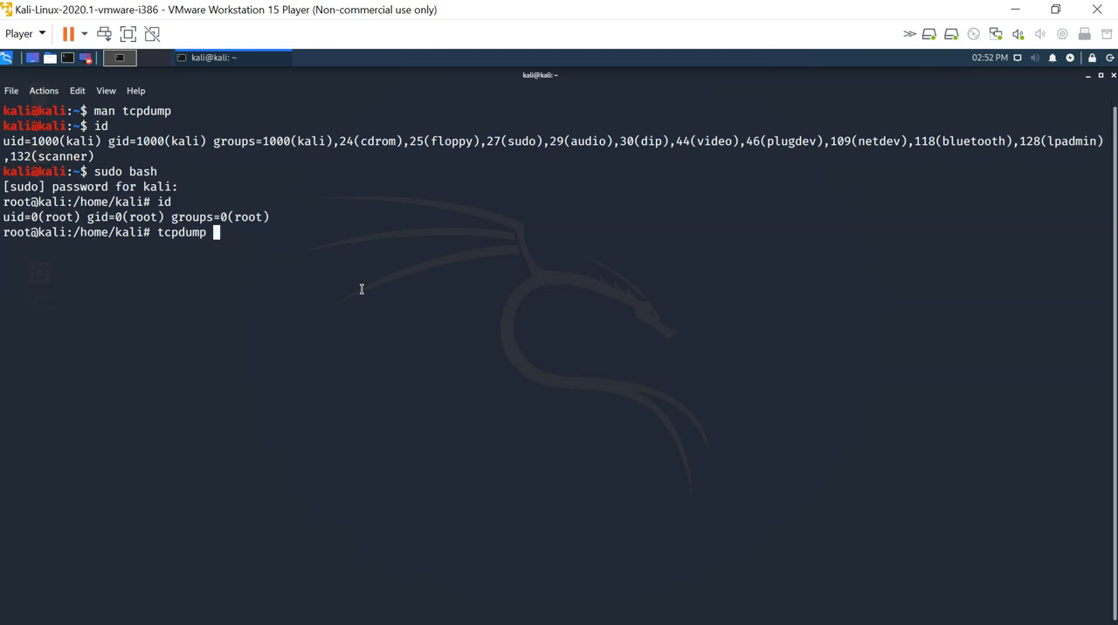
{"action": "type", "text": "--help"}
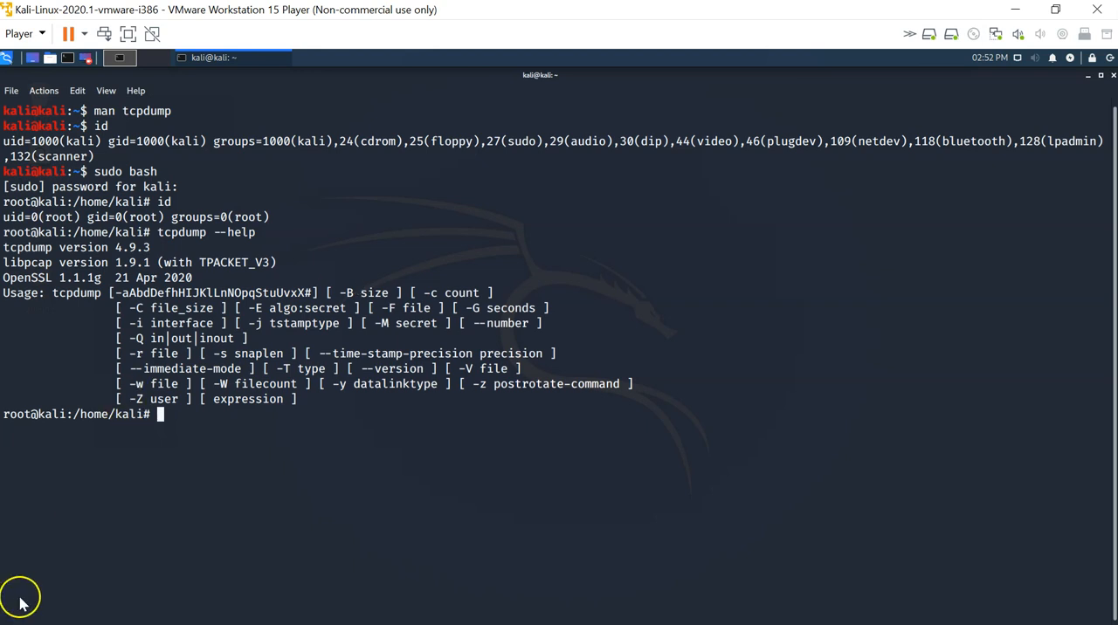
{"action": "mouse_move", "coordinate": [594, 284]}
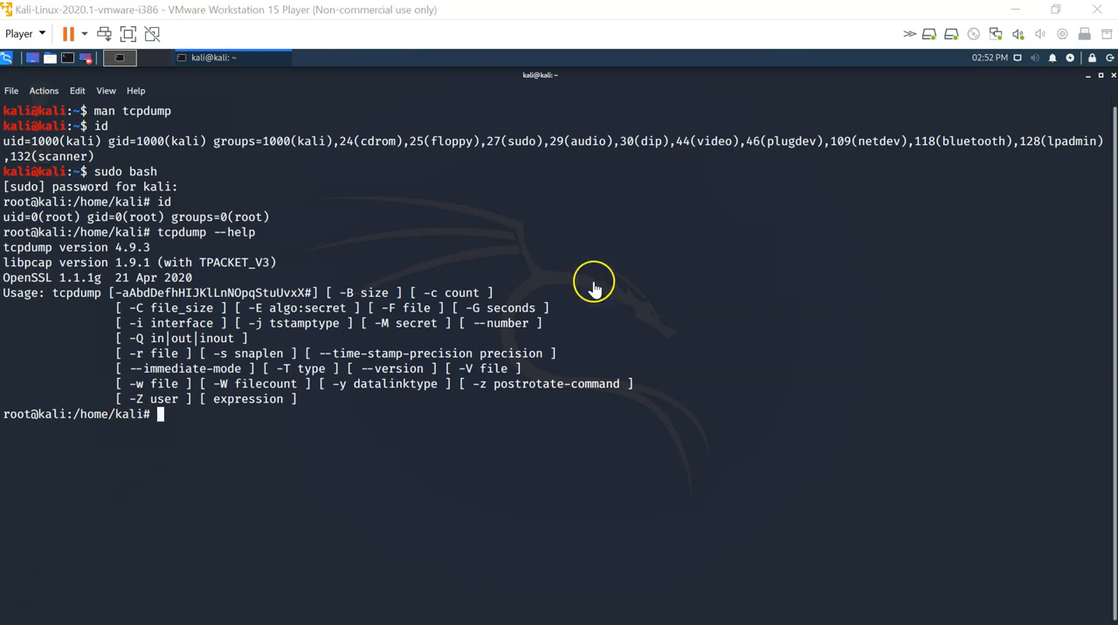
{"action": "mouse_move", "coordinate": [1095, 84]}
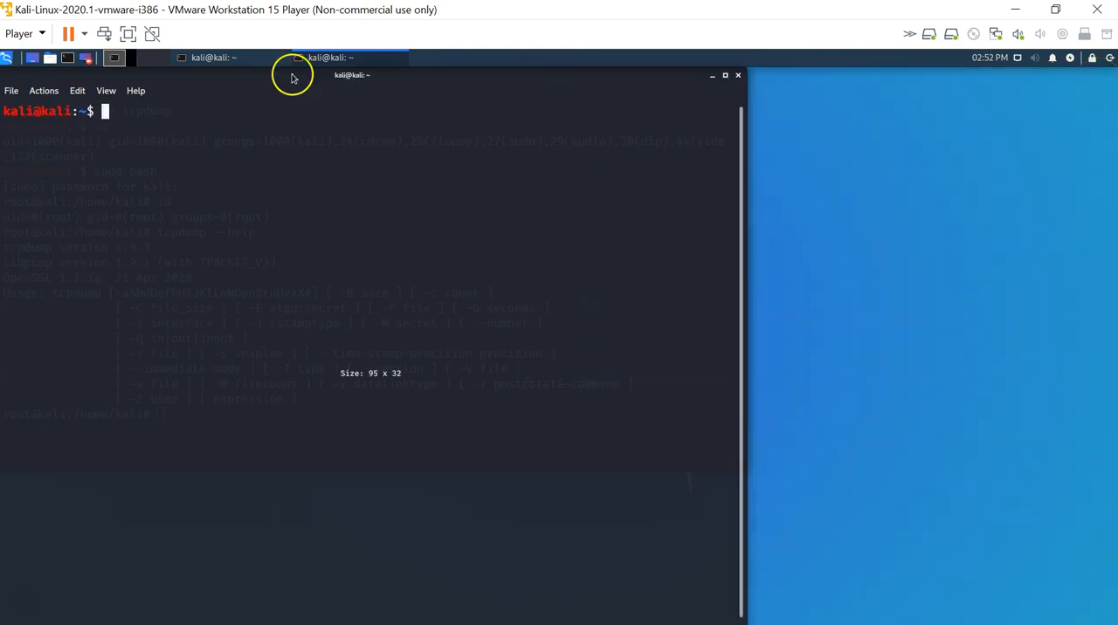
{"action": "mouse_move", "coordinate": [244, 80]}
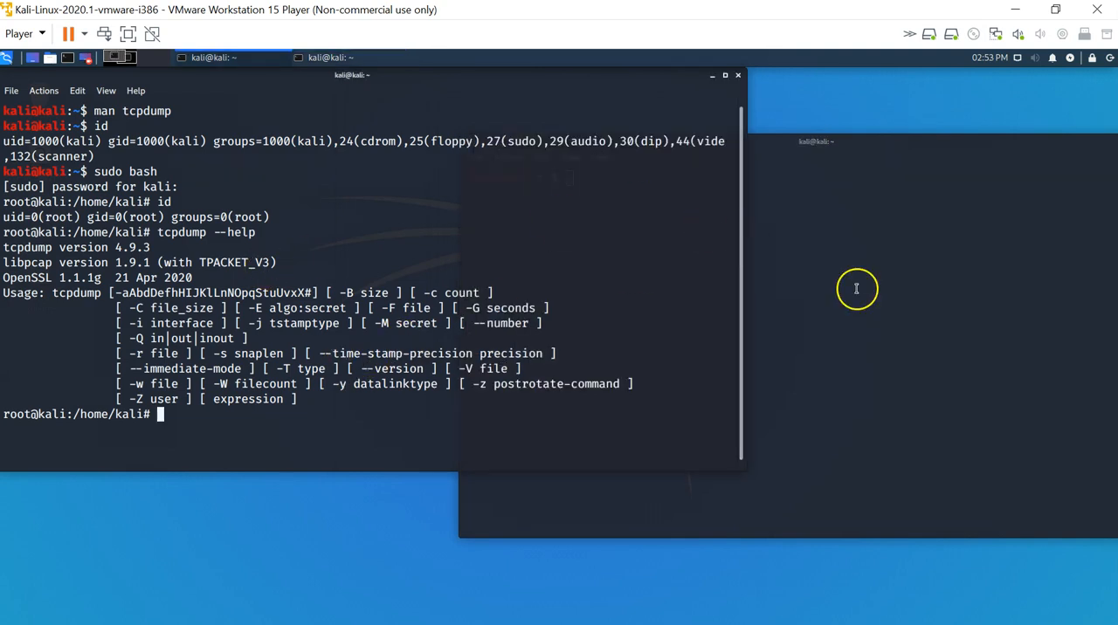
Step: Clear the earlier tcpdump help output from the root terminal via its context menu
{"action": "right_click", "coordinate": [755, 381]}
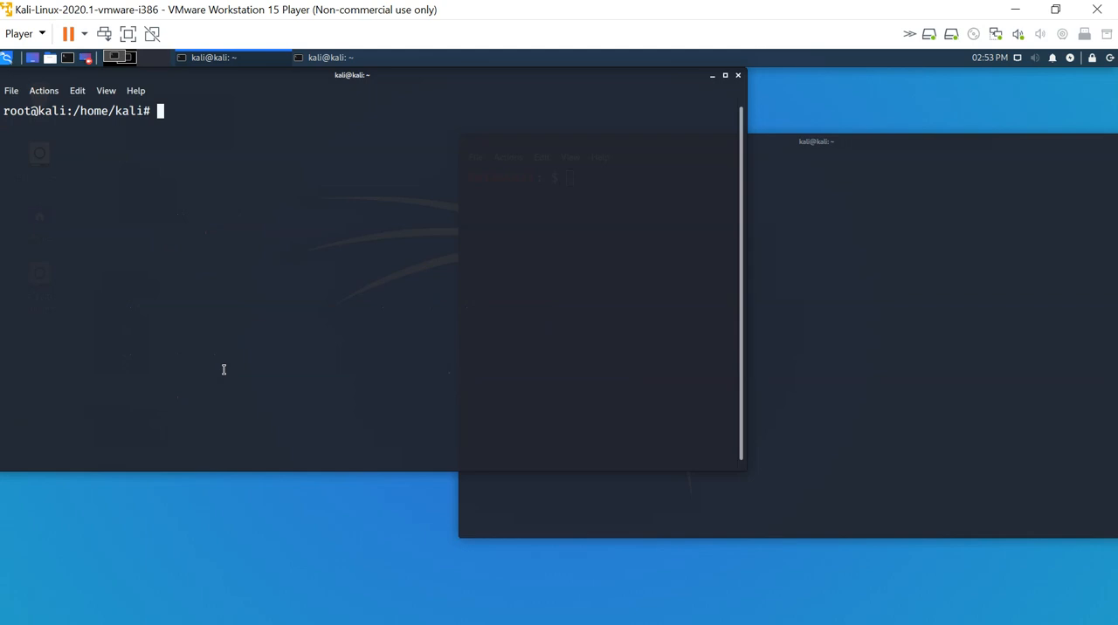
Step: Run 'ip address show' to list lo at 127.0.0.1 and eth0 at 192.168.93.128
{"action": "type", "text": "ip address show"}
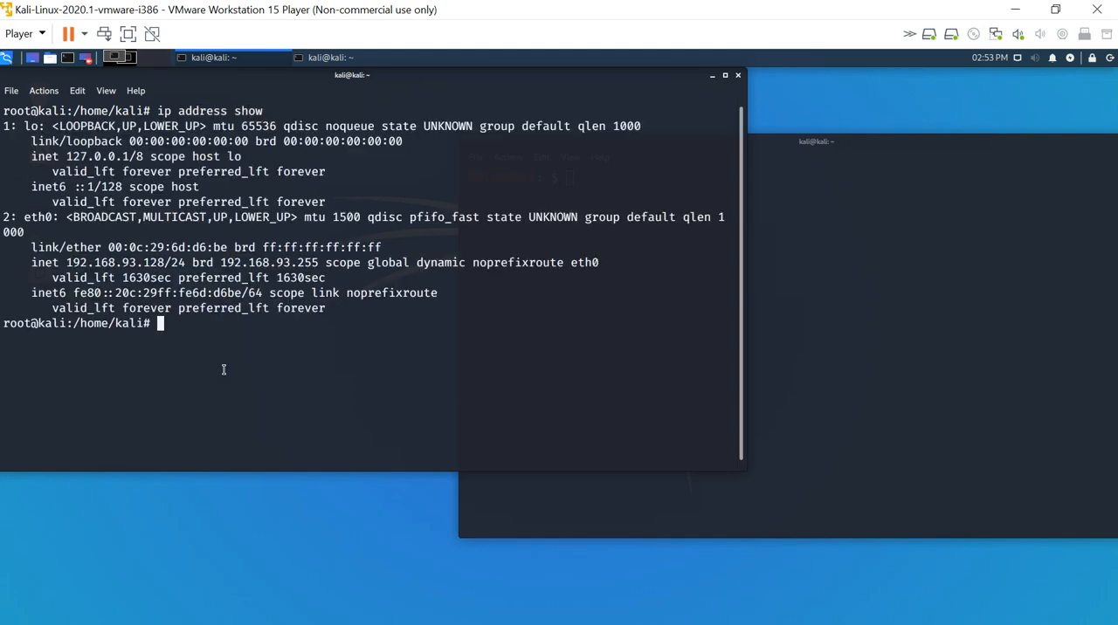
{"action": "double_click", "coordinate": [38, 217]}
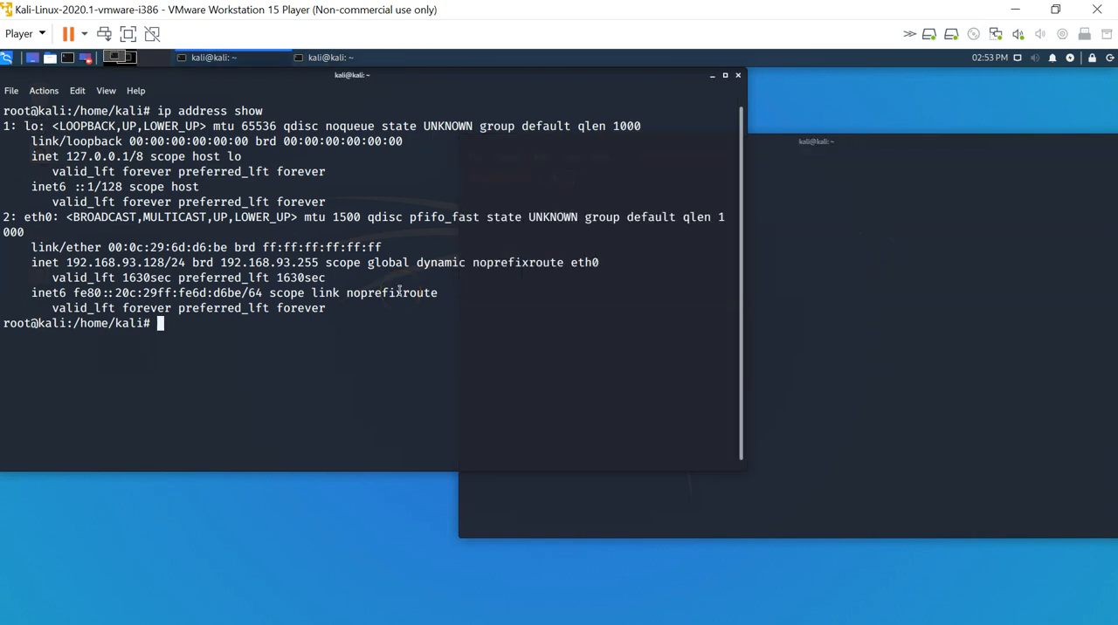
{"action": "mouse_move", "coordinate": [213, 347]}
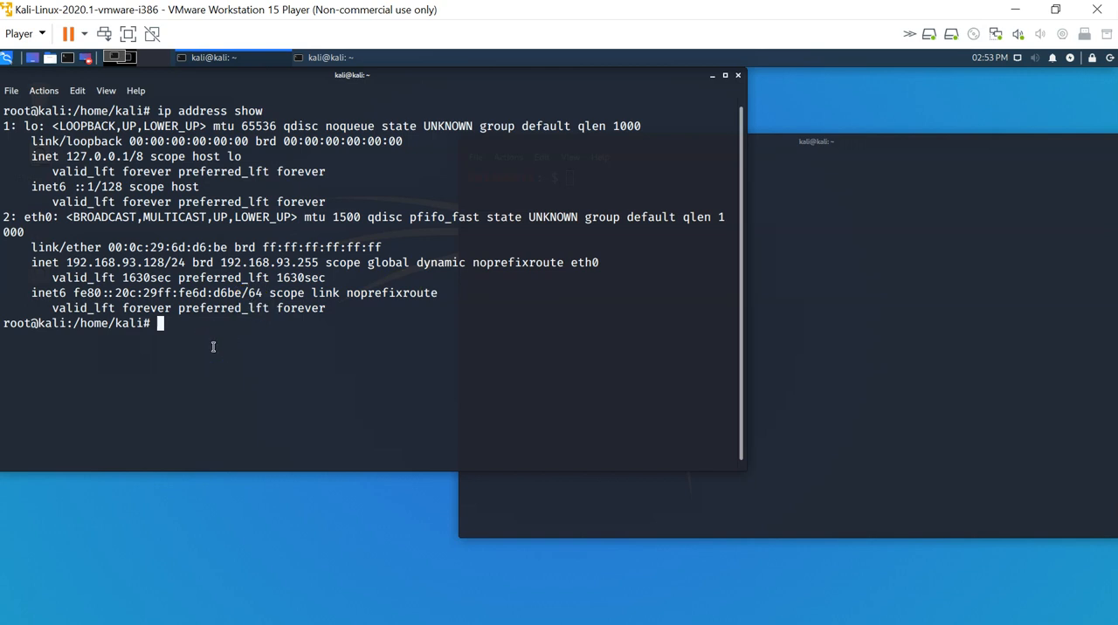
Step: Start 'tcpdump -i lo' in the root terminal to capture loopback traffic
{"action": "type", "text": "tcpdump --help"}
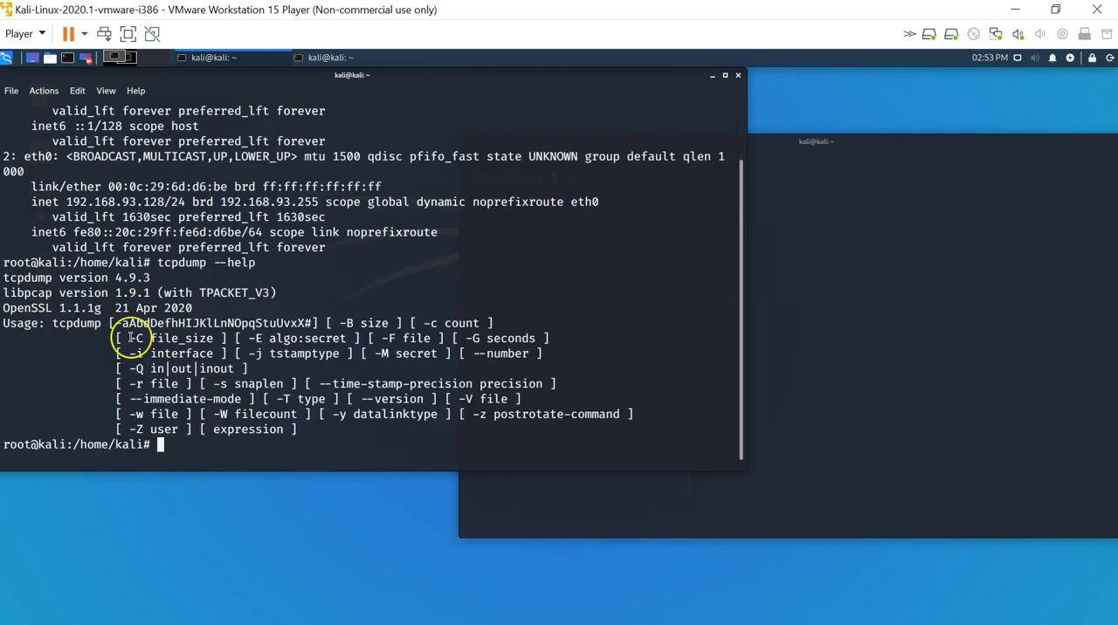
{"action": "double_click", "coordinate": [75, 323]}
{"action": "type", "text": "t"}
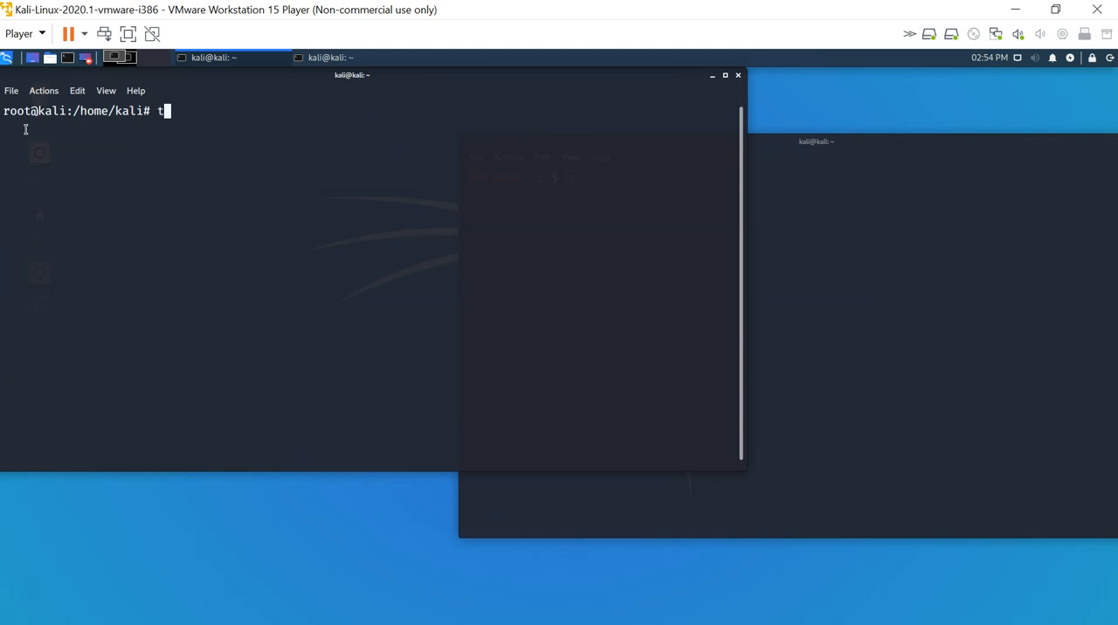
{"action": "type", "text": "cpdump -"}
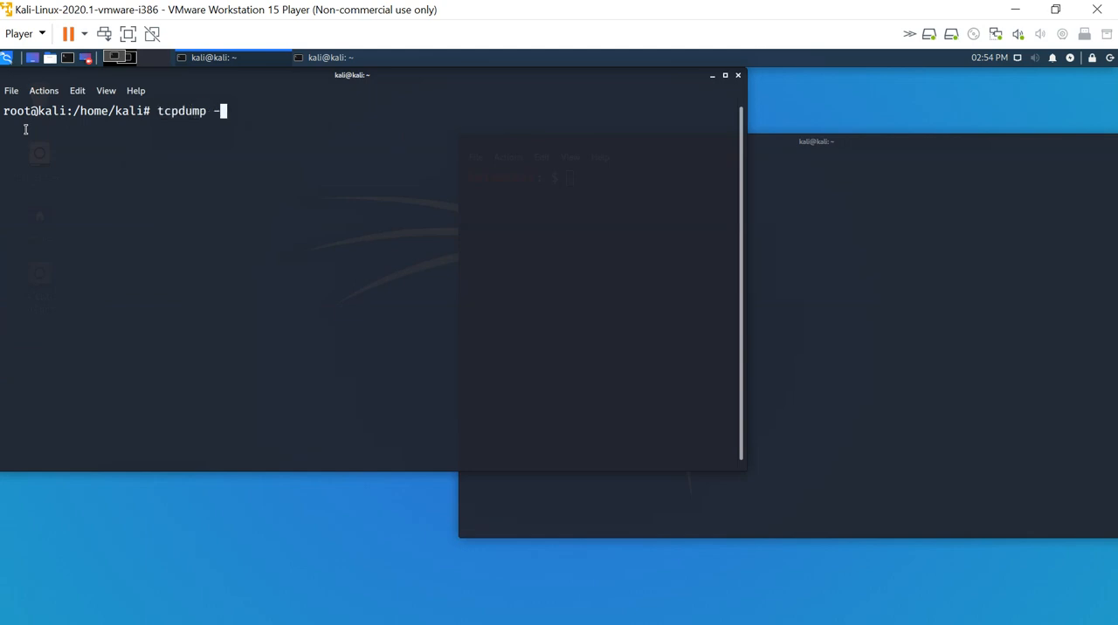
{"action": "type", "text": "i lo"}
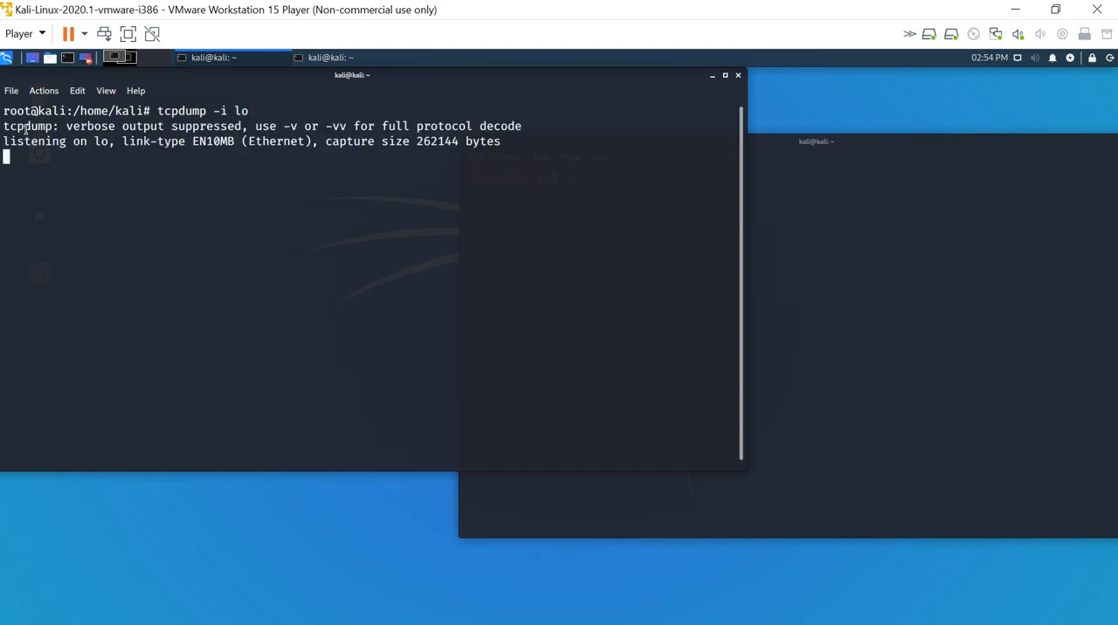
{"action": "mouse_move", "coordinate": [111, 158]}
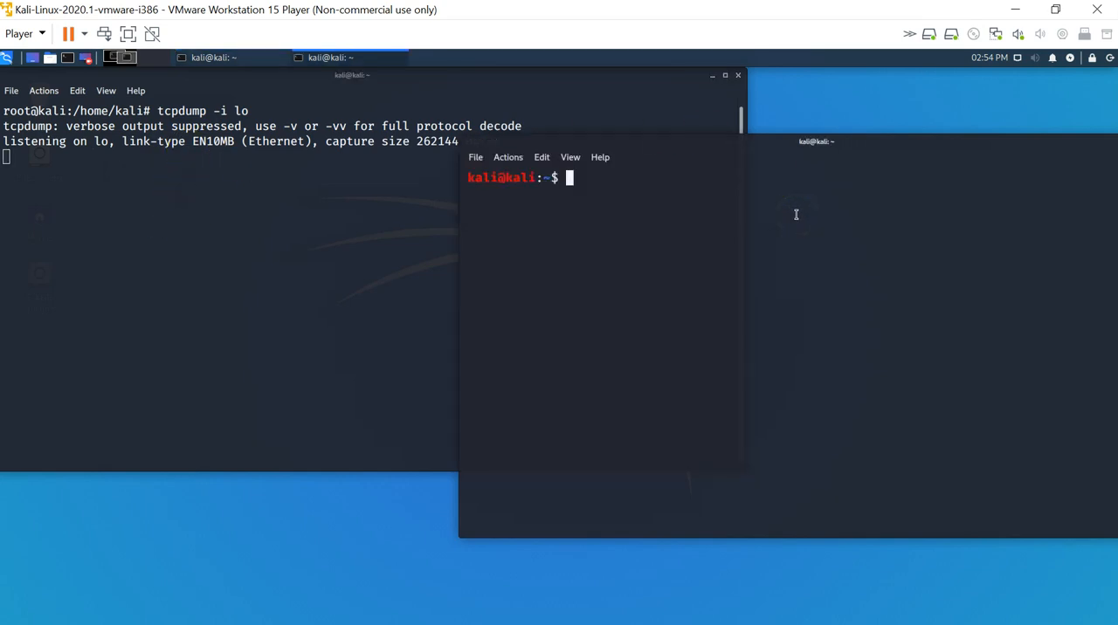
Step: In the second terminal run 'ip addr' and highlight lo and 127.0.0.1
{"action": "type", "text": "ip"}
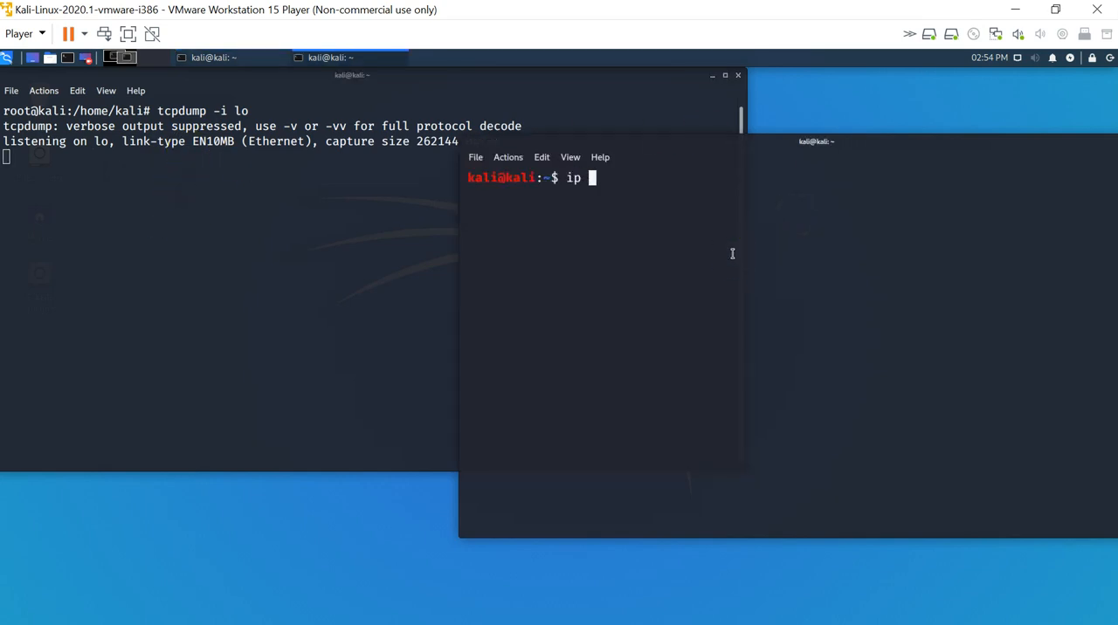
{"action": "type", "text": "address show"}
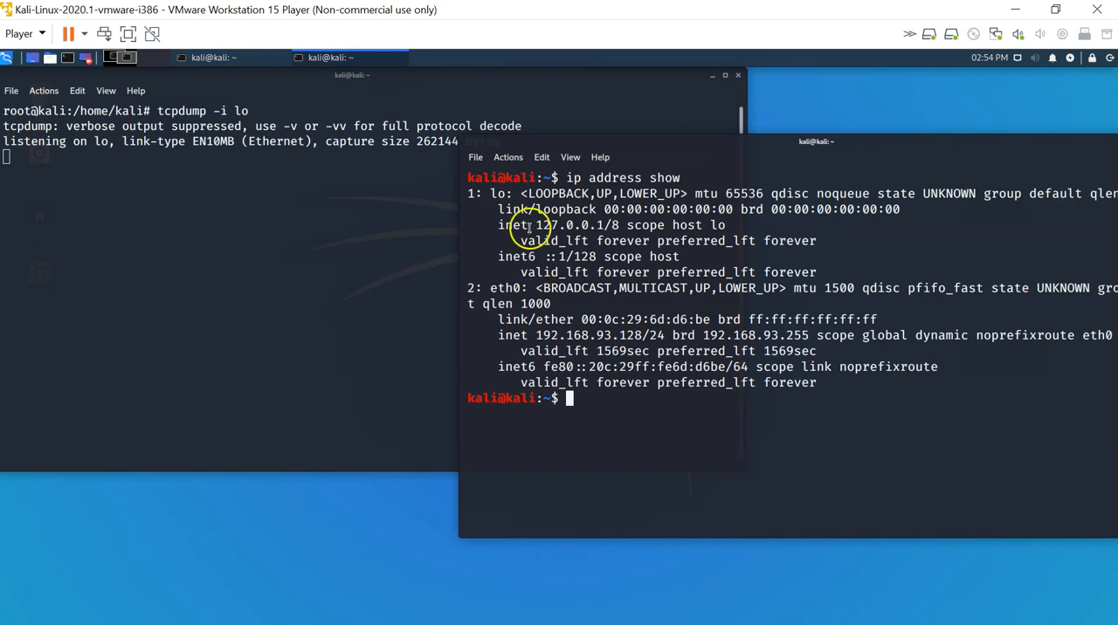
{"action": "double_click", "coordinate": [501, 193]}
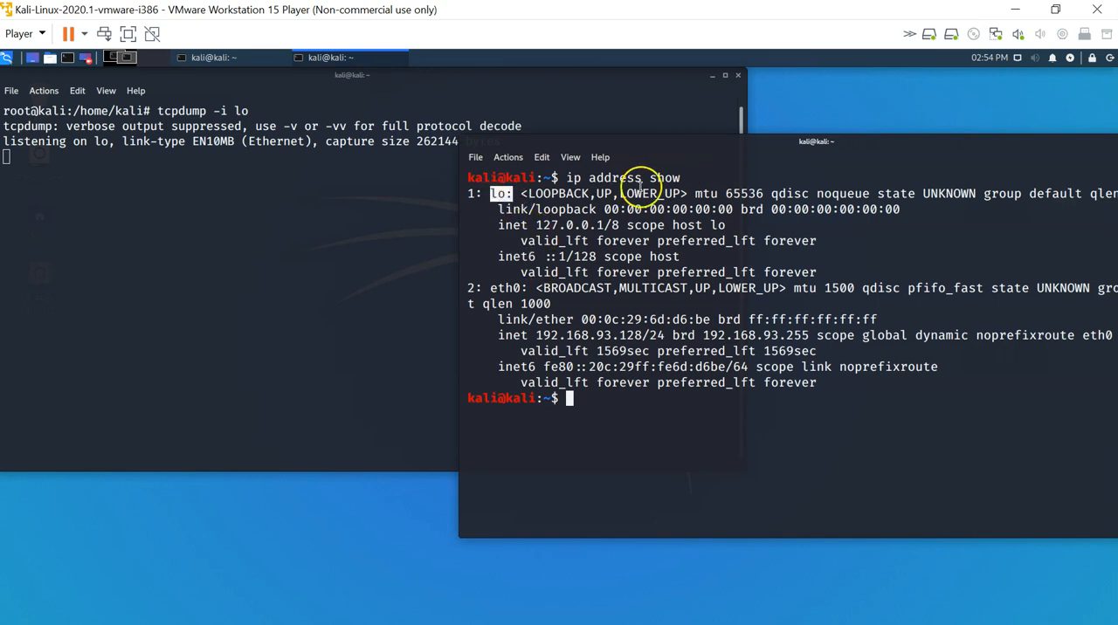
{"action": "mouse_move", "coordinate": [524, 225]}
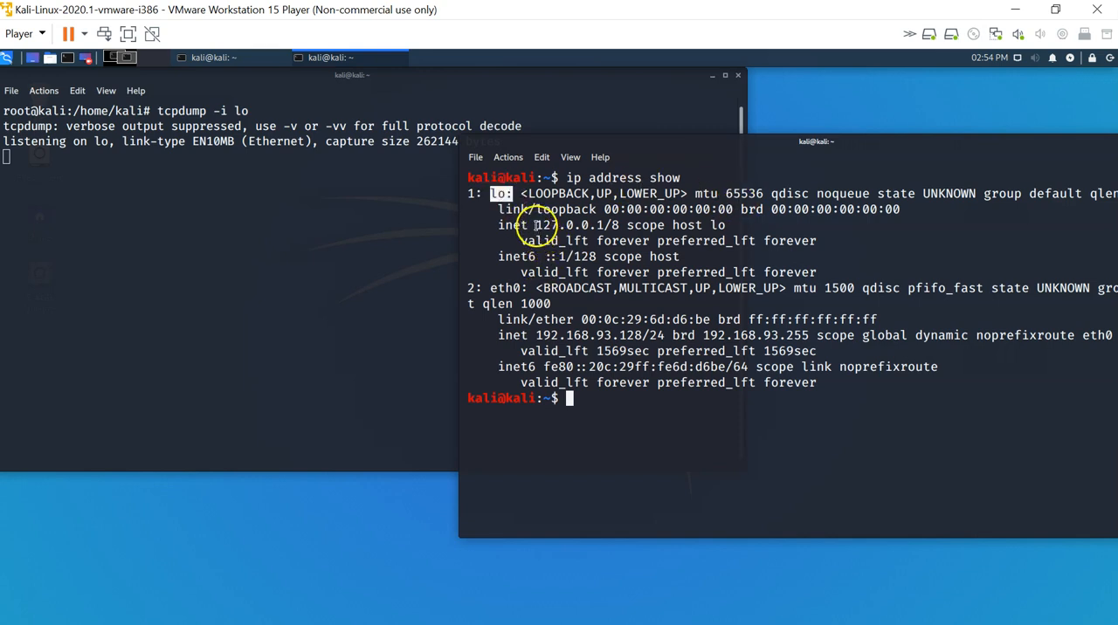
{"action": "double_click", "coordinate": [567, 226]}
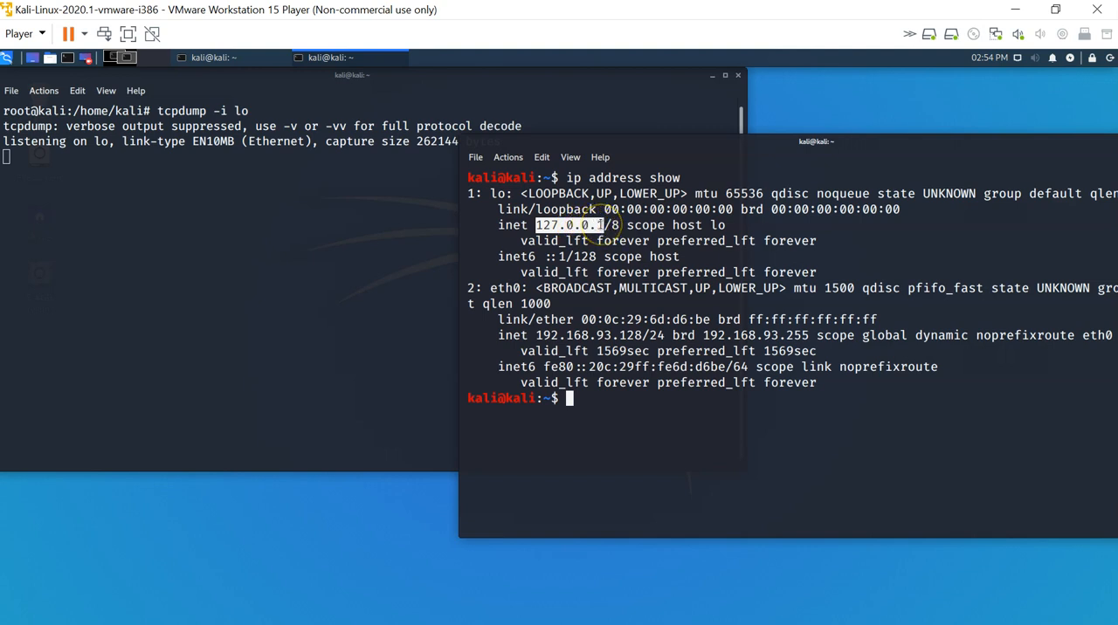
{"action": "mouse_move", "coordinate": [629, 473]}
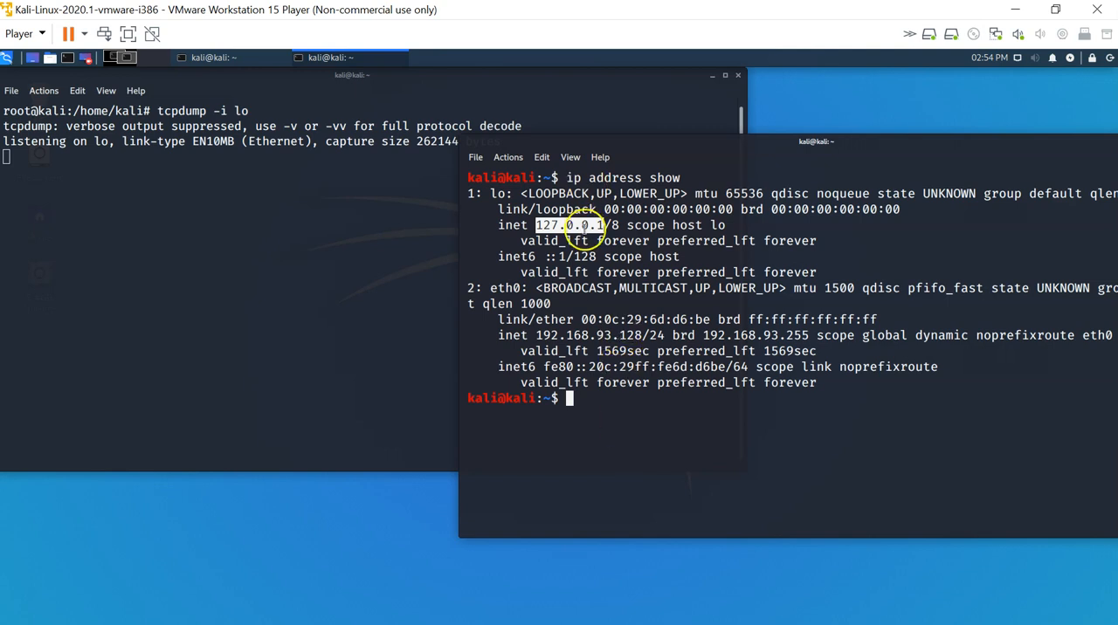
{"action": "mouse_move", "coordinate": [580, 416]}
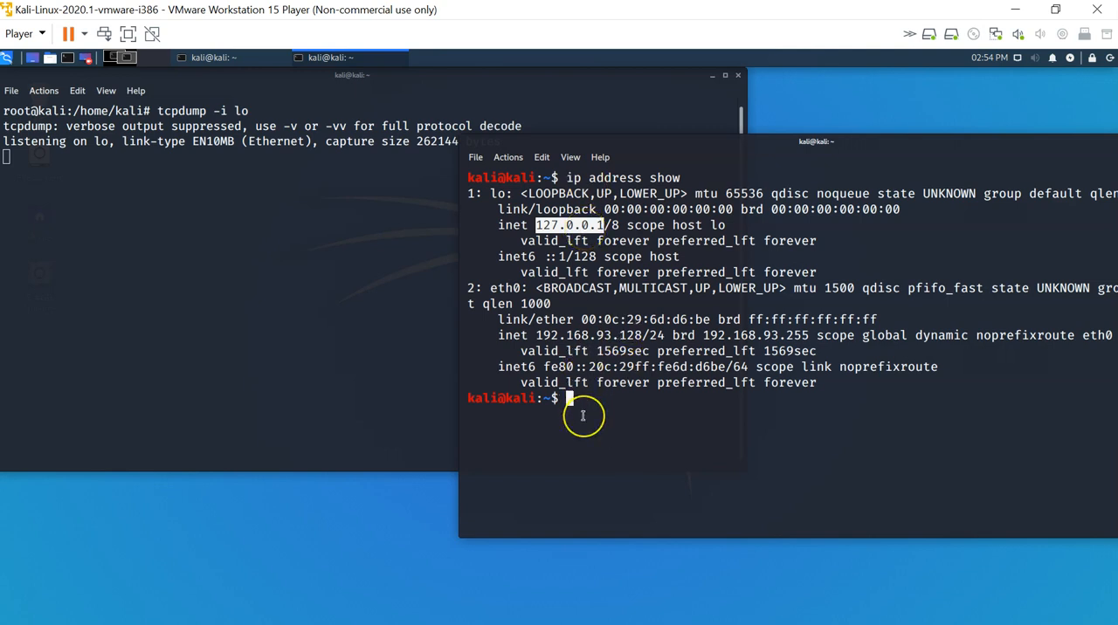
Step: Ping 127.0.0.1 and stop it with Ctrl+C after nine replies
{"action": "type", "text": "ping"}
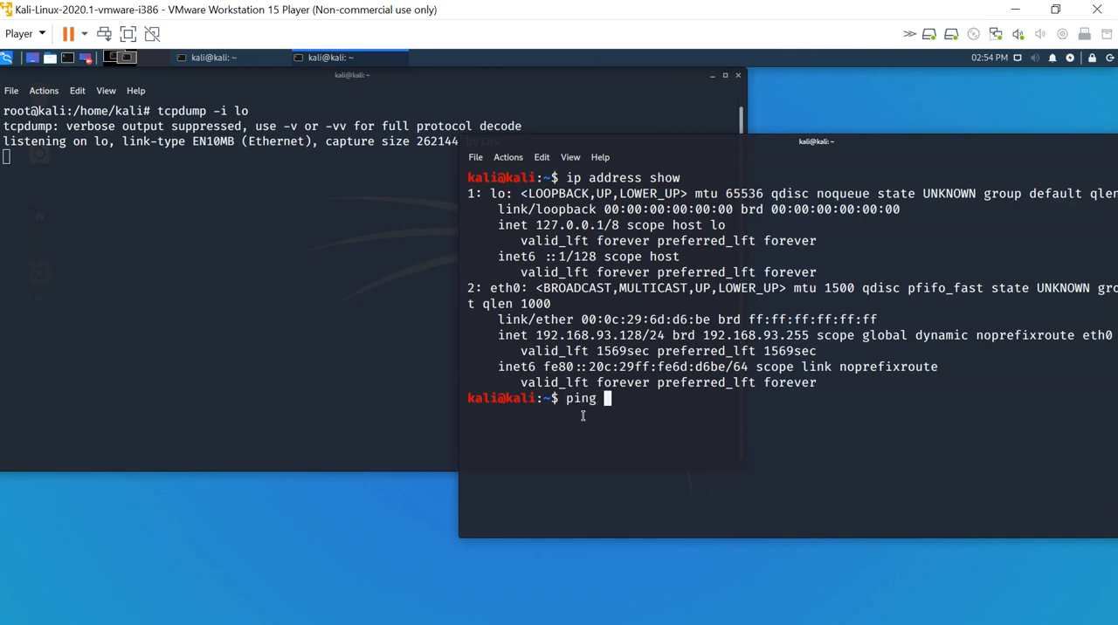
{"action": "type", "text": "127"}
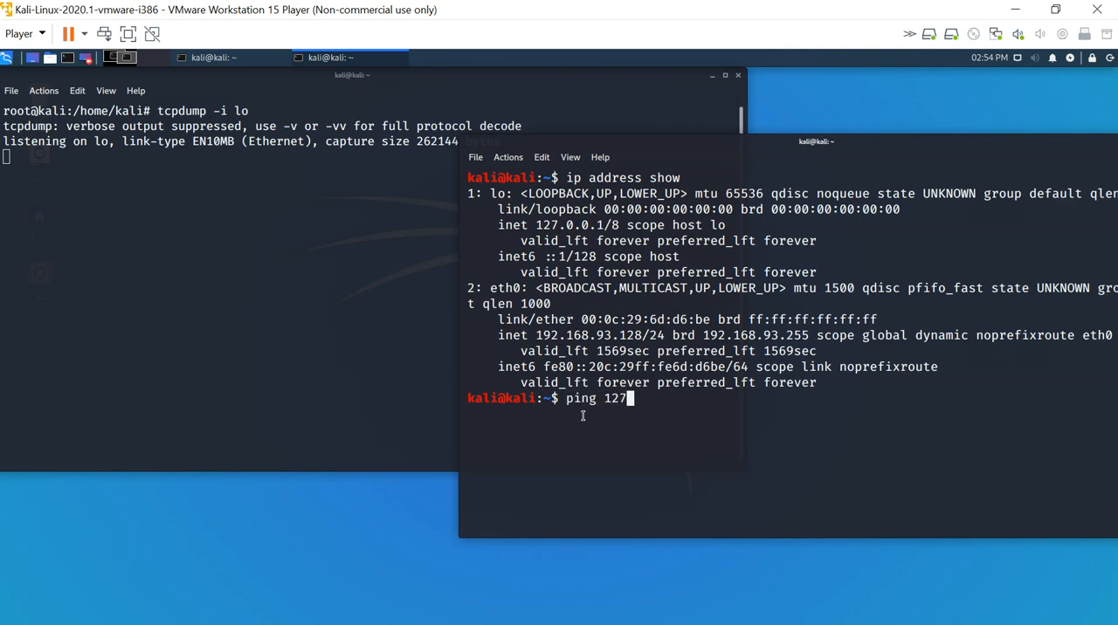
{"action": "type", "text": ".0.0.1"}
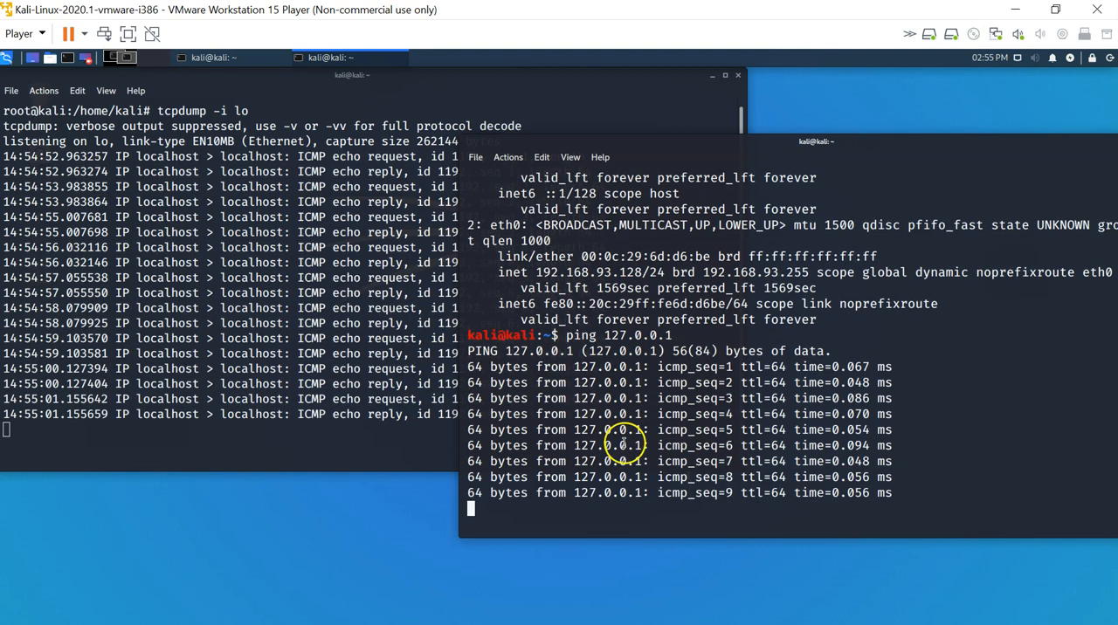
{"action": "key", "text": "ctrl+c"}
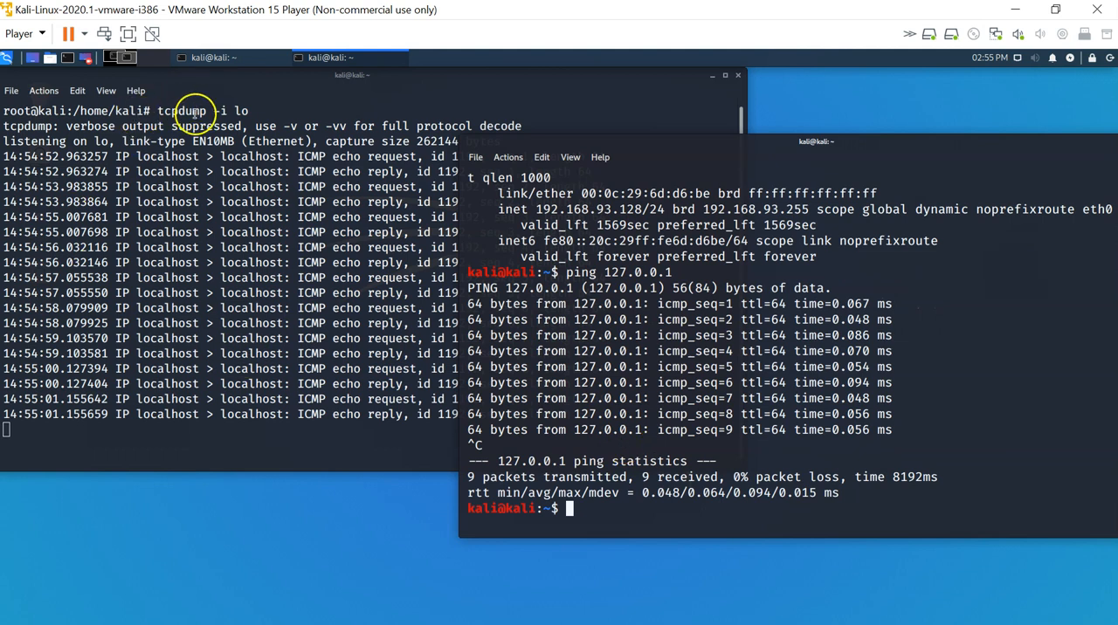
{"action": "mouse_move", "coordinate": [306, 186]}
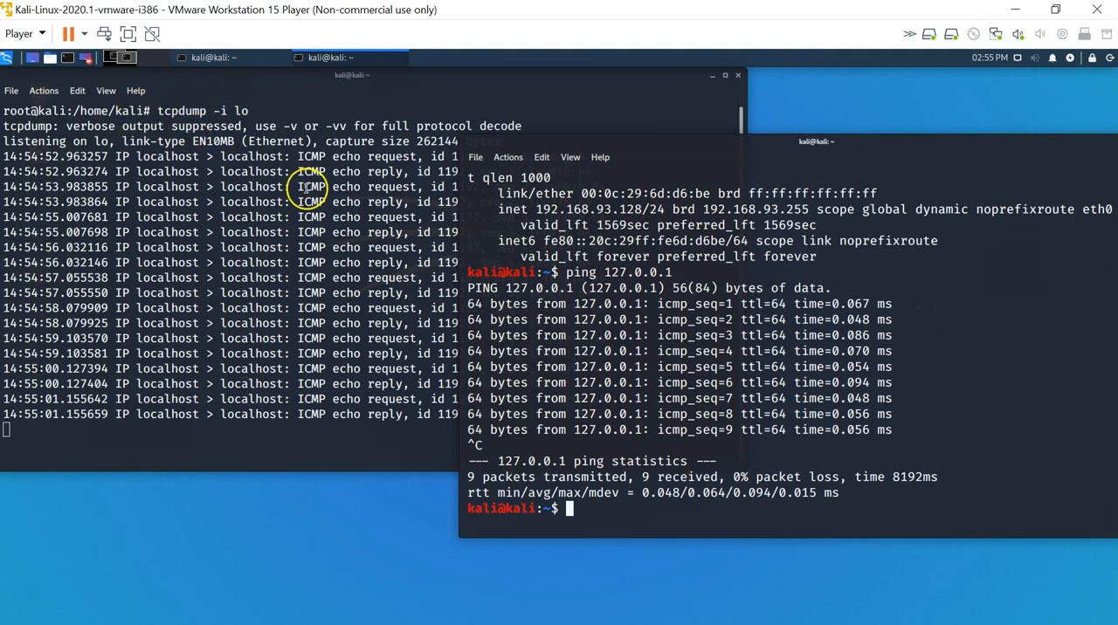
{"action": "mouse_move", "coordinate": [598, 288]}
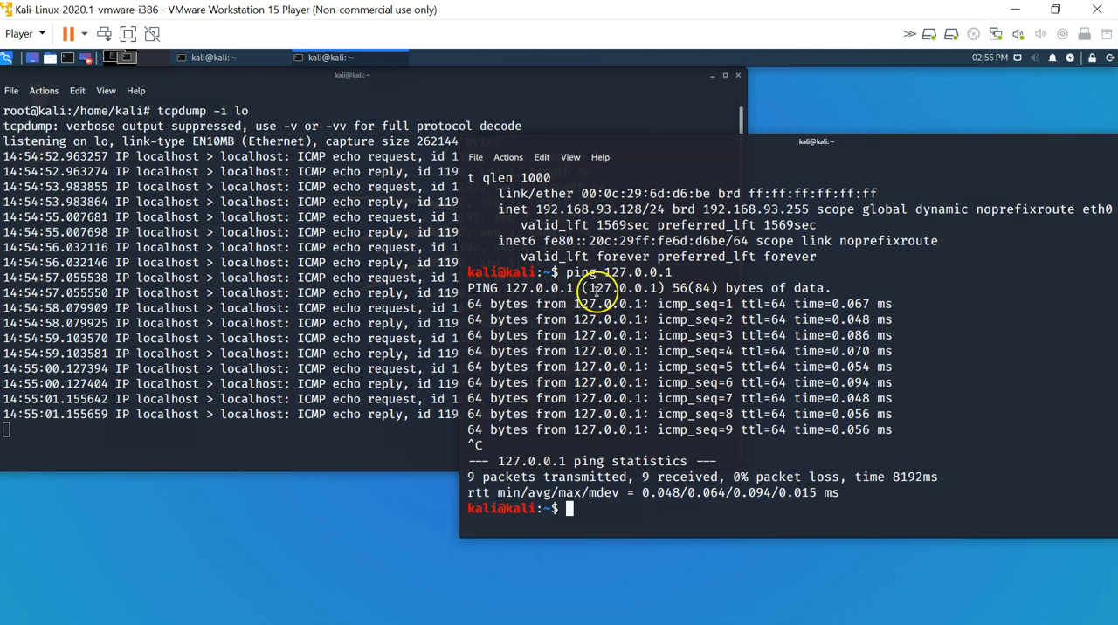
{"action": "mouse_move", "coordinate": [652, 389]}
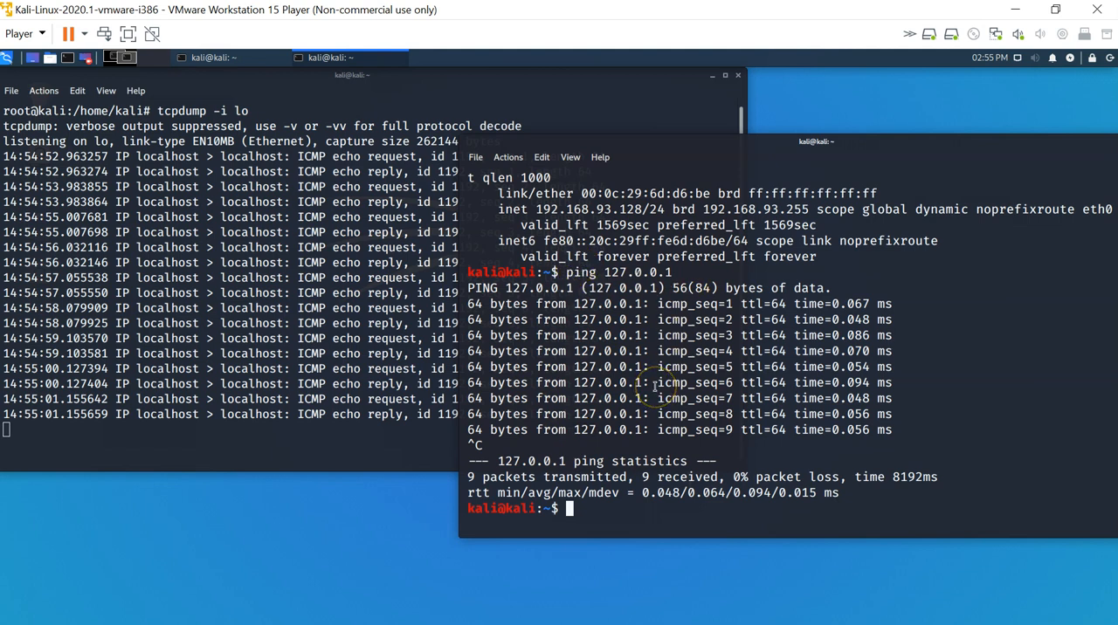
{"action": "mouse_move", "coordinate": [469, 447]}
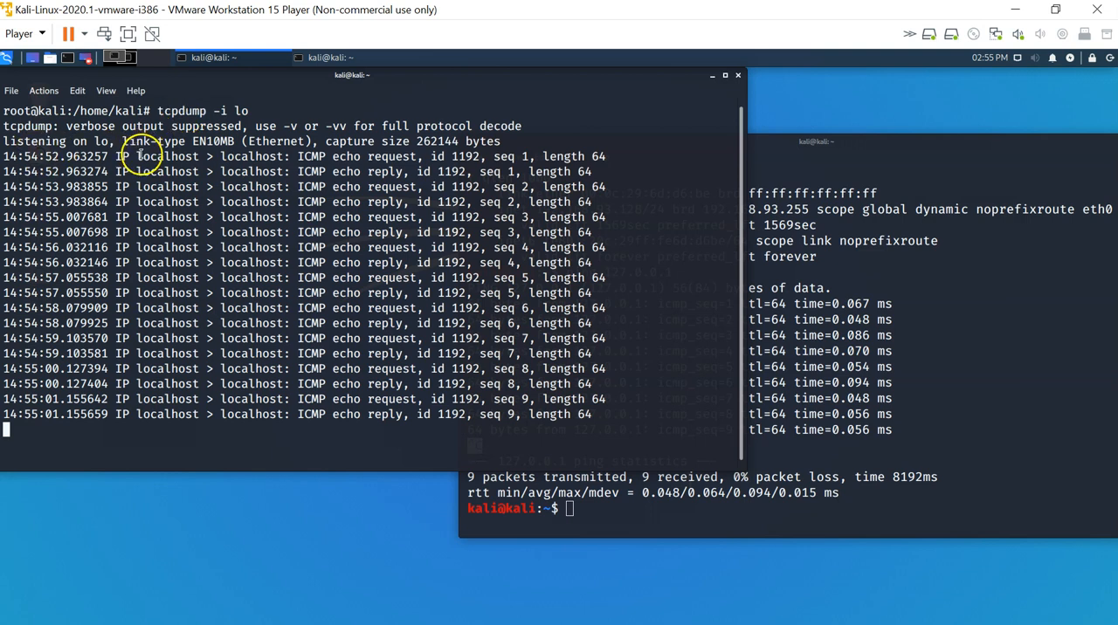
{"action": "double_click", "coordinate": [253, 156]}
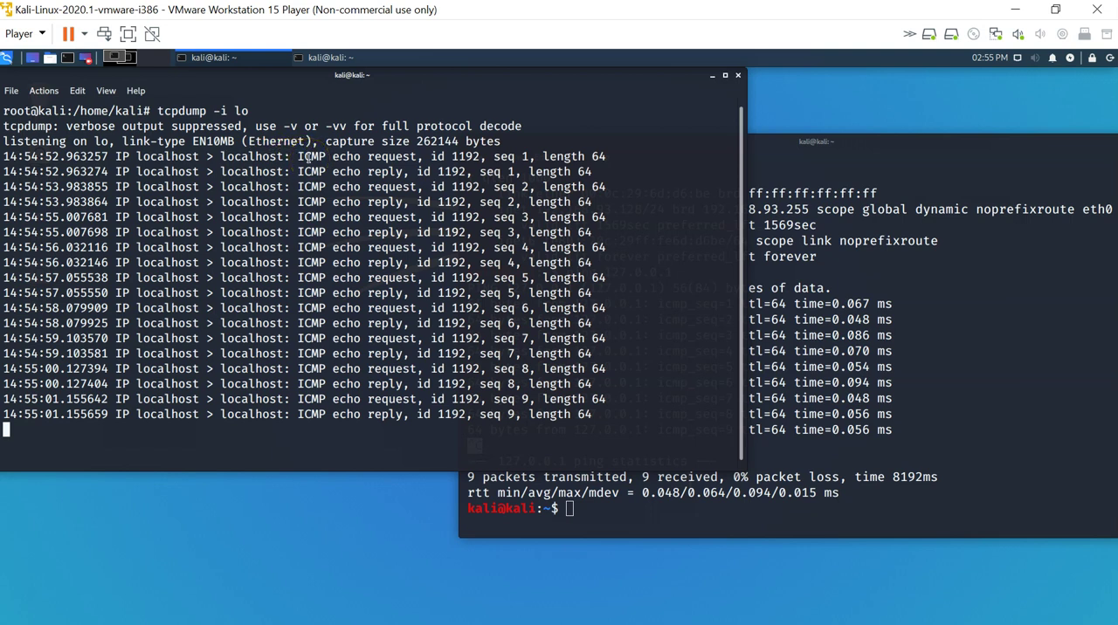
{"action": "mouse_move", "coordinate": [388, 162]}
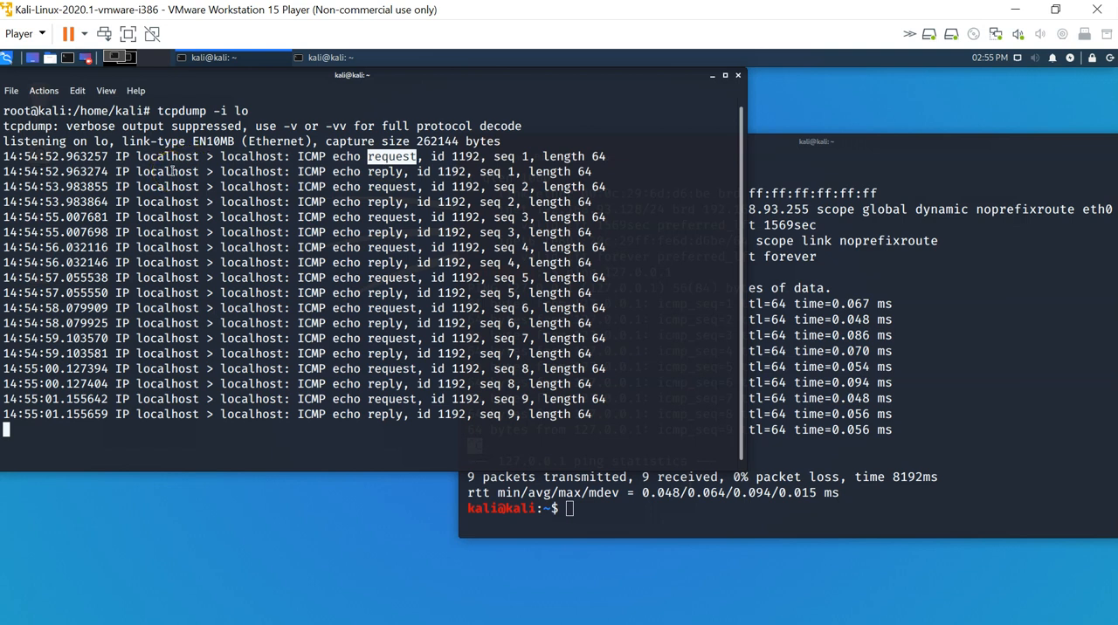
{"action": "double_click", "coordinate": [384, 171]}
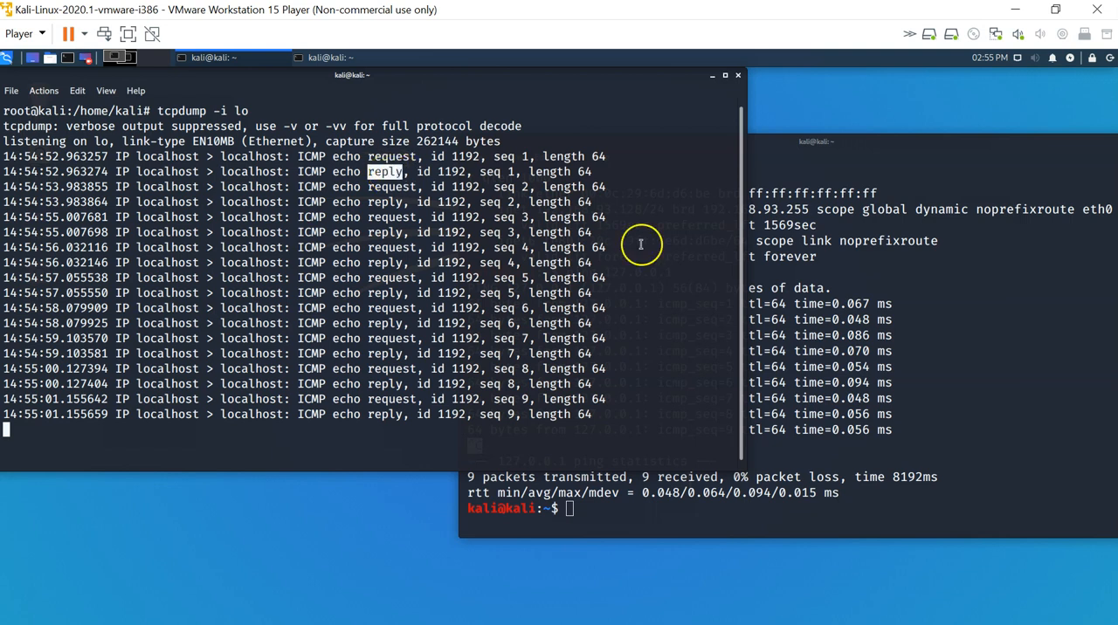
{"action": "mouse_move", "coordinate": [868, 279]}
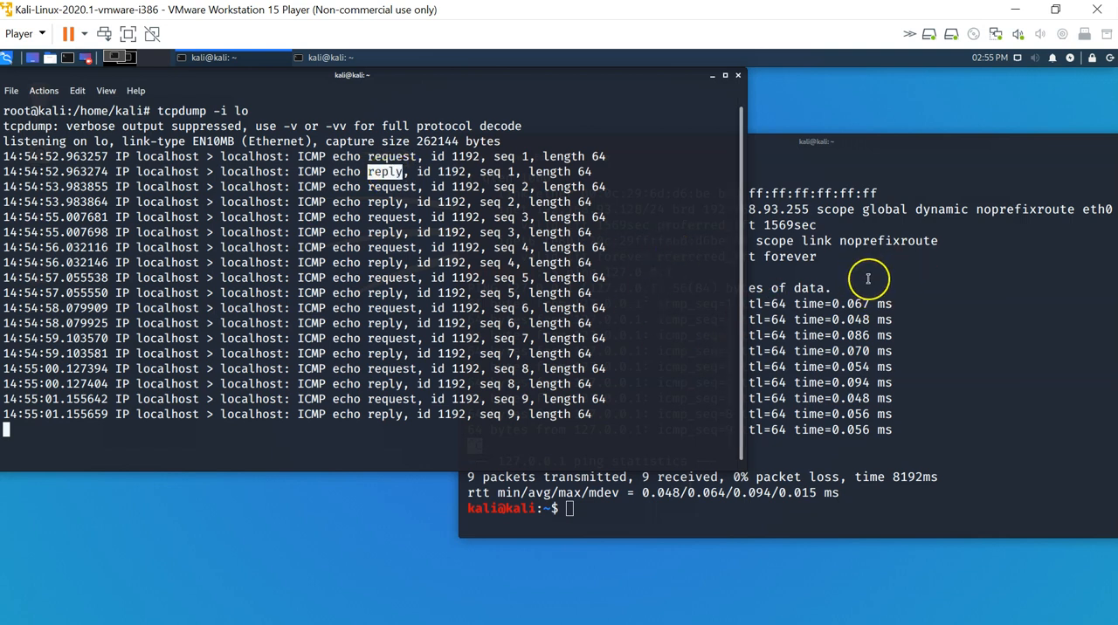
{"action": "mouse_move", "coordinate": [868, 319]}
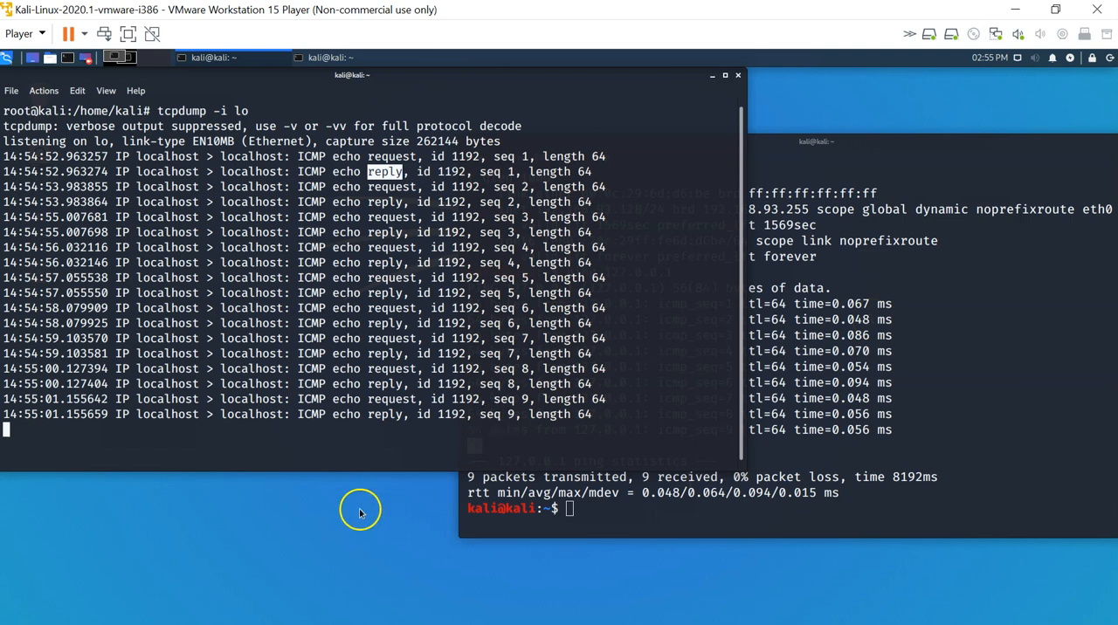
{"action": "mouse_move", "coordinate": [35, 603]}
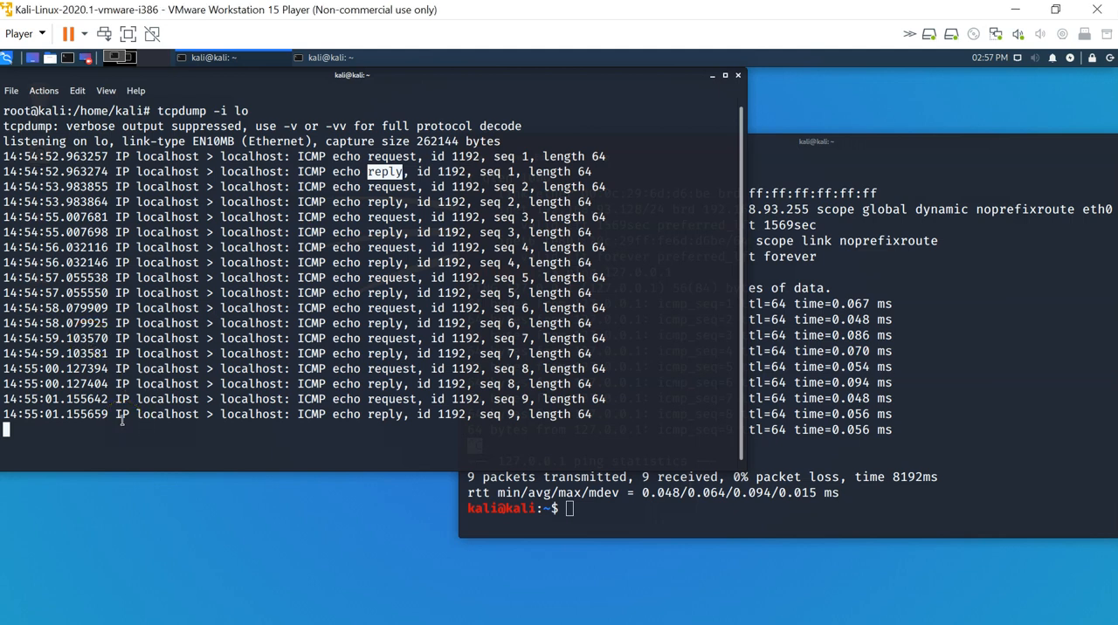
Step: Stop the earlier capture and enter tcpdump --help to list its usage options
{"action": "key", "text": "ctrl+c"}
{"action": "type", "text": "t"}
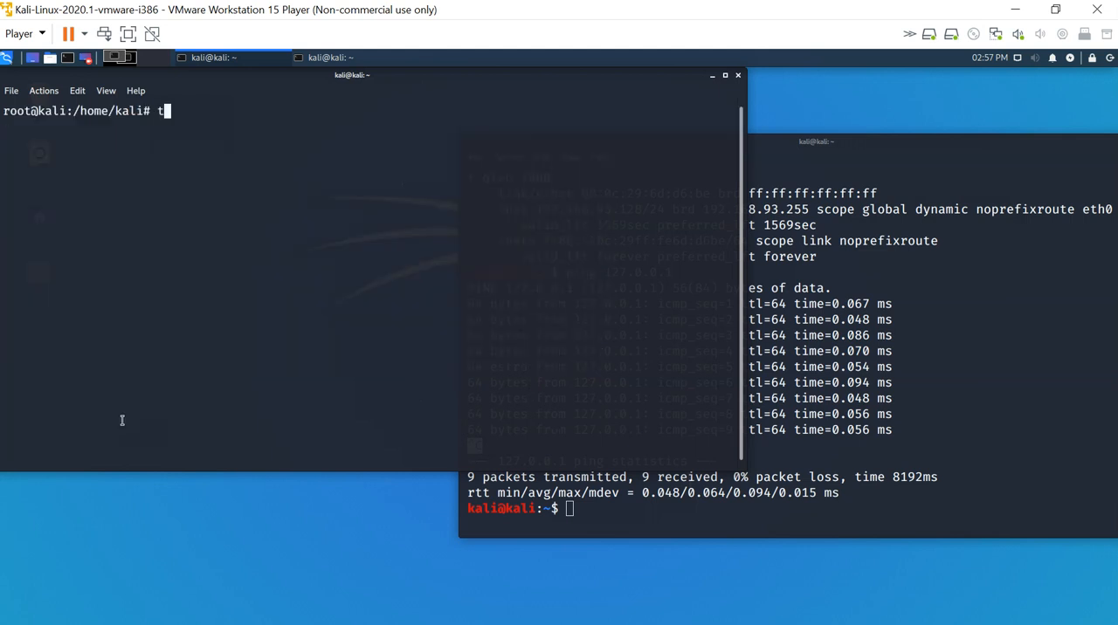
{"action": "type", "text": "cpdump --help"}
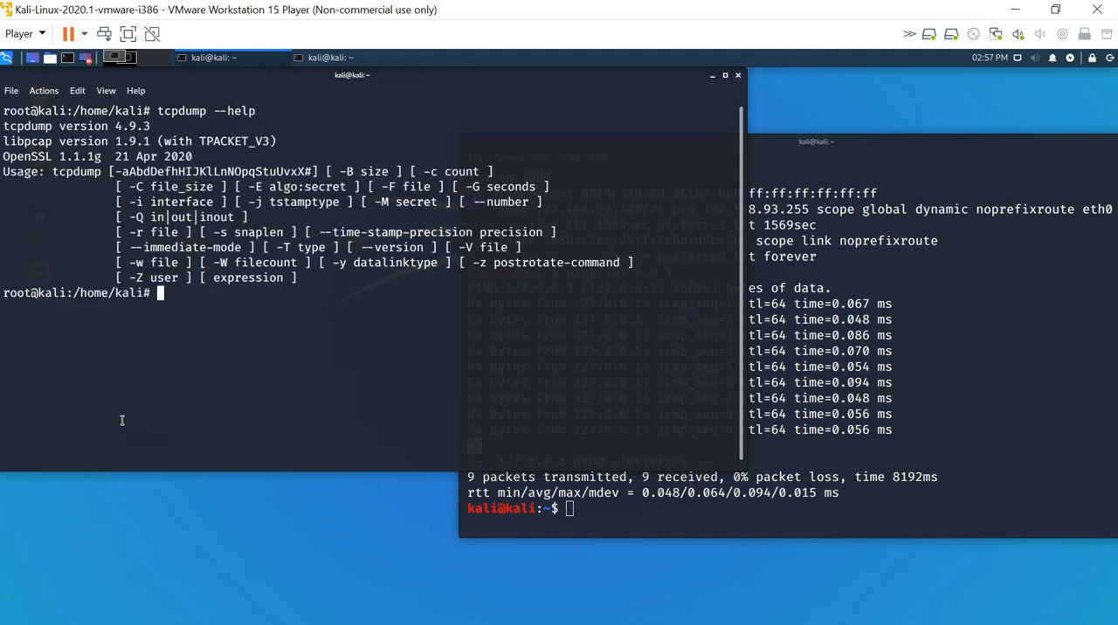
{"action": "mouse_move", "coordinate": [384, 187]}
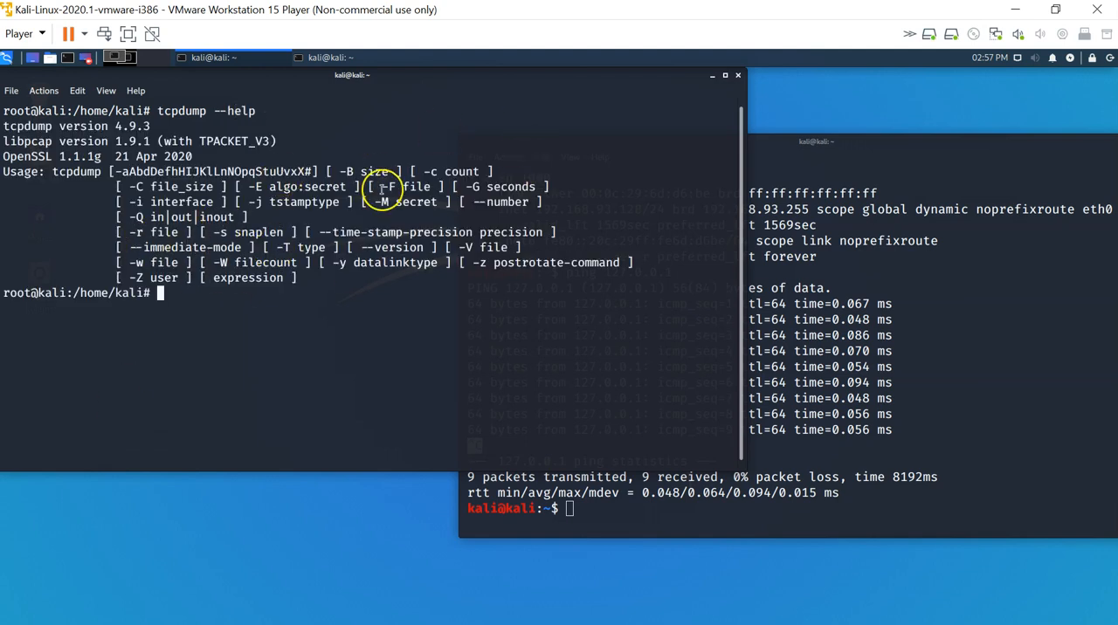
{"action": "mouse_move", "coordinate": [504, 223]}
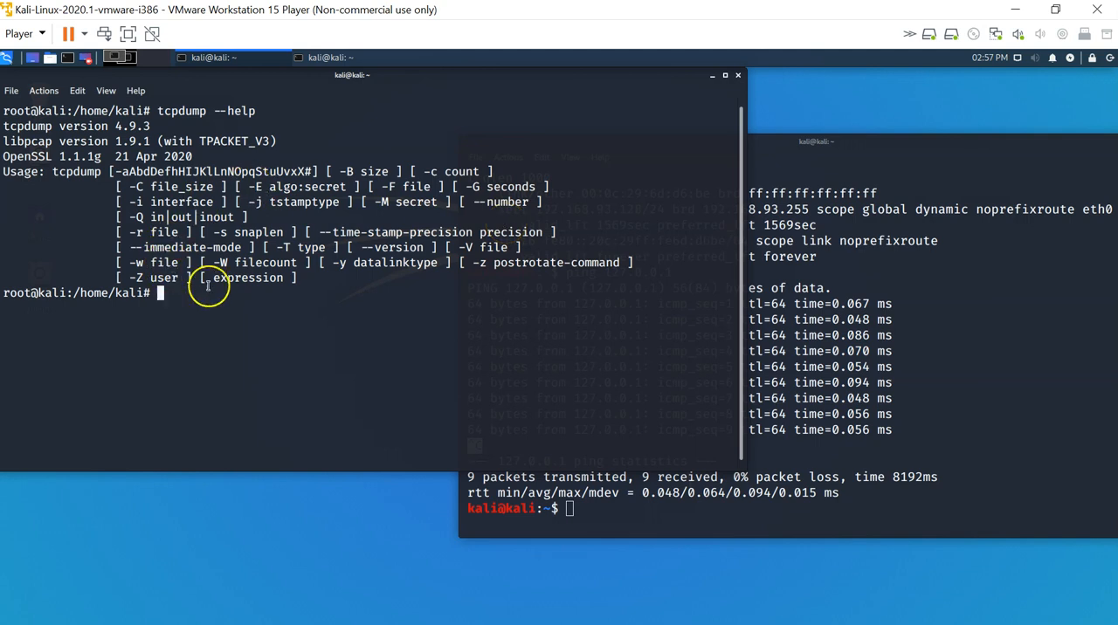
{"action": "mouse_move", "coordinate": [188, 202]}
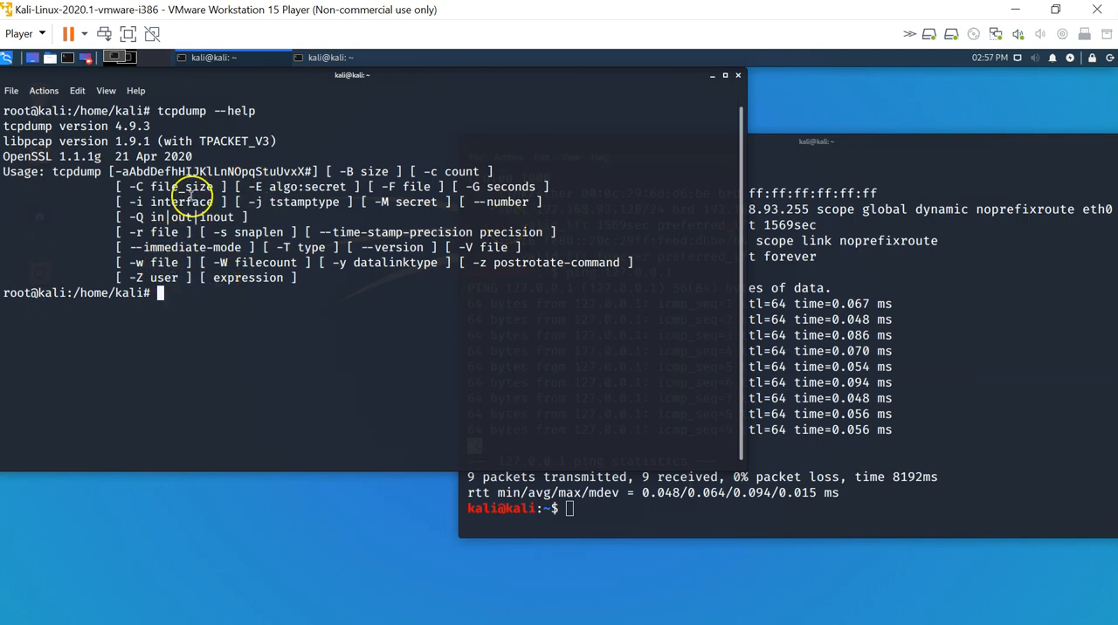
{"action": "mouse_move", "coordinate": [228, 287]}
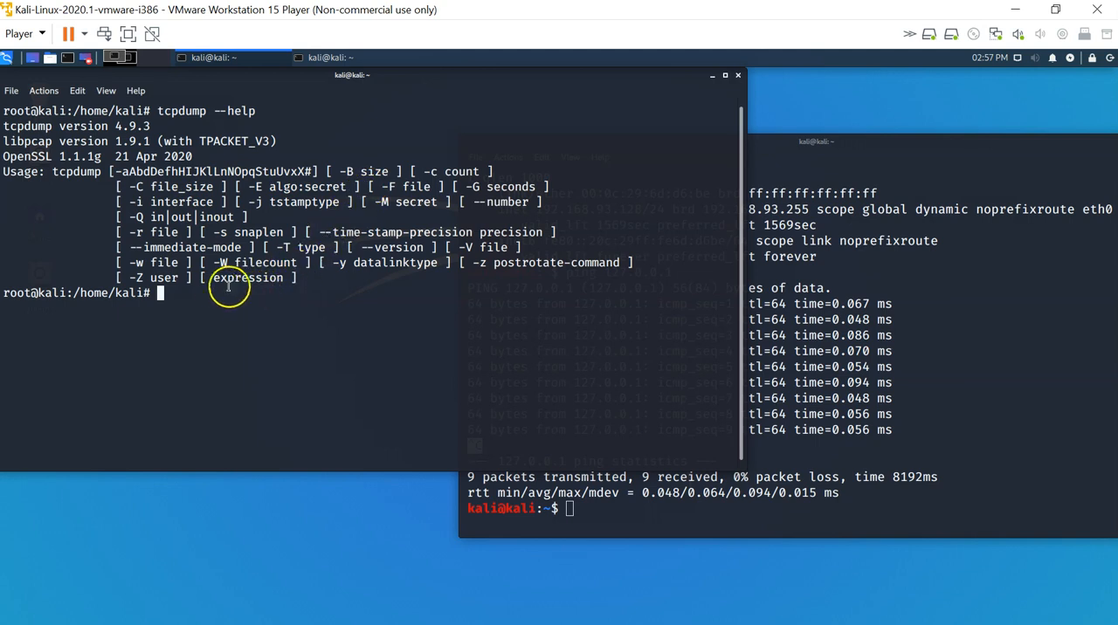
{"action": "mouse_move", "coordinate": [327, 296]}
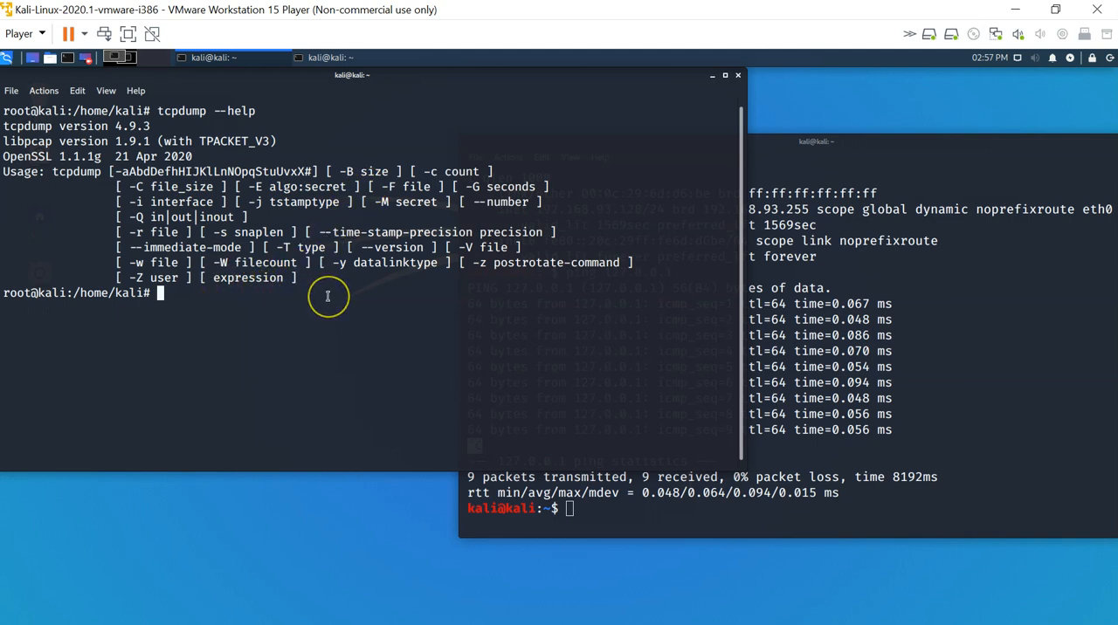
{"action": "mouse_move", "coordinate": [243, 277]}
{"action": "type", "text": "man"}
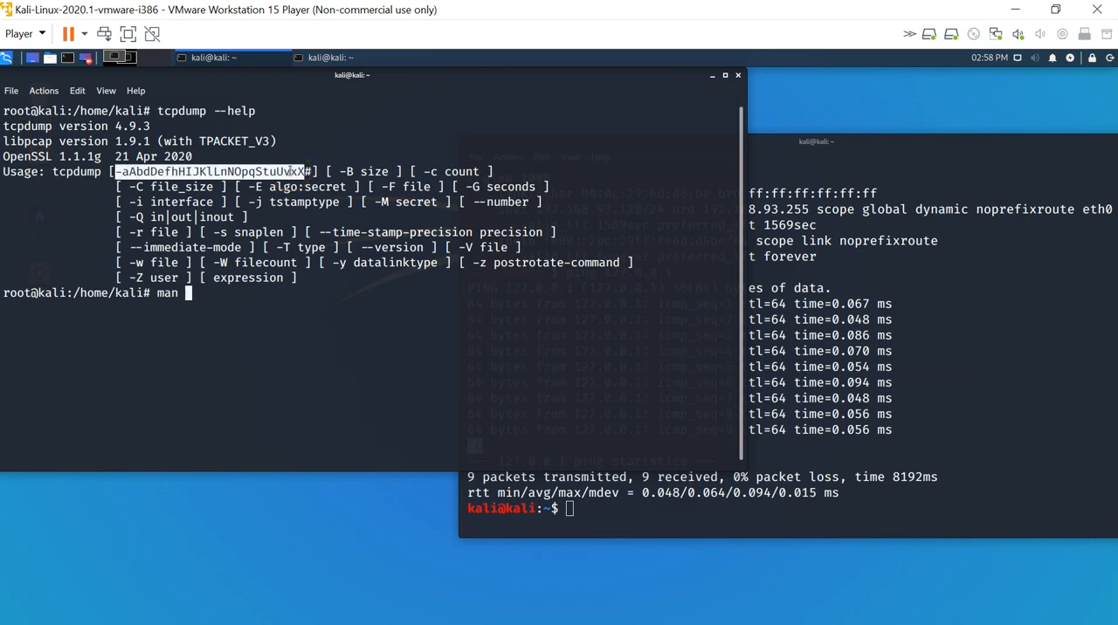
{"action": "type", "text": "tcp"}
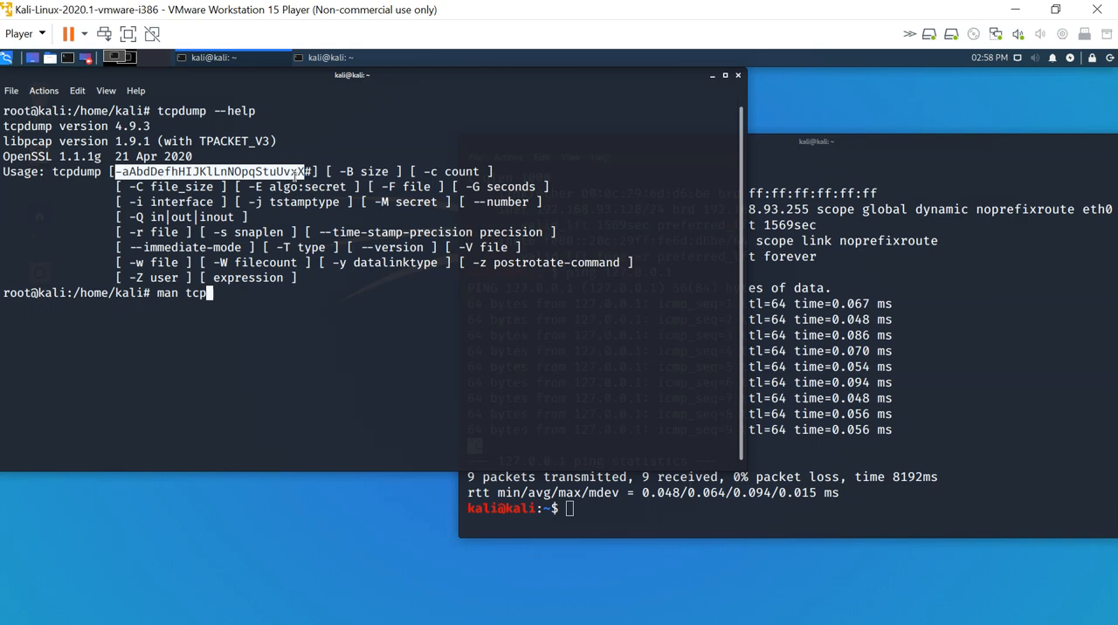
{"action": "type", "text": "dump"}
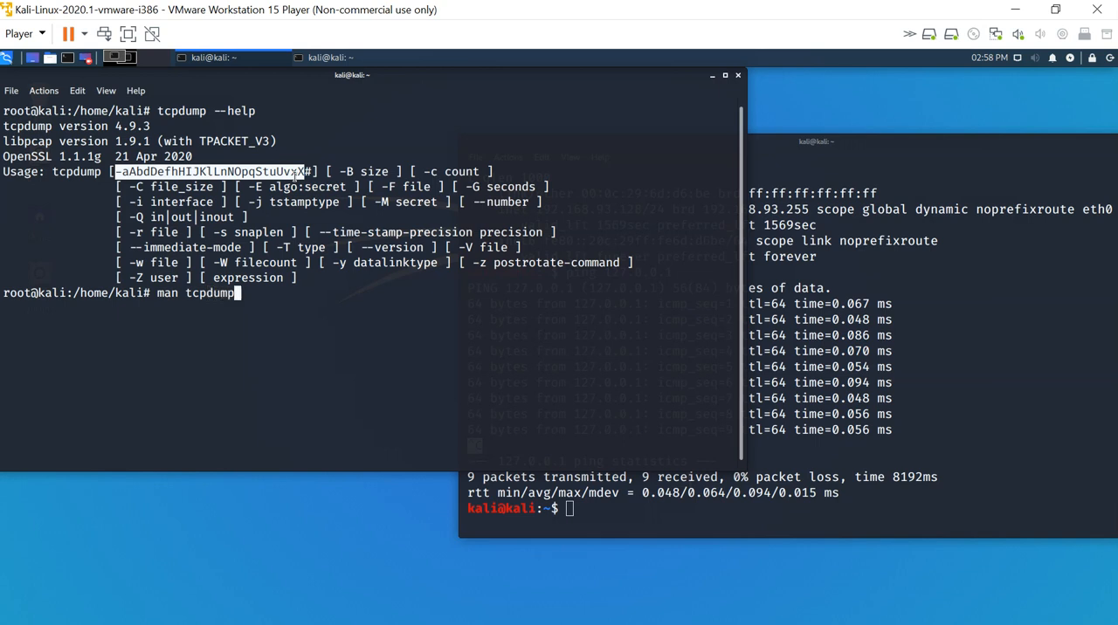
{"action": "key", "text": "Return"}
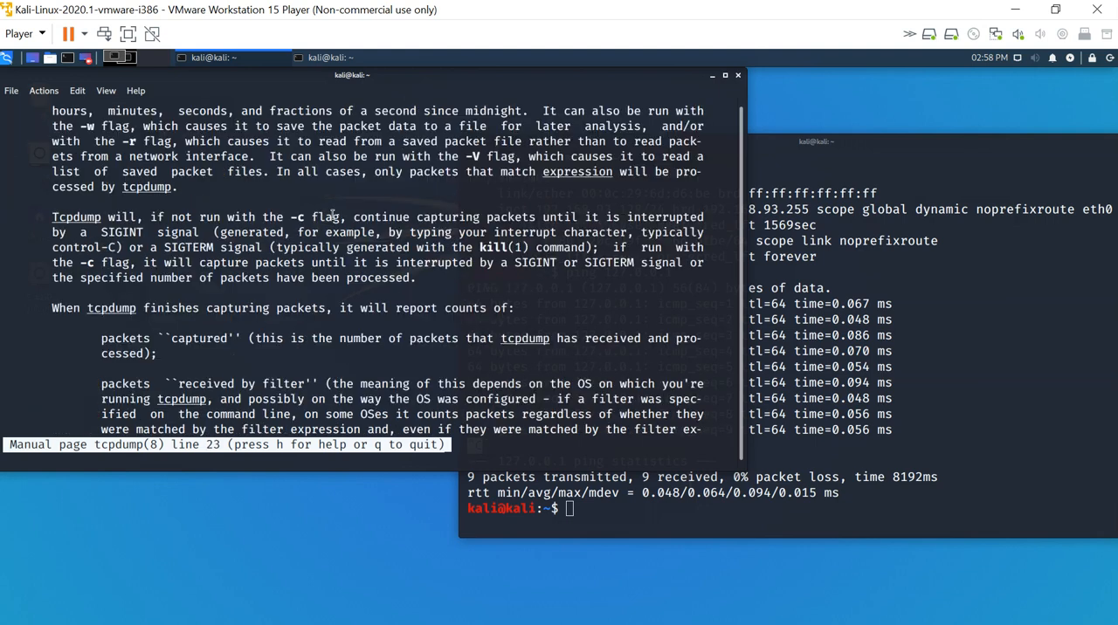
{"action": "scroll", "scroll_direction": "down", "scroll_amount": 3}
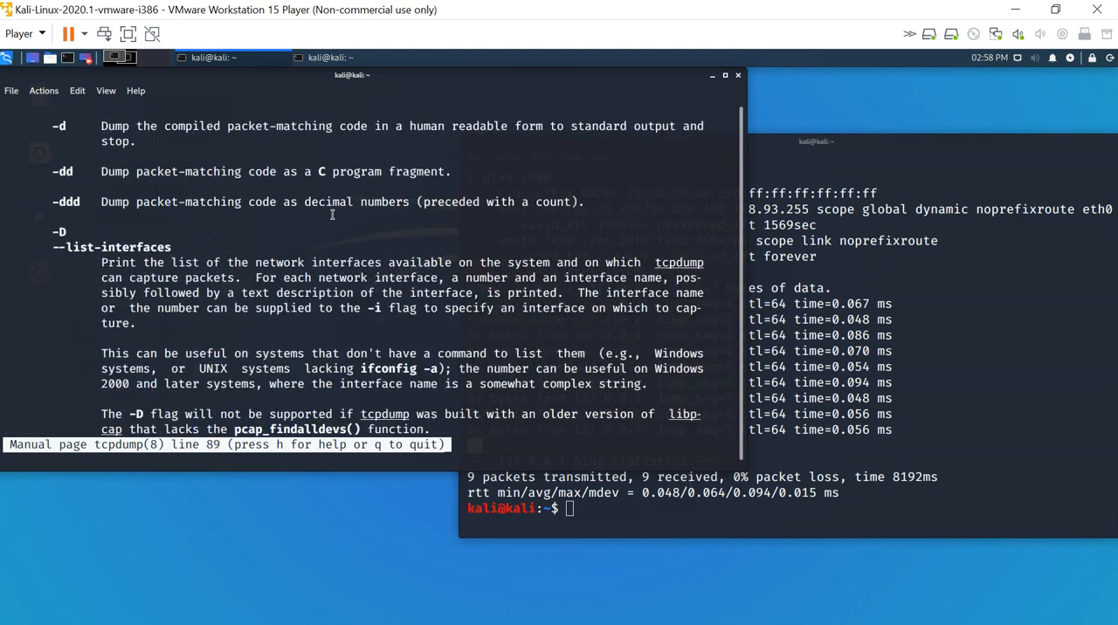
{"action": "scroll", "scroll_direction": "down", "scroll_amount": 3}
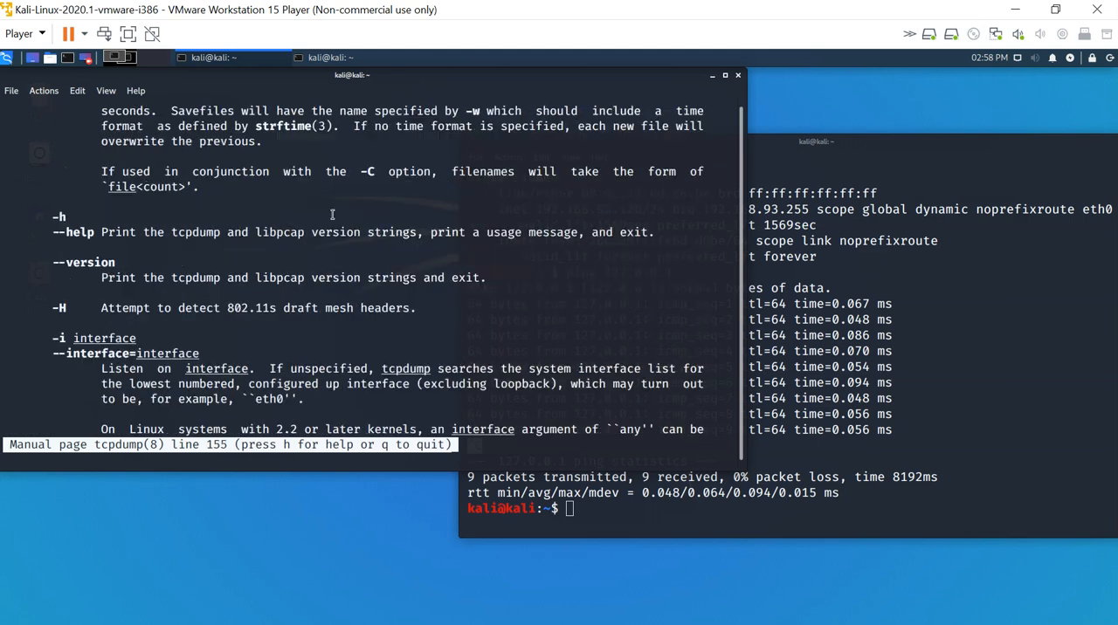
{"action": "scroll", "scroll_direction": "down", "scroll_amount": 3}
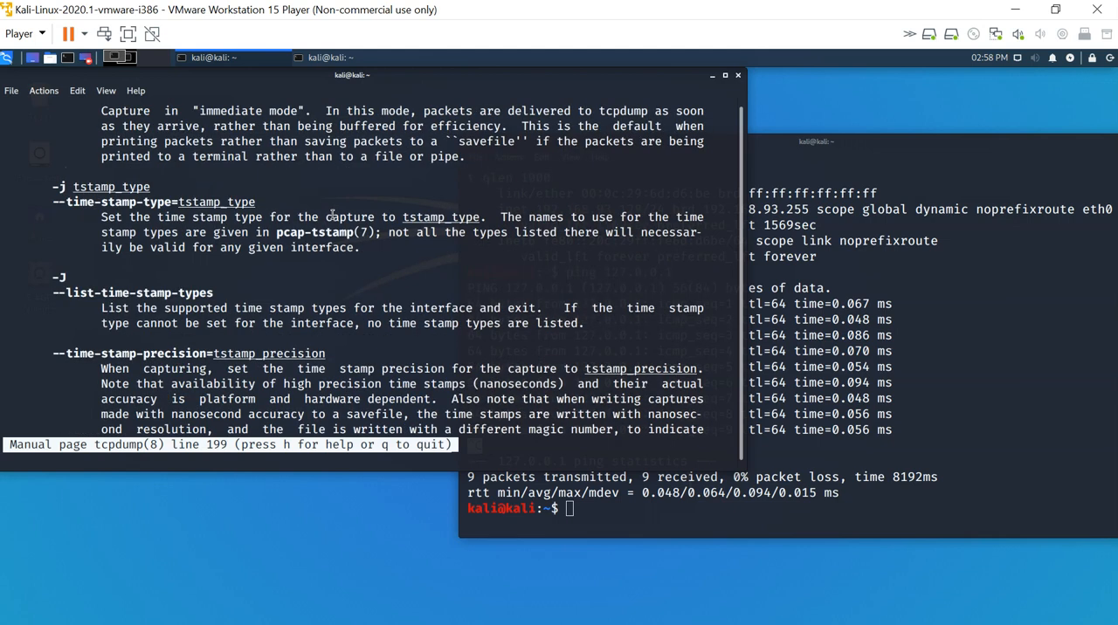
{"action": "scroll", "scroll_direction": "down", "scroll_amount": 3}
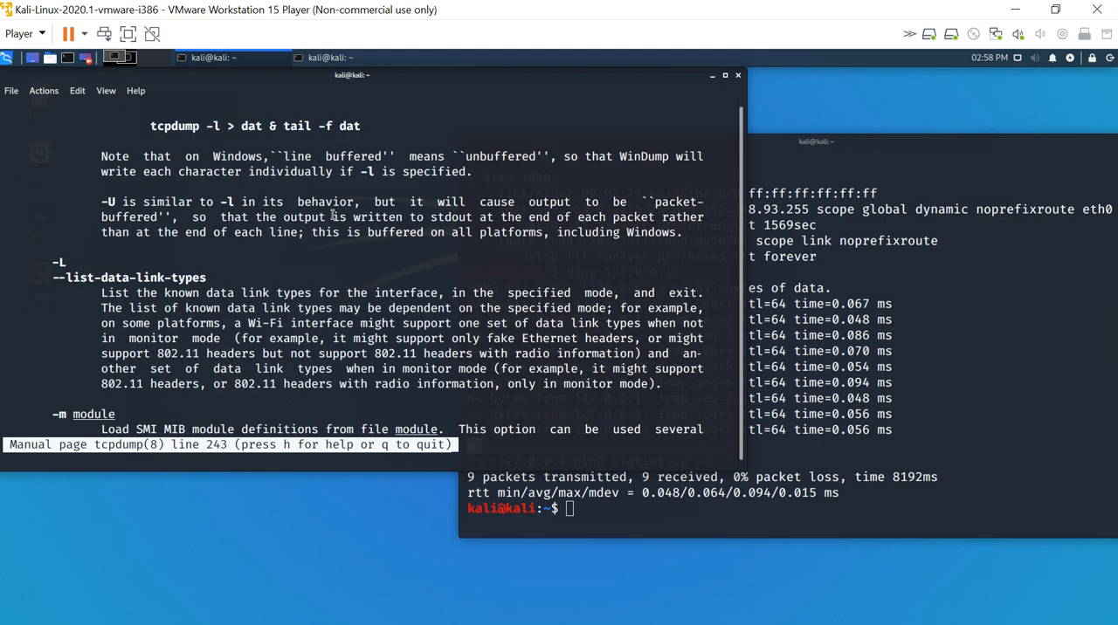
{"action": "scroll", "scroll_direction": "down", "scroll_amount": 3}
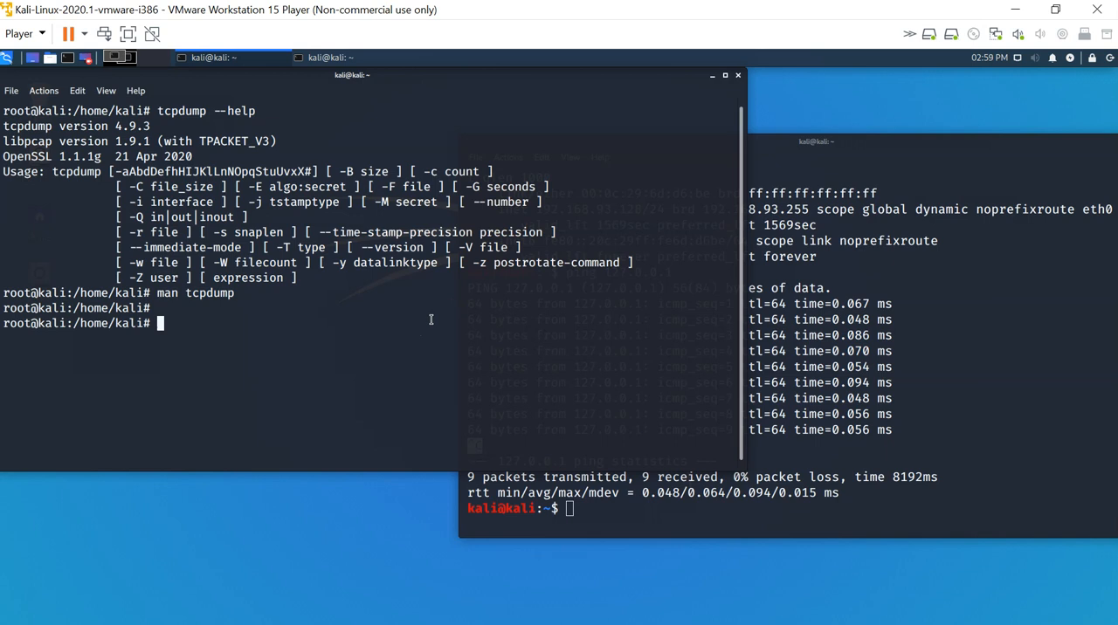
Step: Launch tcpdump -i lo -x to capture loopback traffic with hex output
{"action": "type", "text": "tcpdump m"}
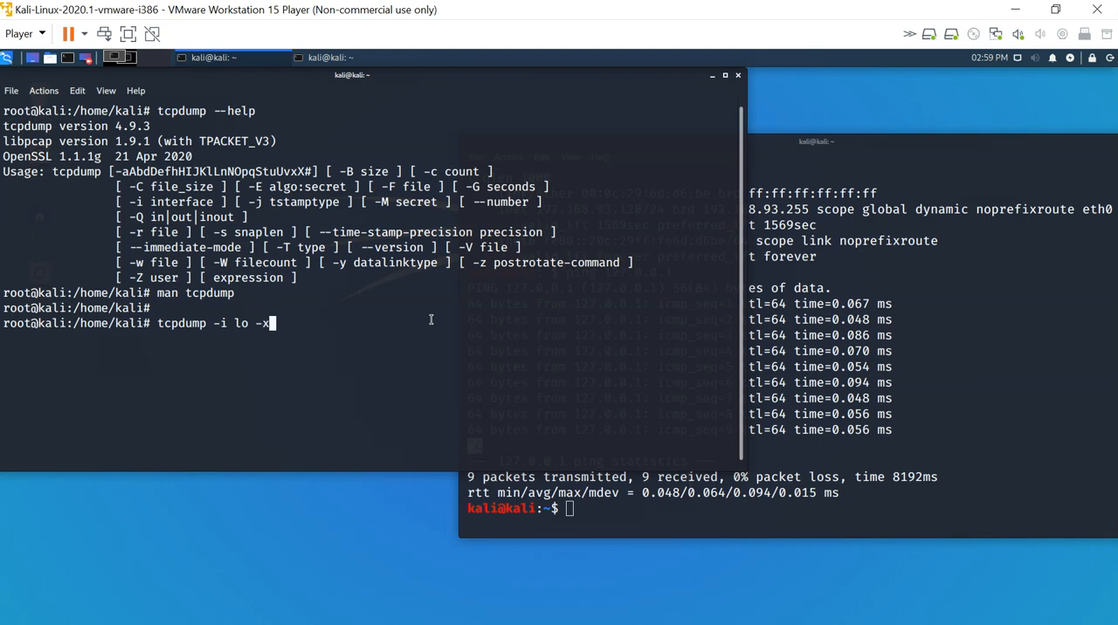
{"action": "key", "text": "Return"}
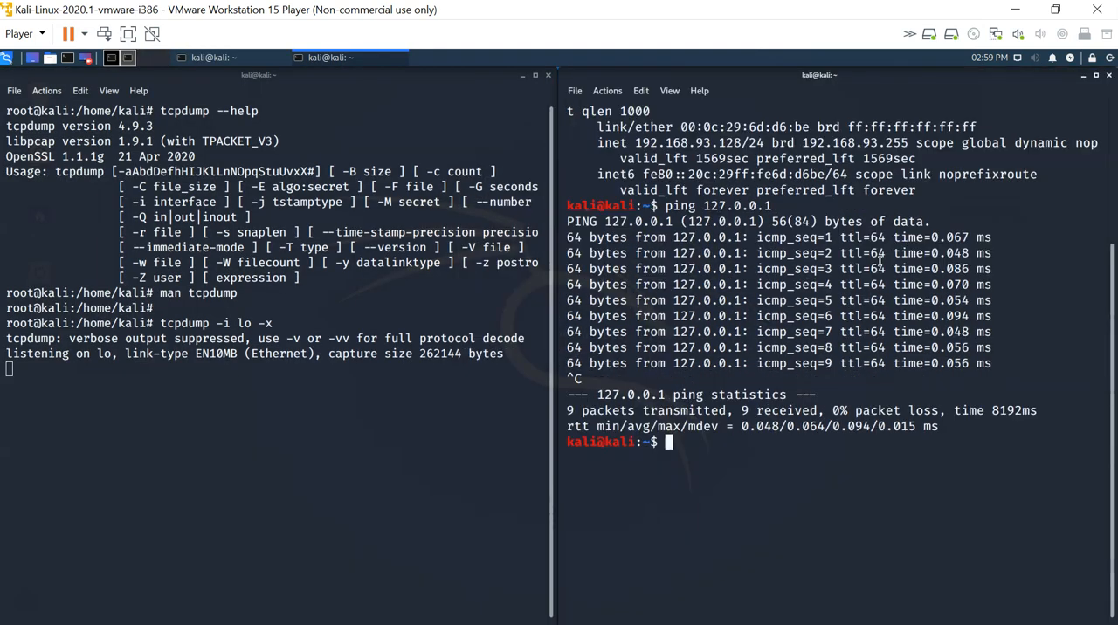
Step: Ping 127.0.0.1, then highlight the last reply's hex bytes at offset 0x0000
{"action": "type", "text": "ping 127.0.0.1"}
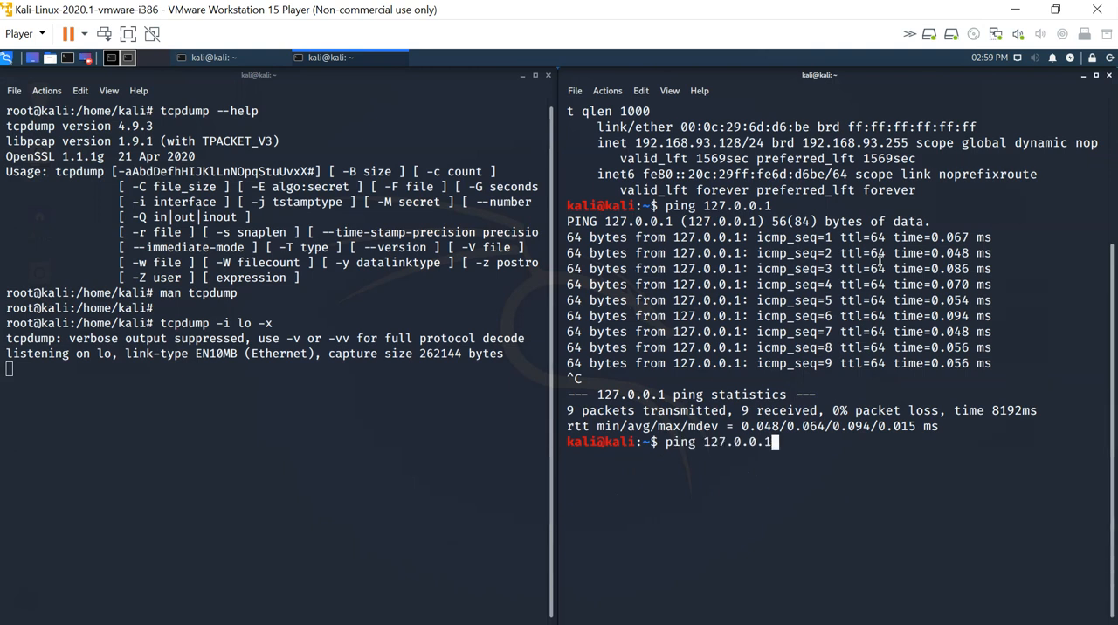
{"action": "key", "text": "Return"}
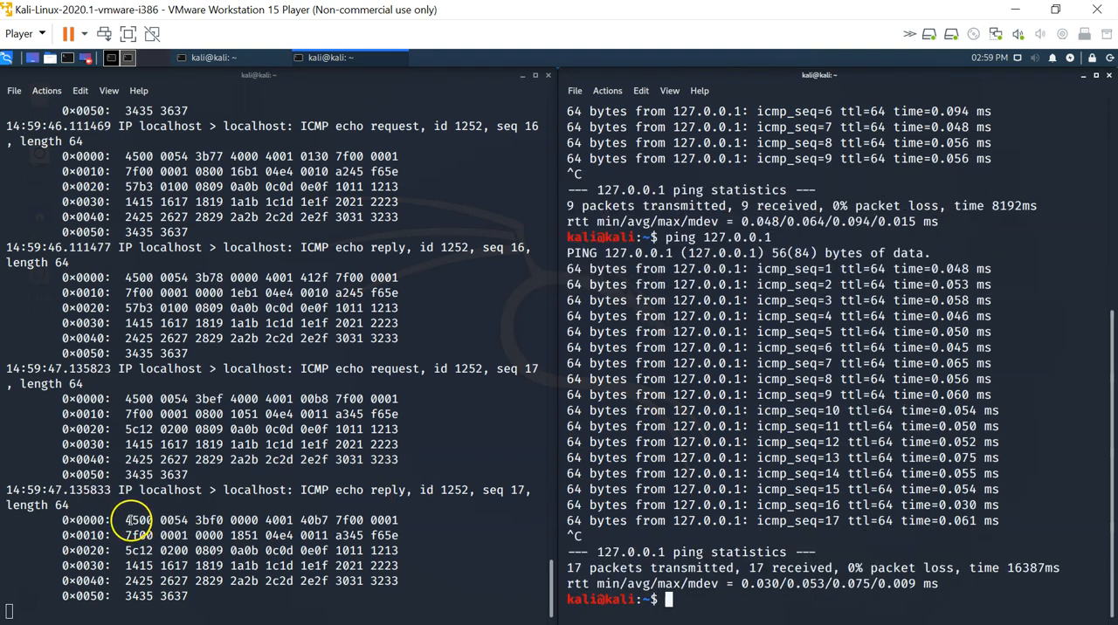
{"action": "left_click_drag", "start_coordinate": [125, 520], "coordinate": [401, 520]}
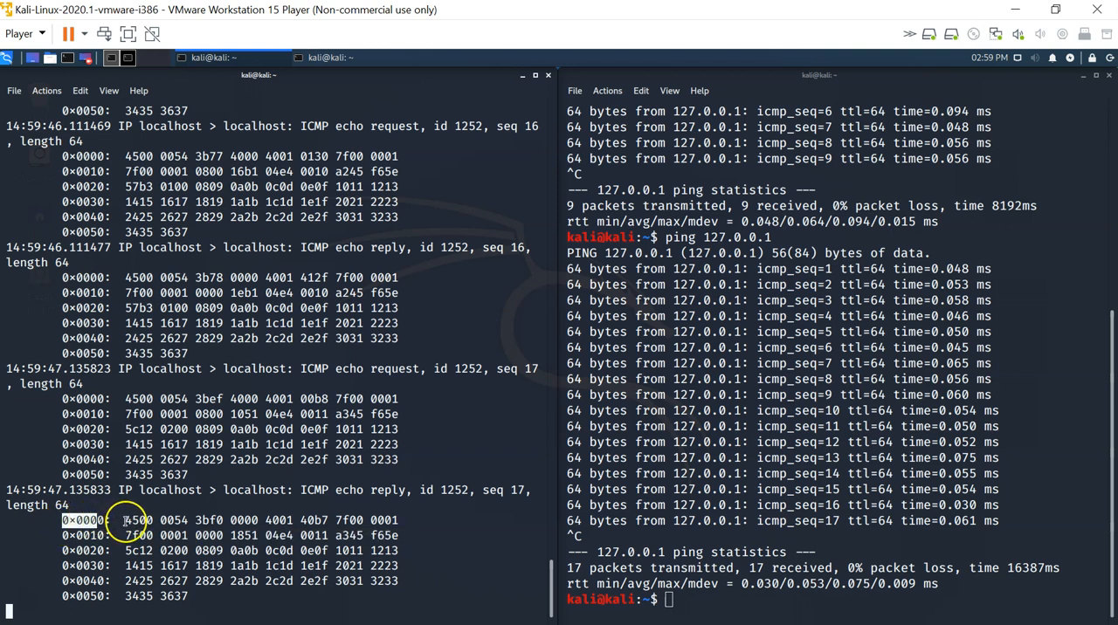
{"action": "left_click_drag", "start_coordinate": [125, 520], "coordinate": [399, 521]}
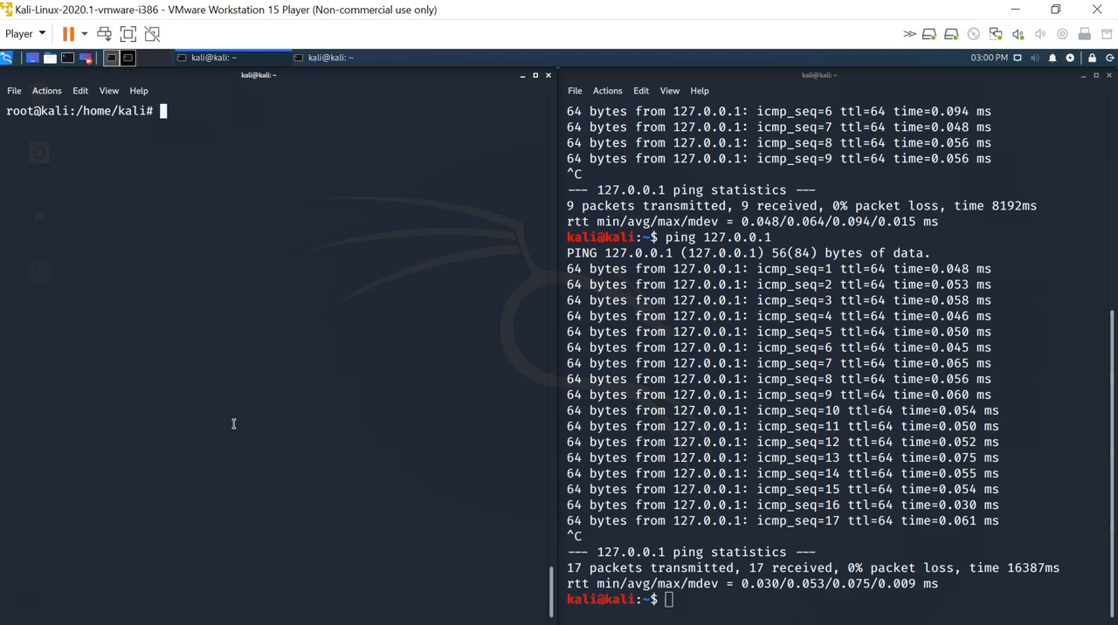
{"action": "type", "text": "man tcp"}
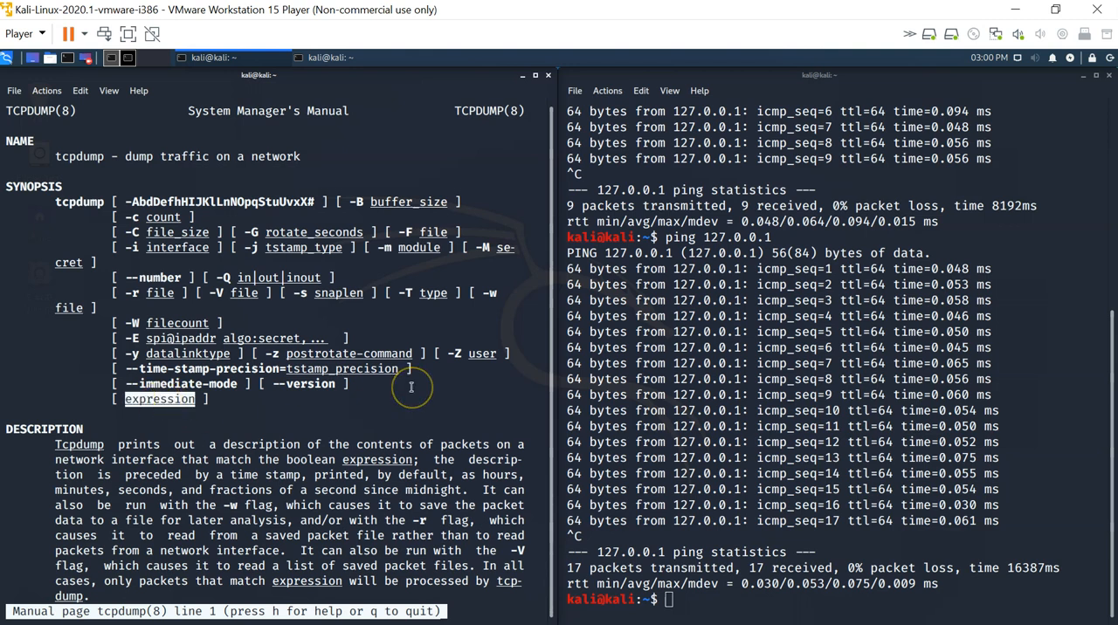
{"action": "scroll", "scroll_direction": "down", "scroll_amount": 3}
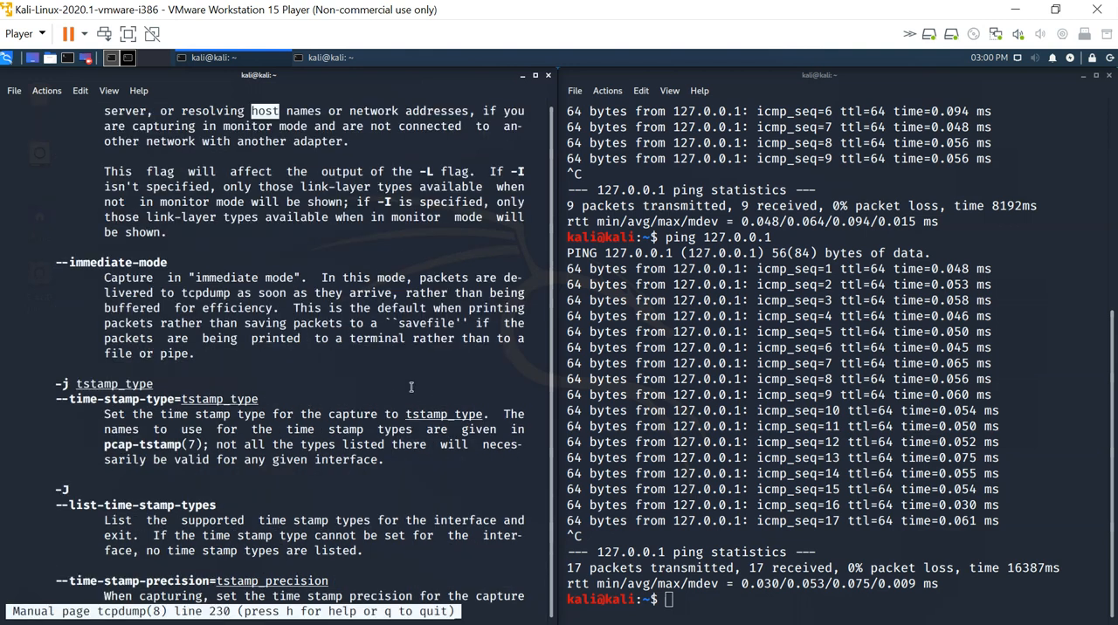
{"action": "scroll", "scroll_direction": "down", "scroll_amount": 3}
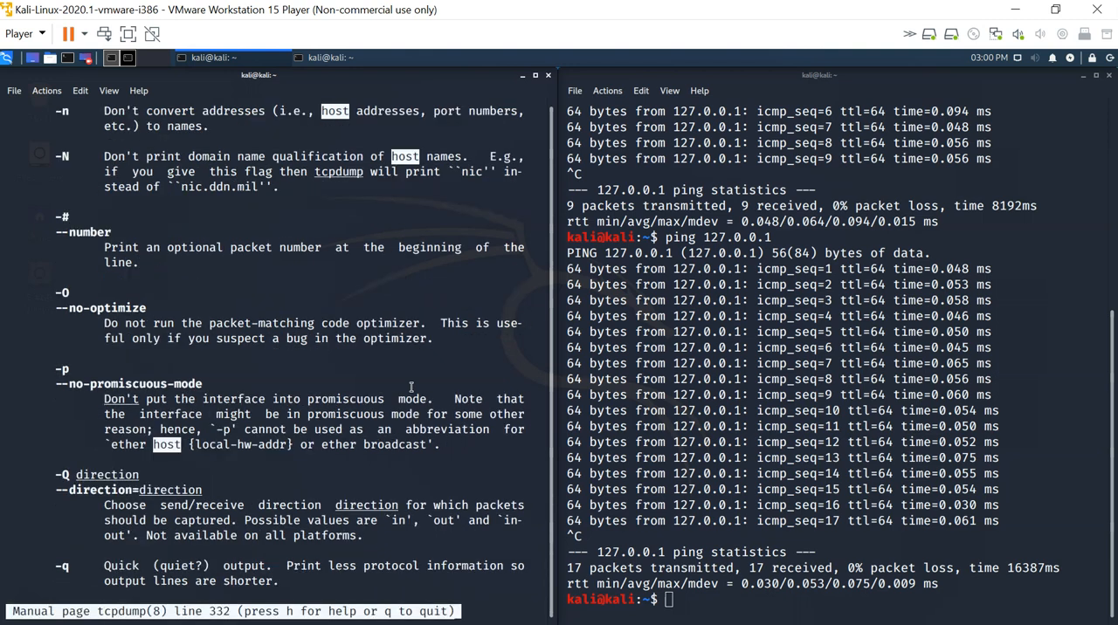
{"action": "scroll", "scroll_direction": "down", "scroll_amount": 3}
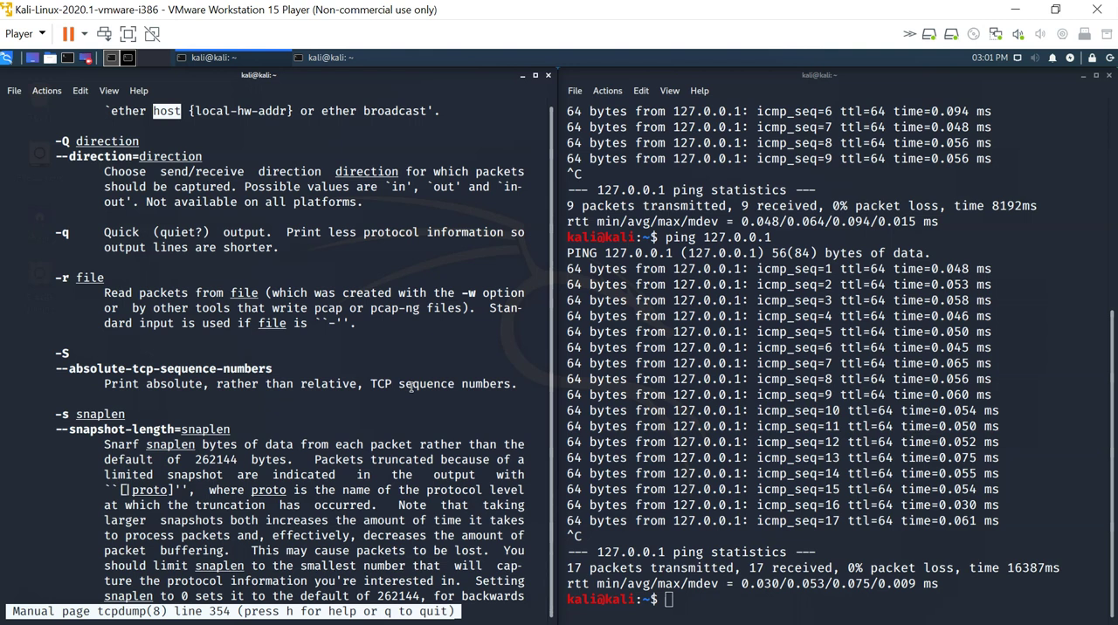
{"action": "scroll", "scroll_direction": "down", "scroll_amount": 3}
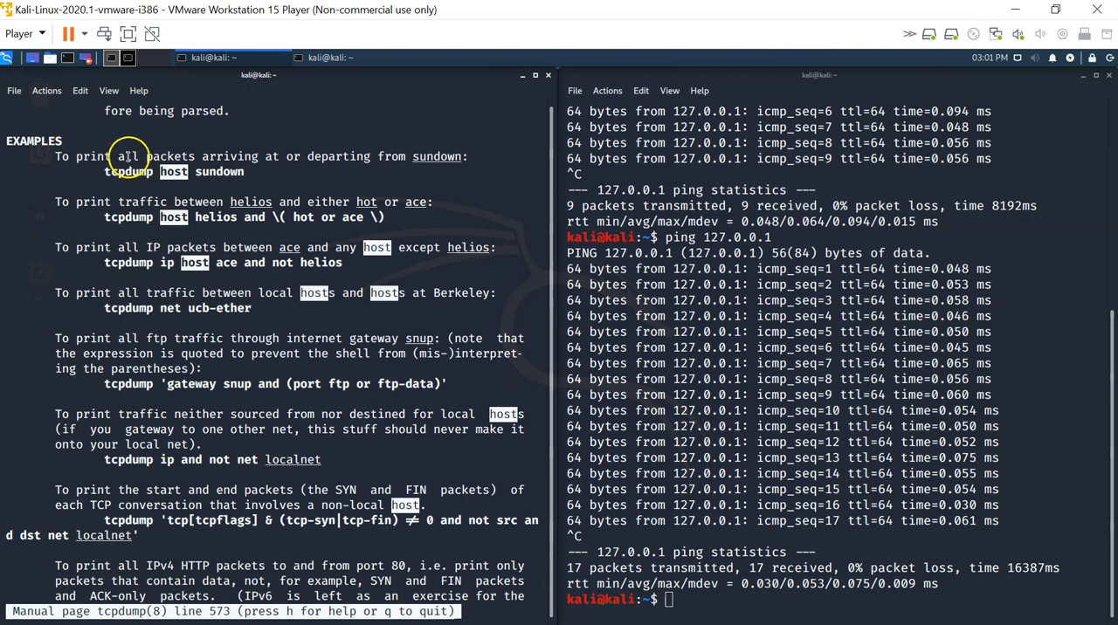
{"action": "mouse_move", "coordinate": [341, 161]}
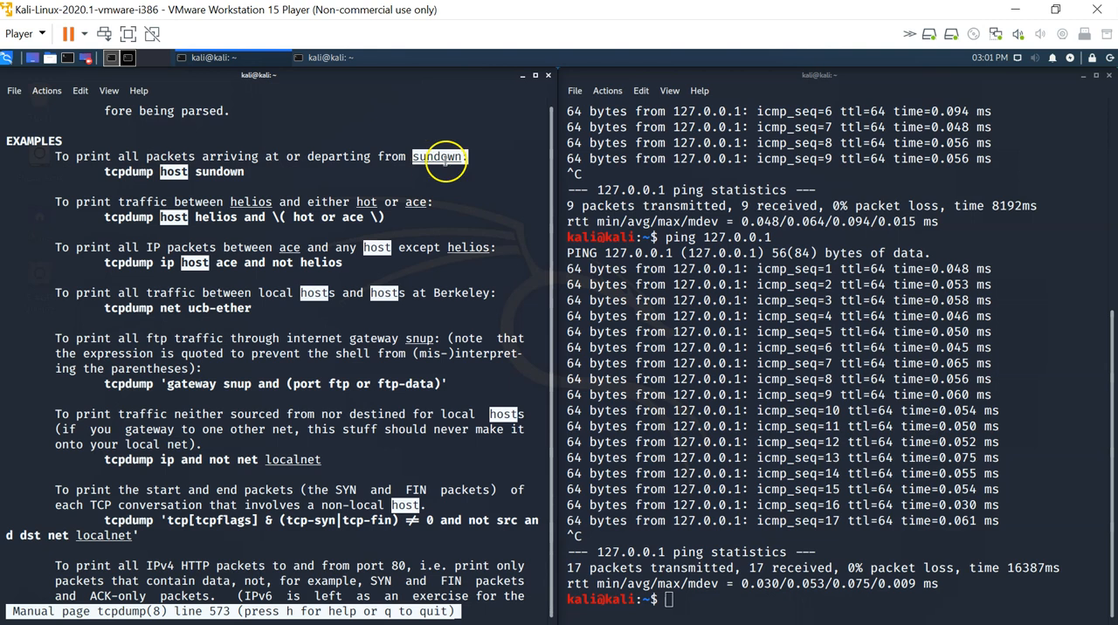
{"action": "mouse_move", "coordinate": [422, 155]}
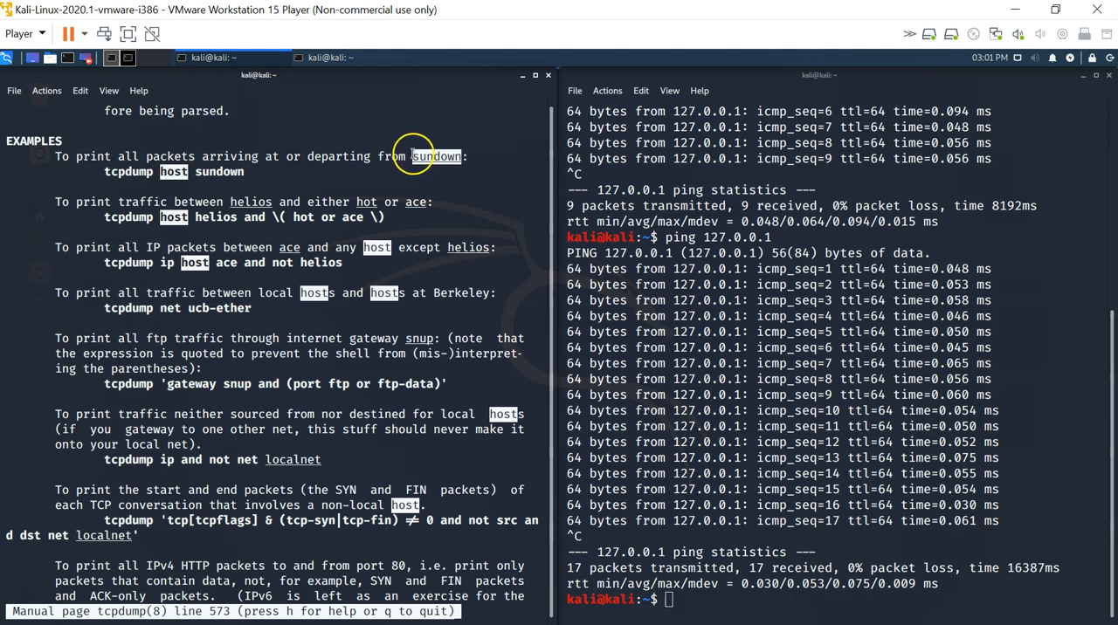
{"action": "mouse_move", "coordinate": [174, 171]}
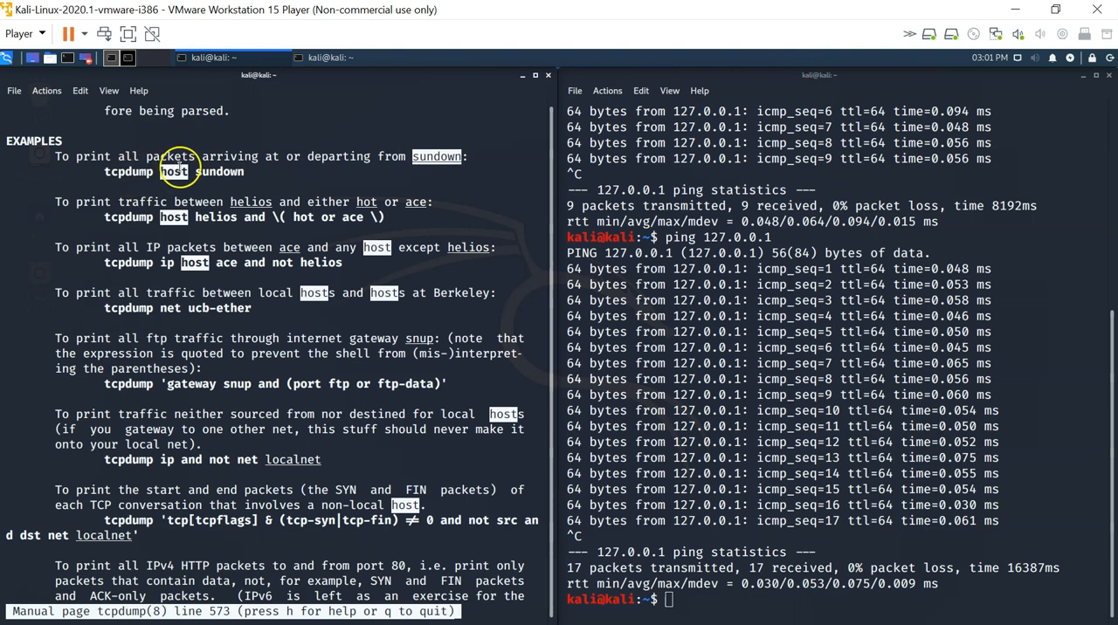
{"action": "mouse_move", "coordinate": [324, 166]}
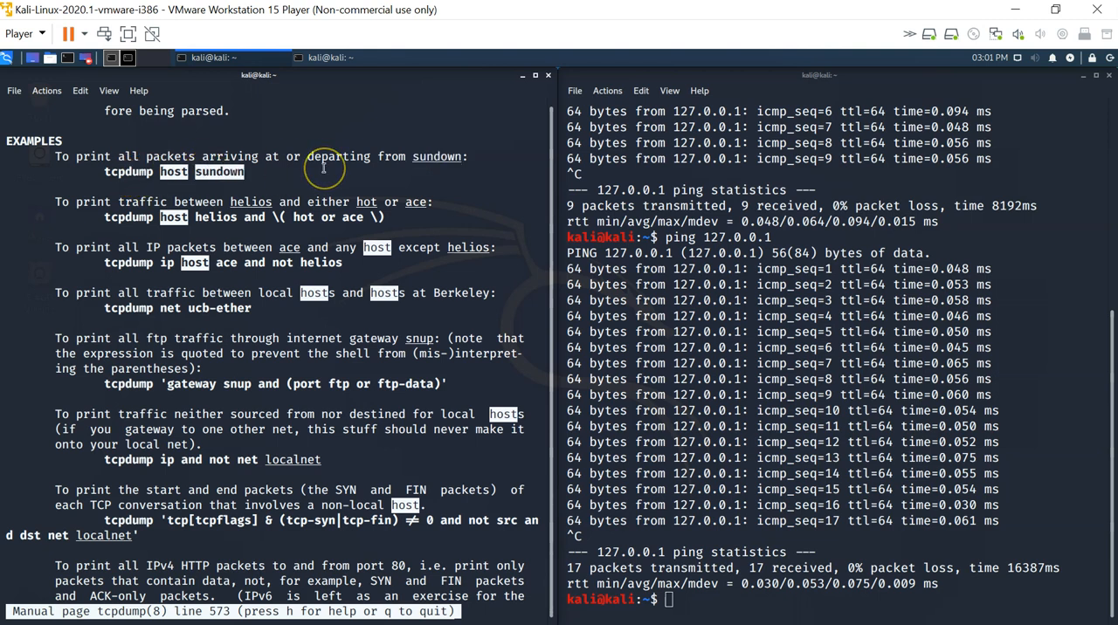
{"action": "mouse_move", "coordinate": [323, 168]}
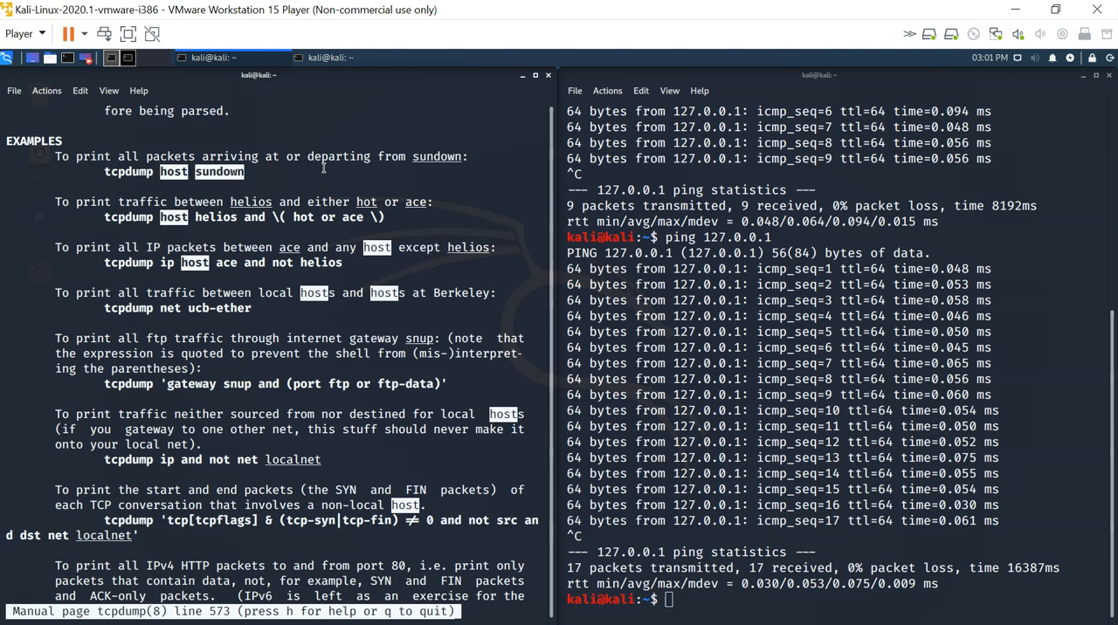
{"action": "mouse_move", "coordinate": [110, 229]}
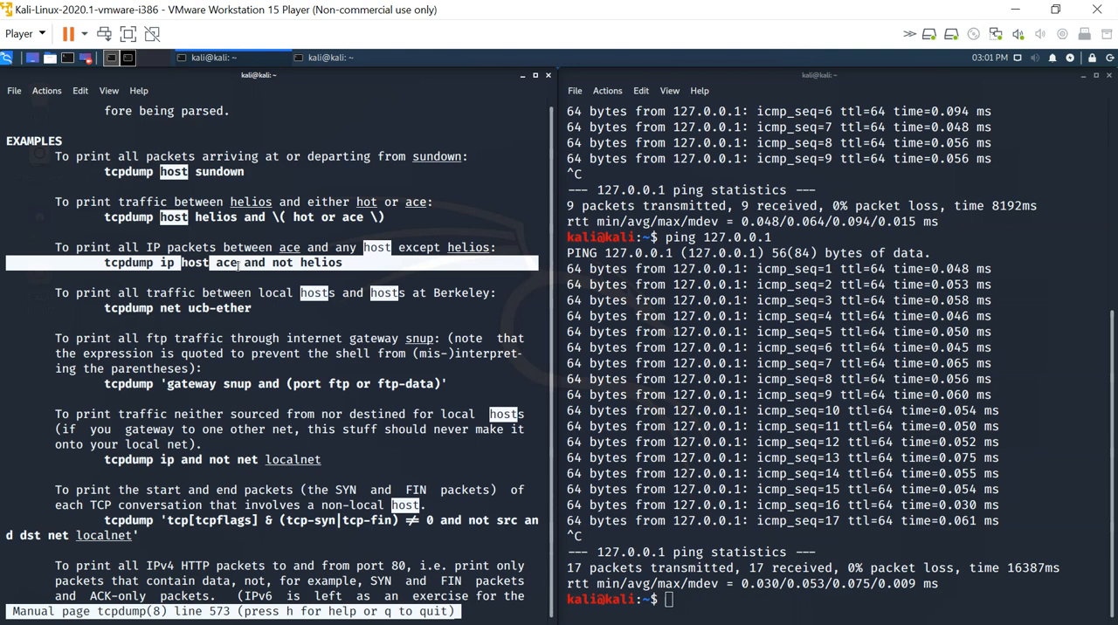
{"action": "key", "text": "q"}
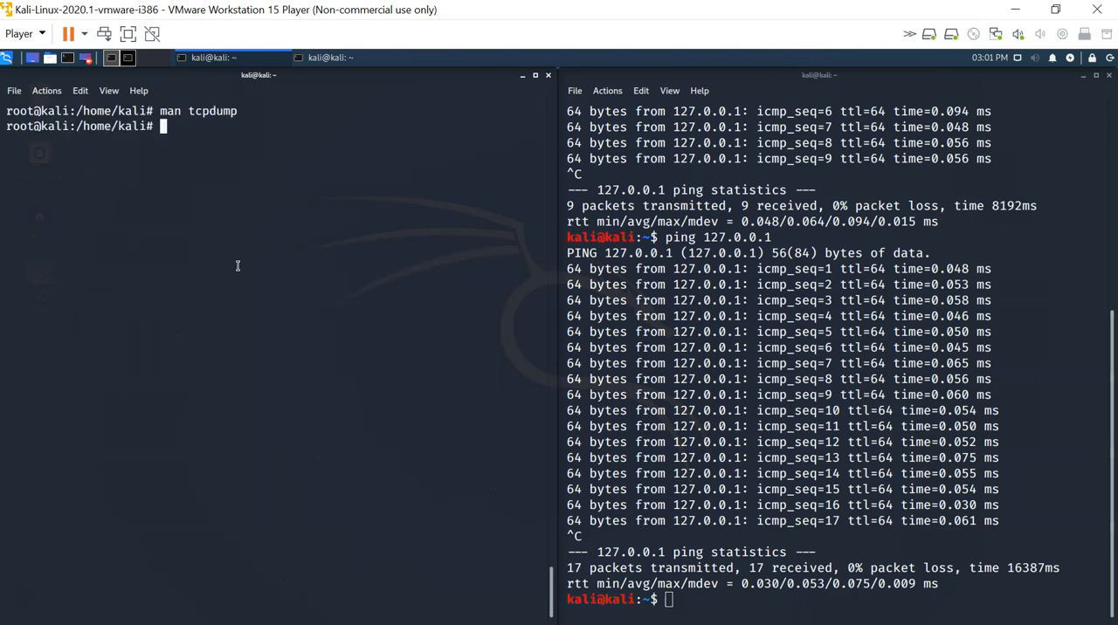
Step: Run tcpdump -i lo -x host 127.0.0.2 while pinging 127.0.0.1 in the other terminal
{"action": "type", "text": "tcpdump -i lo -x"}
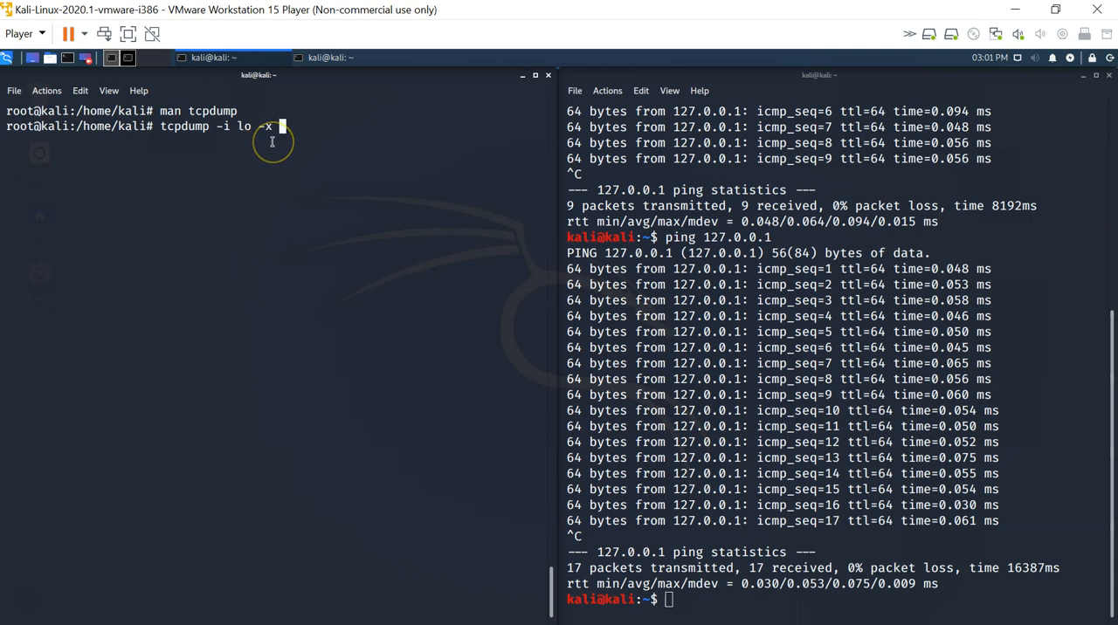
{"action": "type", "text": "host 127.0.0.2"}
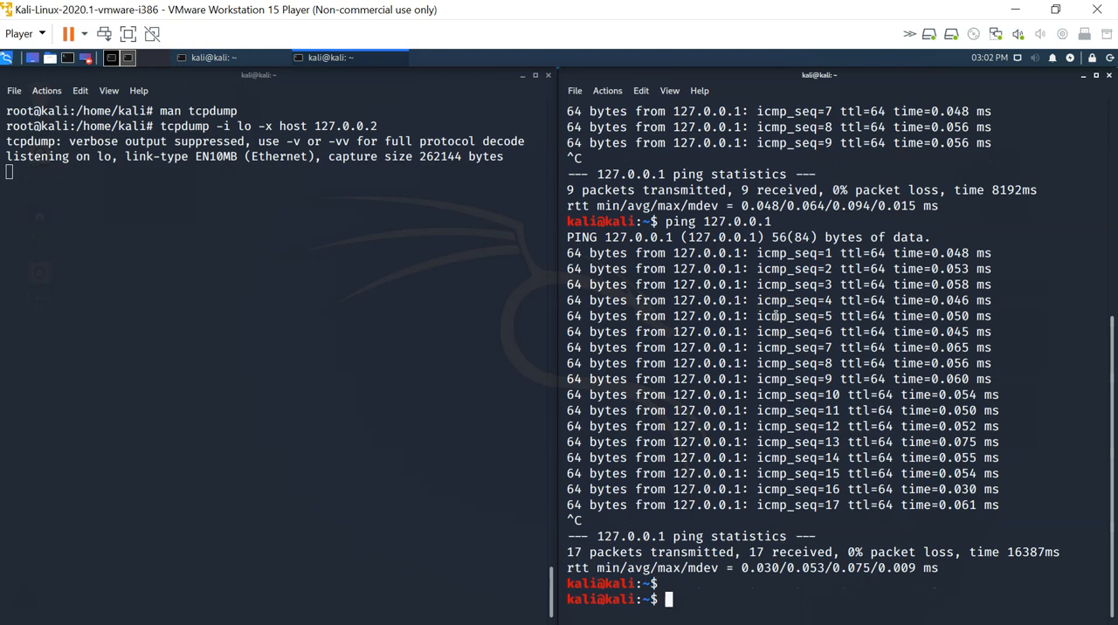
{"action": "type", "text": "ping 127.0.0.1"}
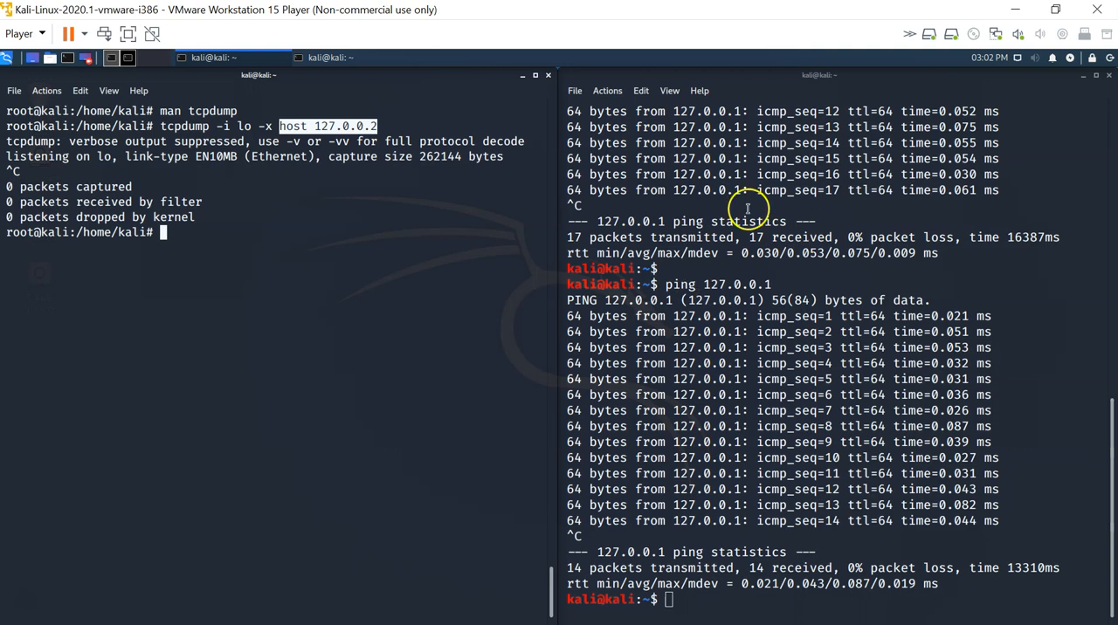
{"action": "mouse_move", "coordinate": [790, 300]}
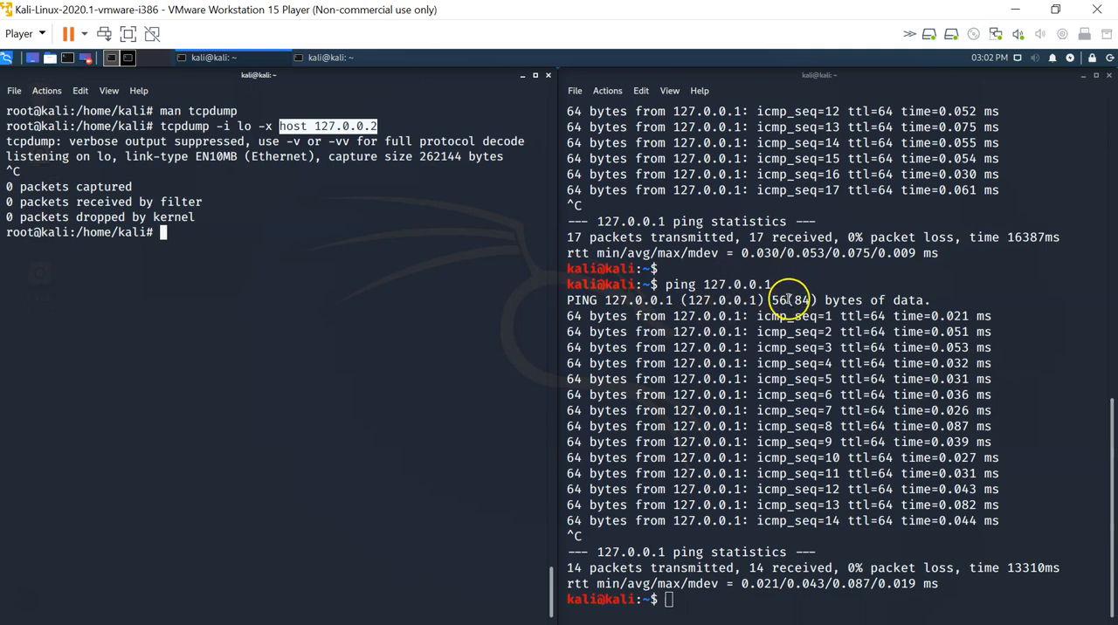
{"action": "mouse_move", "coordinate": [186, 426]}
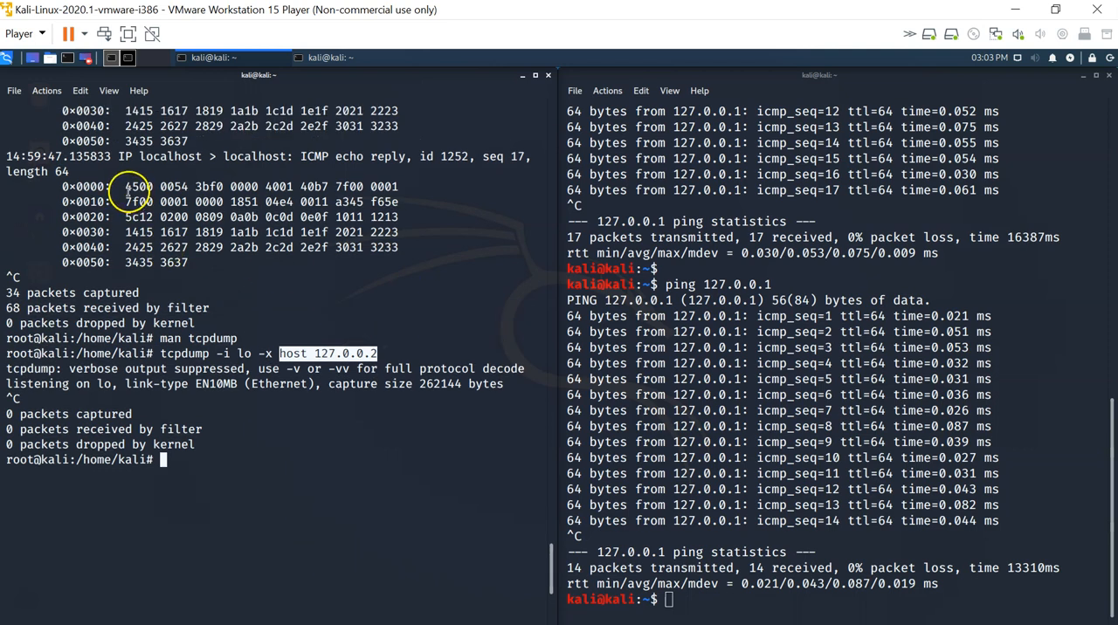
{"action": "left_click_drag", "start_coordinate": [126, 186], "coordinate": [199, 262]}
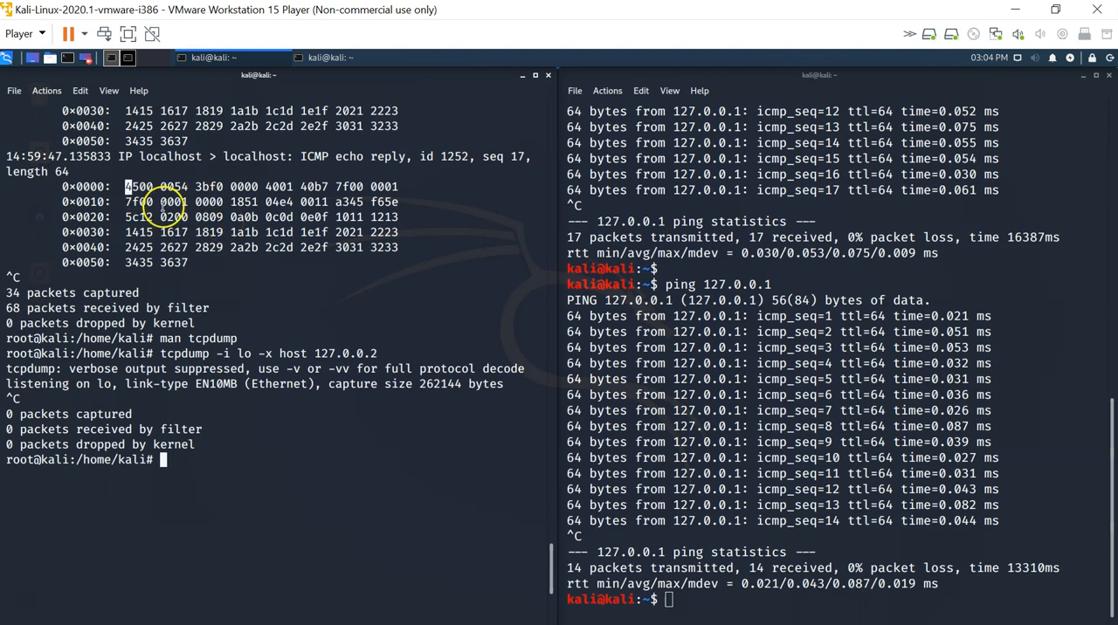
{"action": "left_click_drag", "start_coordinate": [122, 186], "coordinate": [191, 268]}
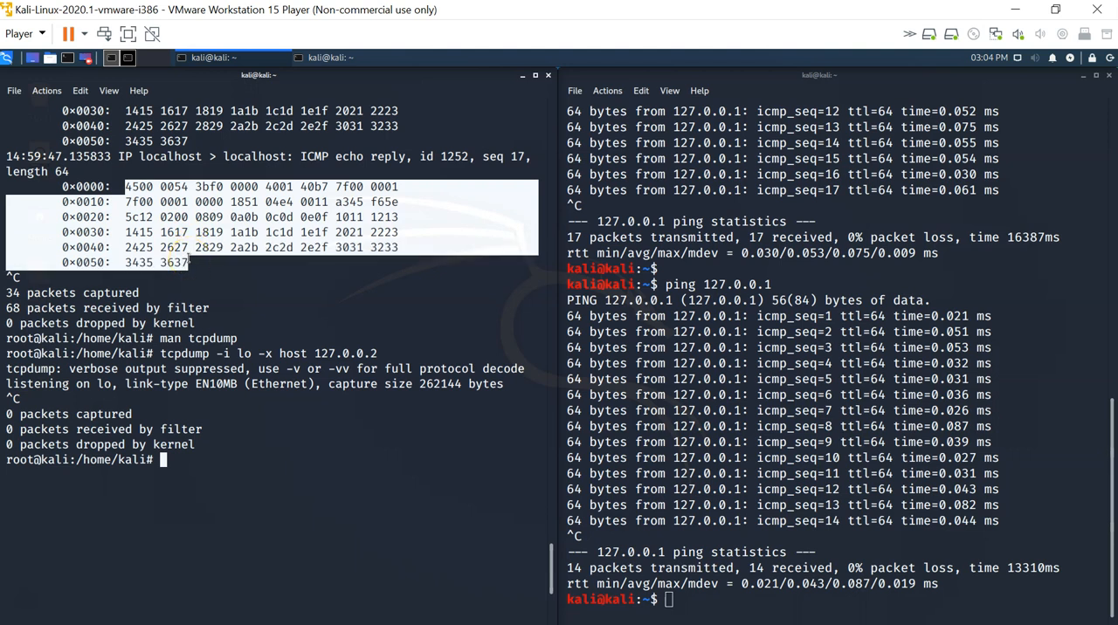
{"action": "mouse_move", "coordinate": [105, 201]}
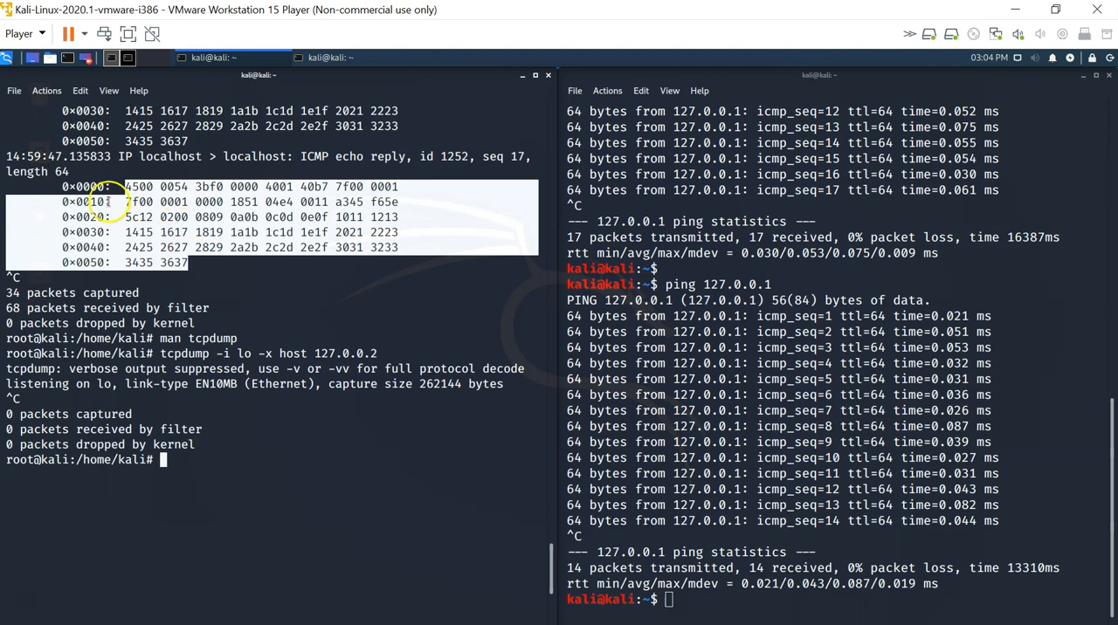
{"action": "mouse_move", "coordinate": [202, 443]}
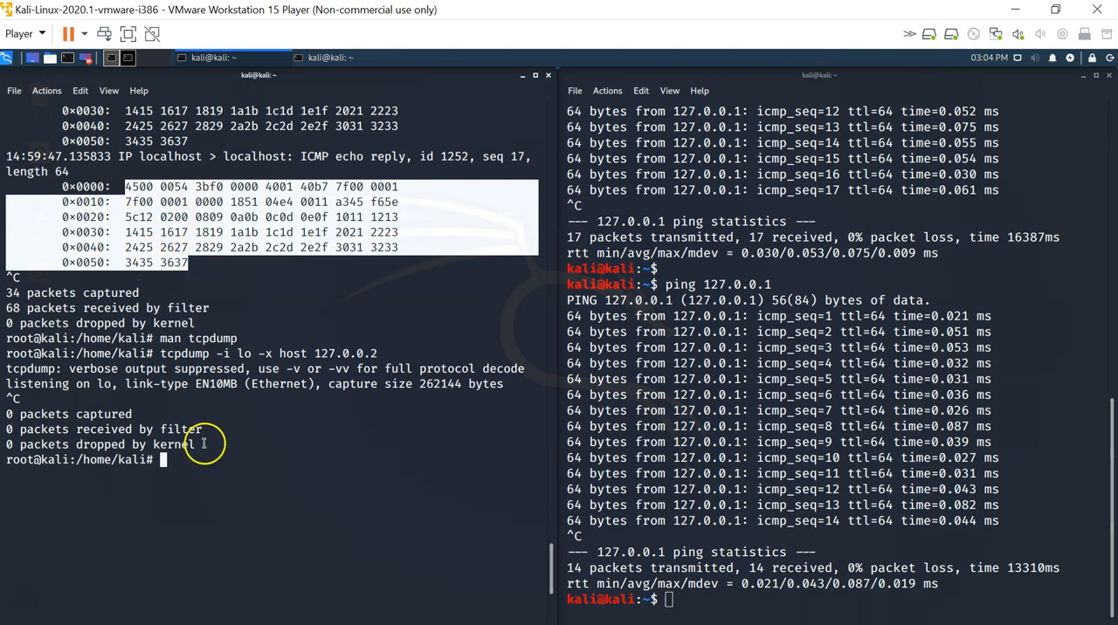
{"action": "mouse_move", "coordinate": [45, 588]}
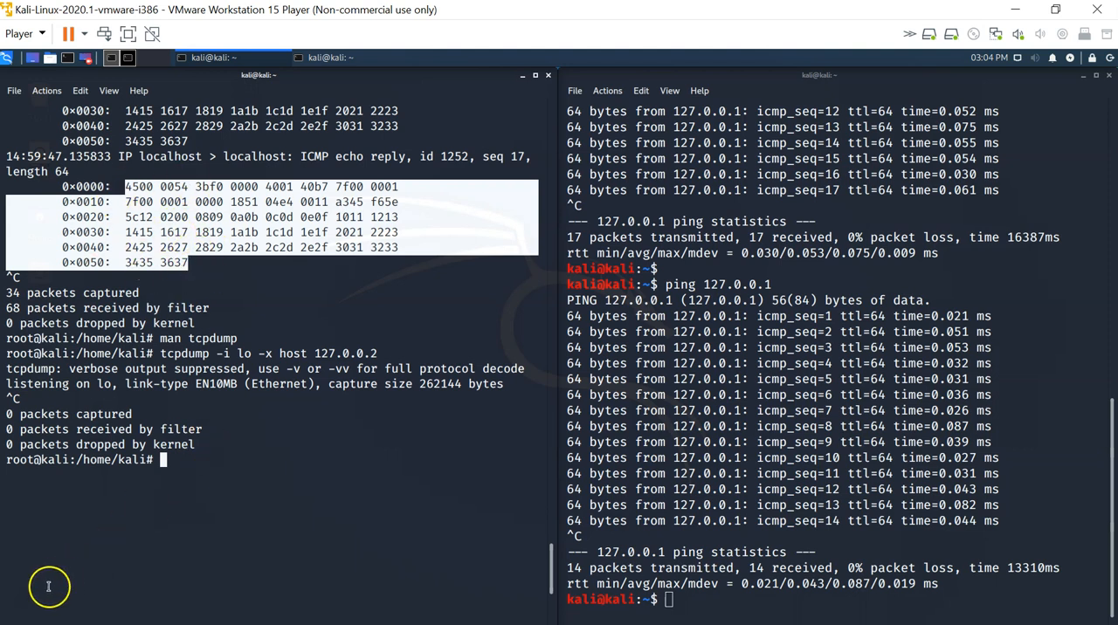